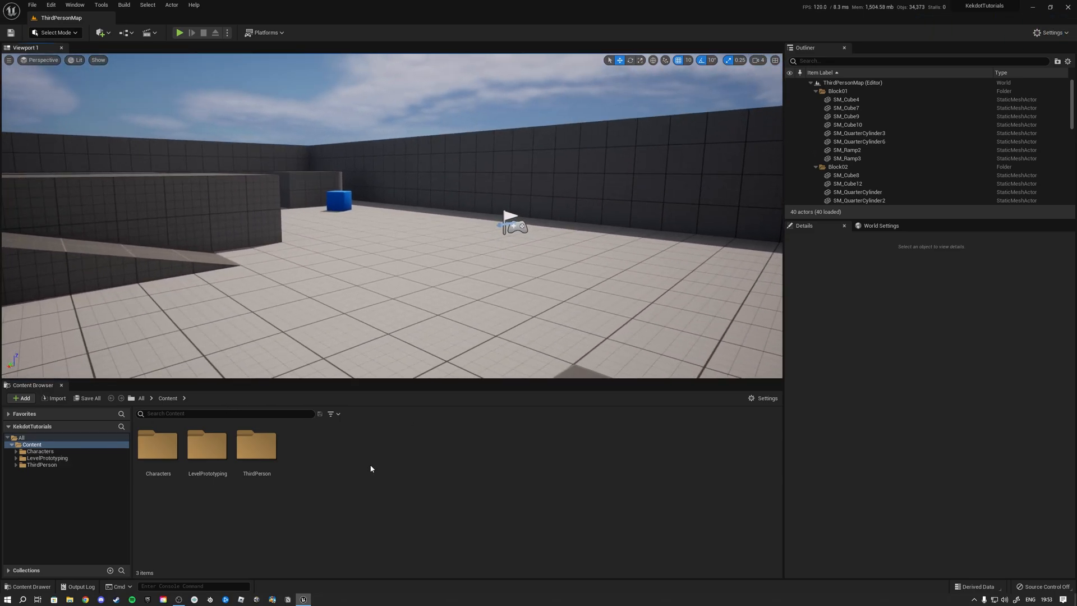
mouse_move(316, 472)
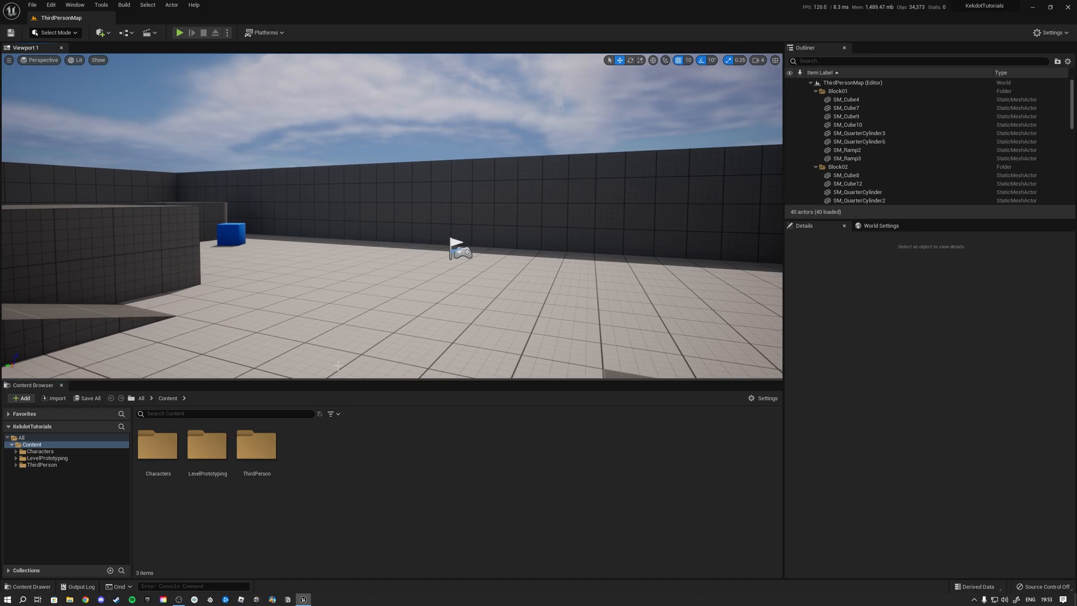
Step: Browse Content > ThirdPerson > Blueprints and open BP_ThirdPersonCharacter for editing
click(47, 458)
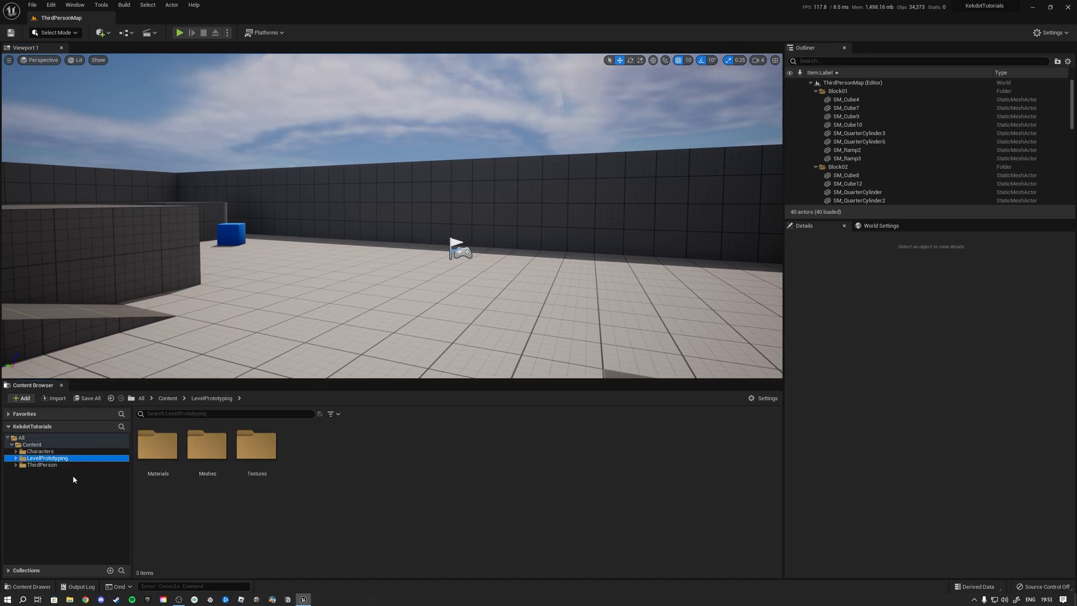
click(42, 464)
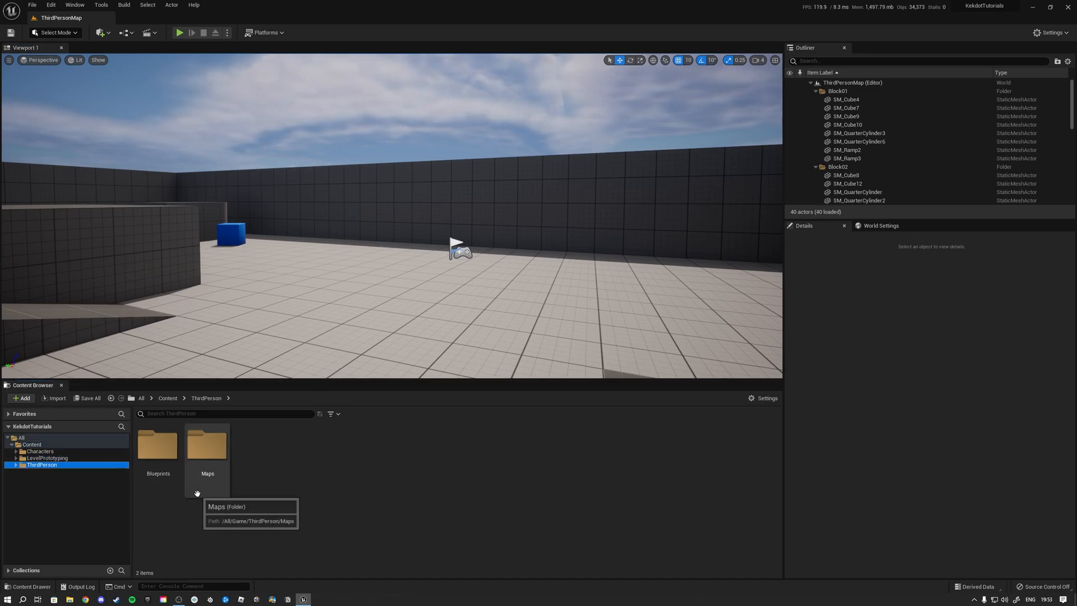
mouse_move(157, 457)
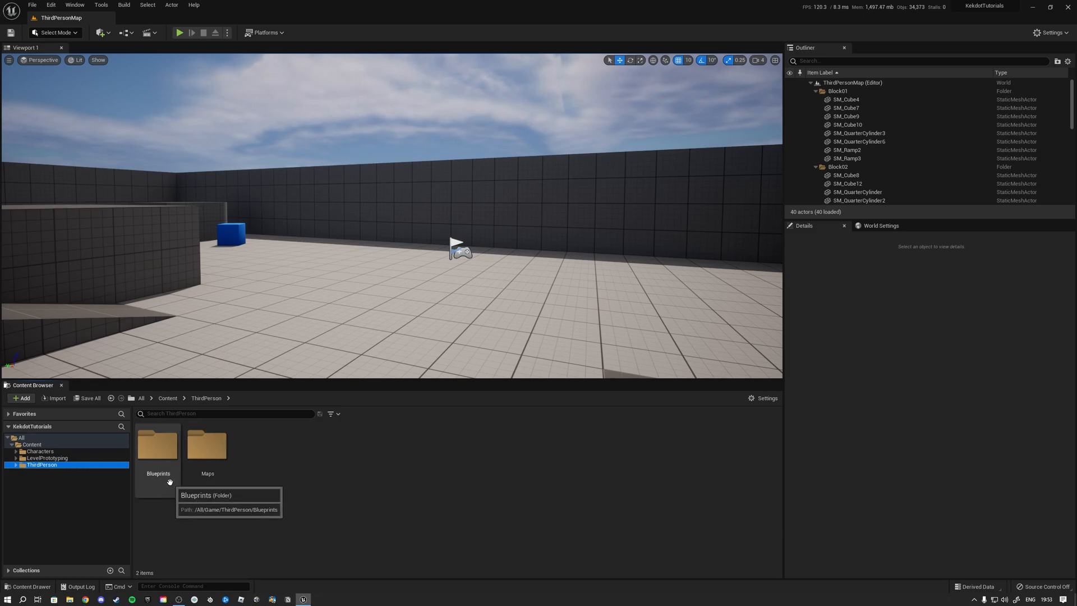
double_click(157, 445)
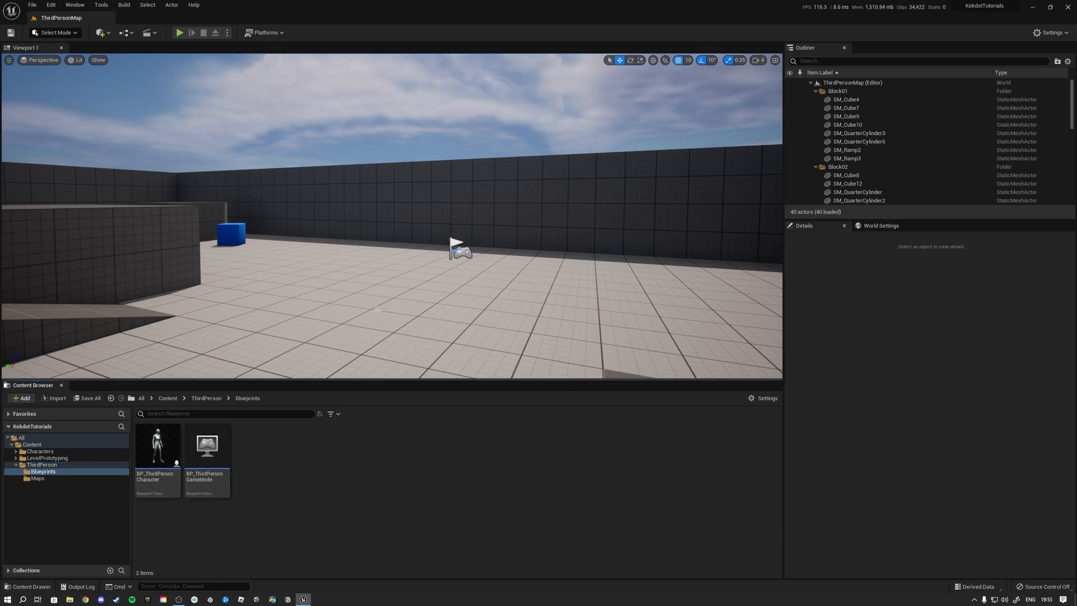
click(157, 446)
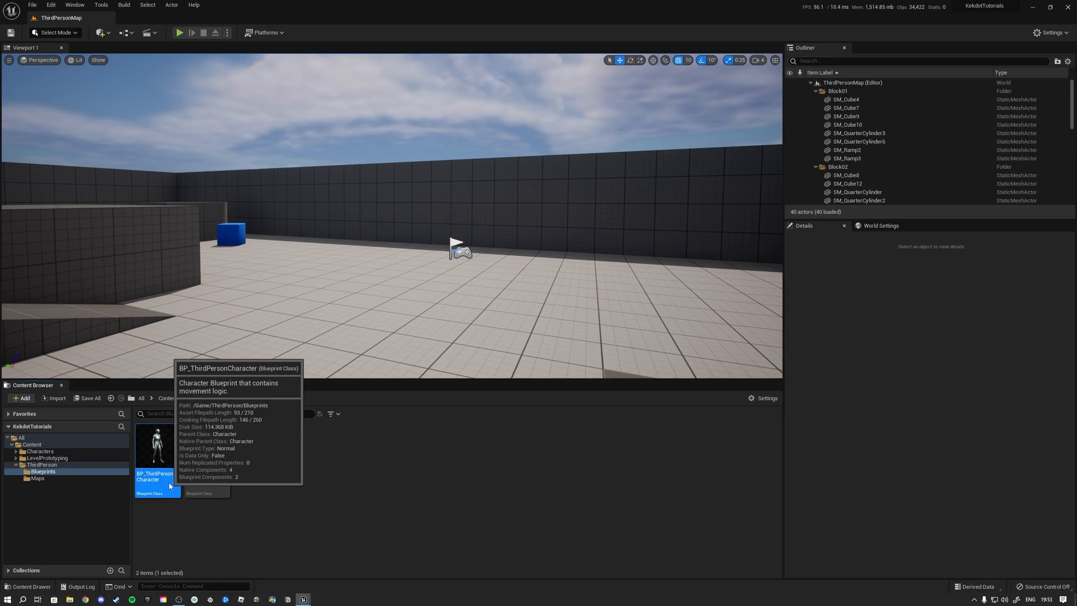
double_click(157, 446)
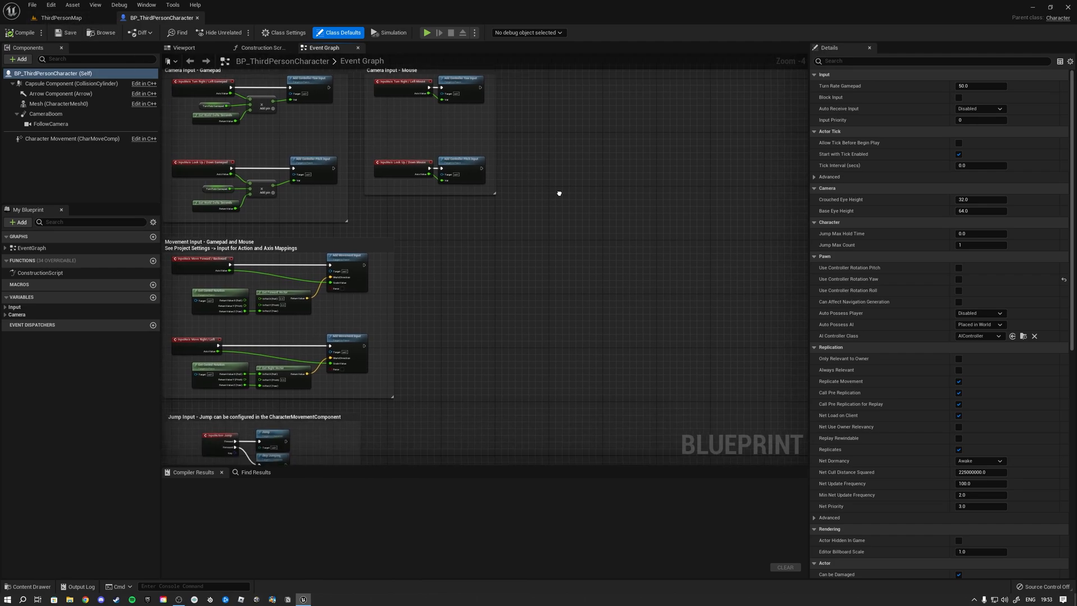
click(59, 17)
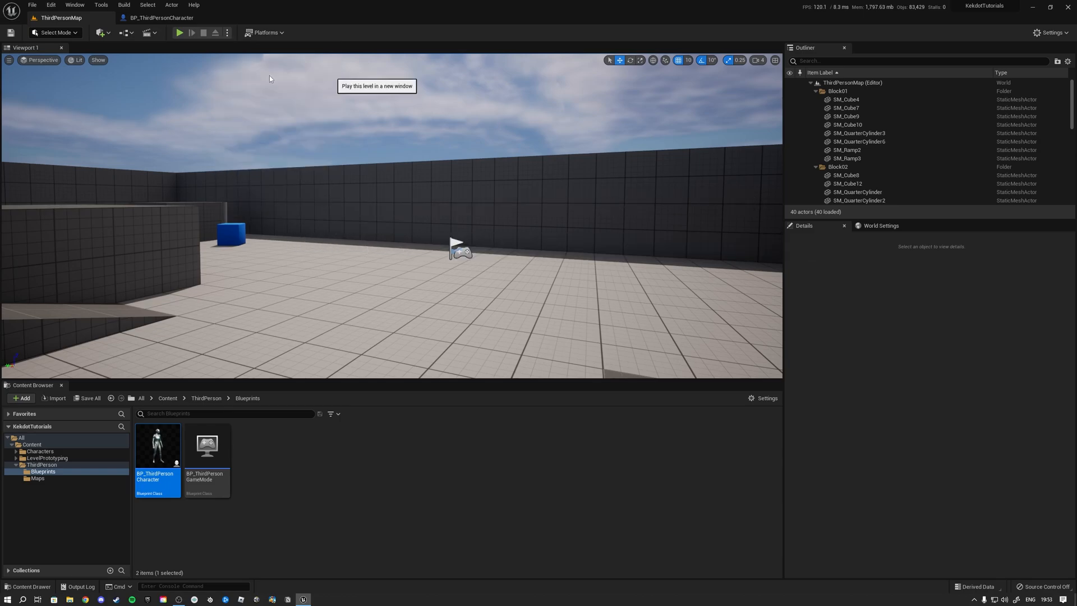
click(179, 32)
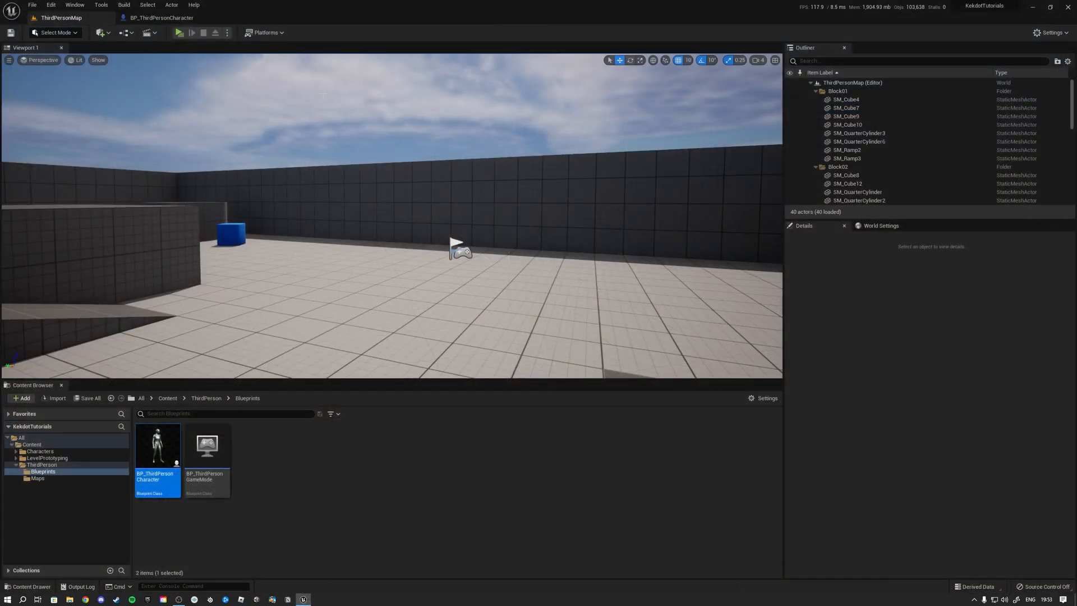
double_click(157, 446)
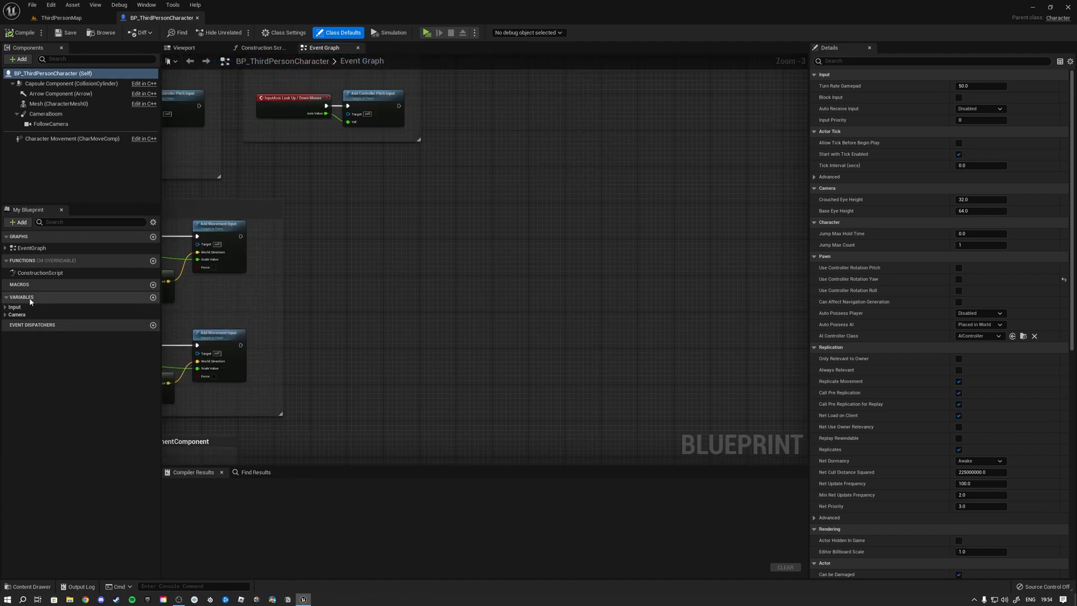
mouse_move(154, 298)
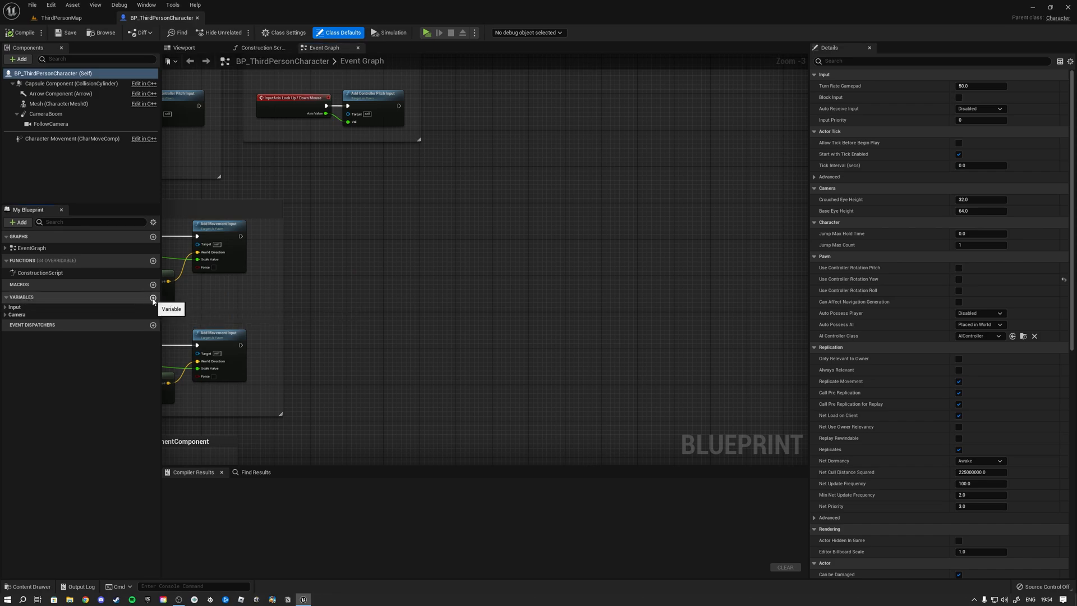
Step: Create the Boolean variable DoesSomething and reveal its Replication choices
click(153, 299)
text(DoesSomething)
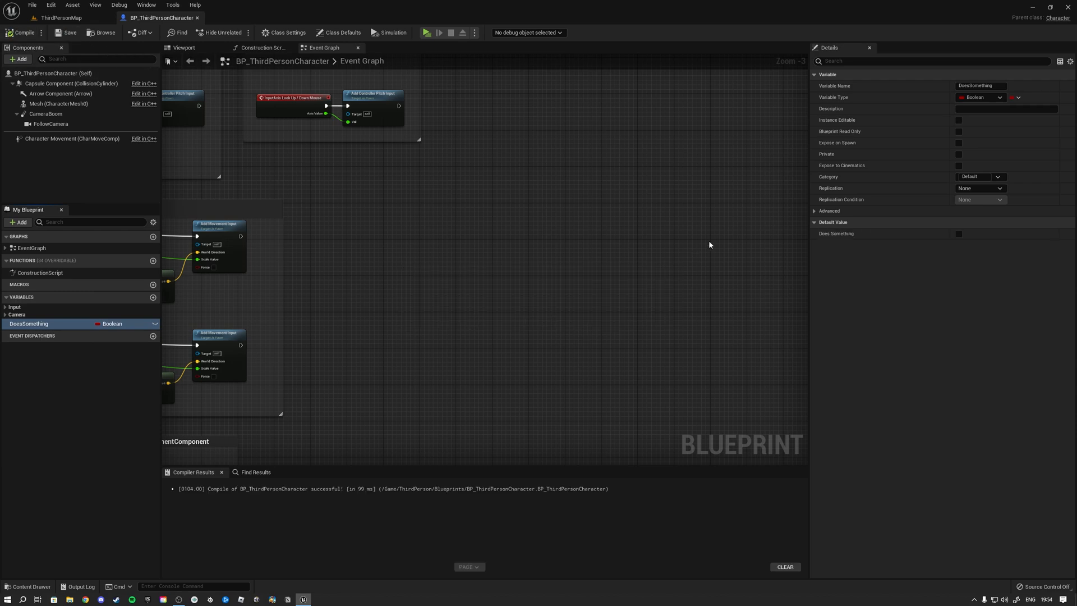
mouse_move(828, 200)
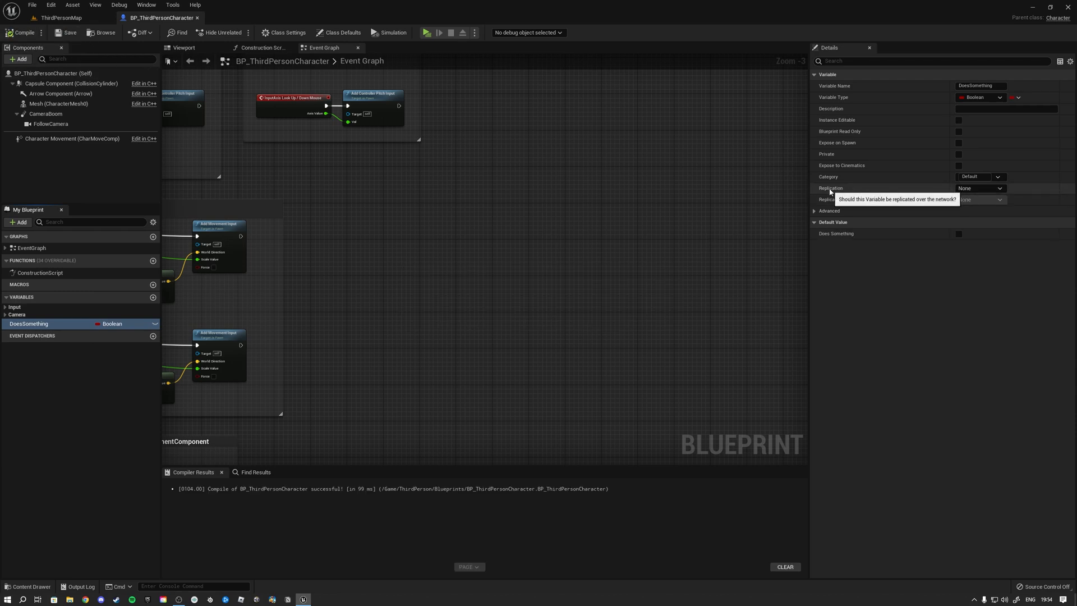
click(980, 188)
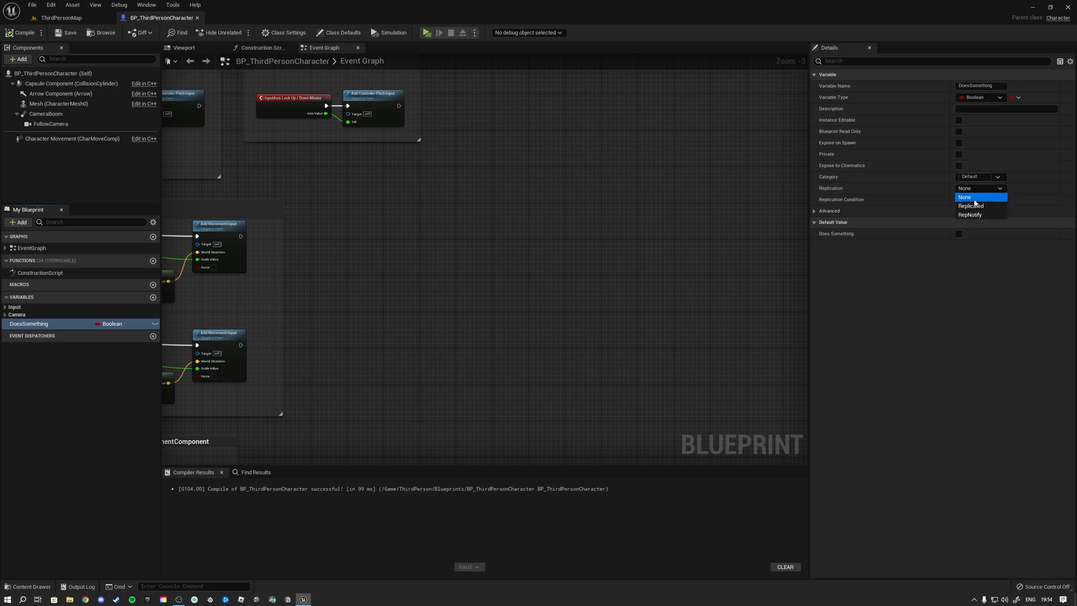
mouse_move(969, 214)
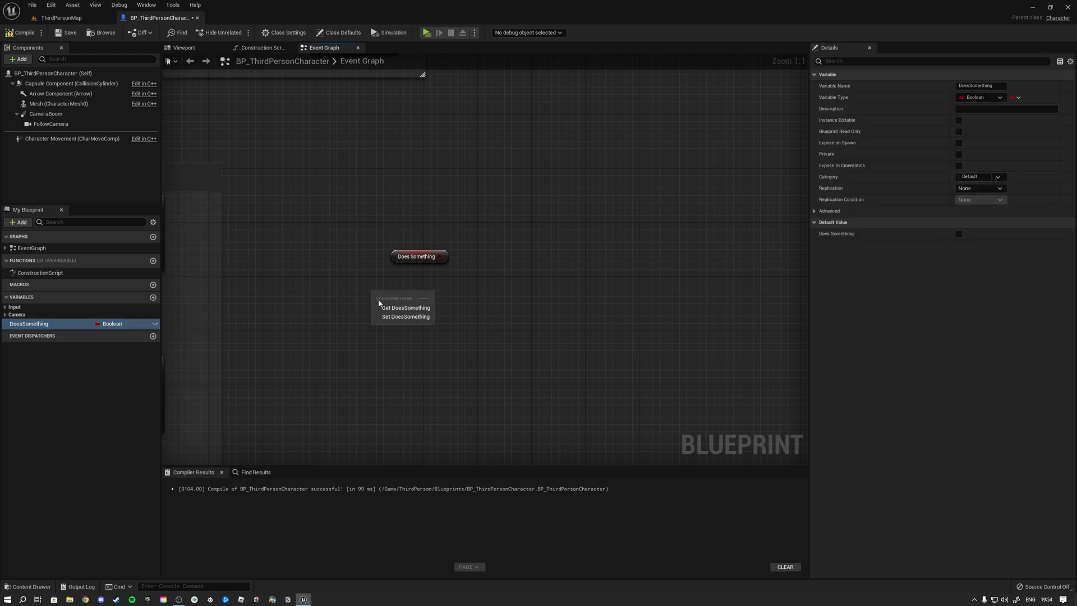
Step: Place a Set DoesSomething node, review Class Defaults, and switch to the character preview viewport
click(405, 316)
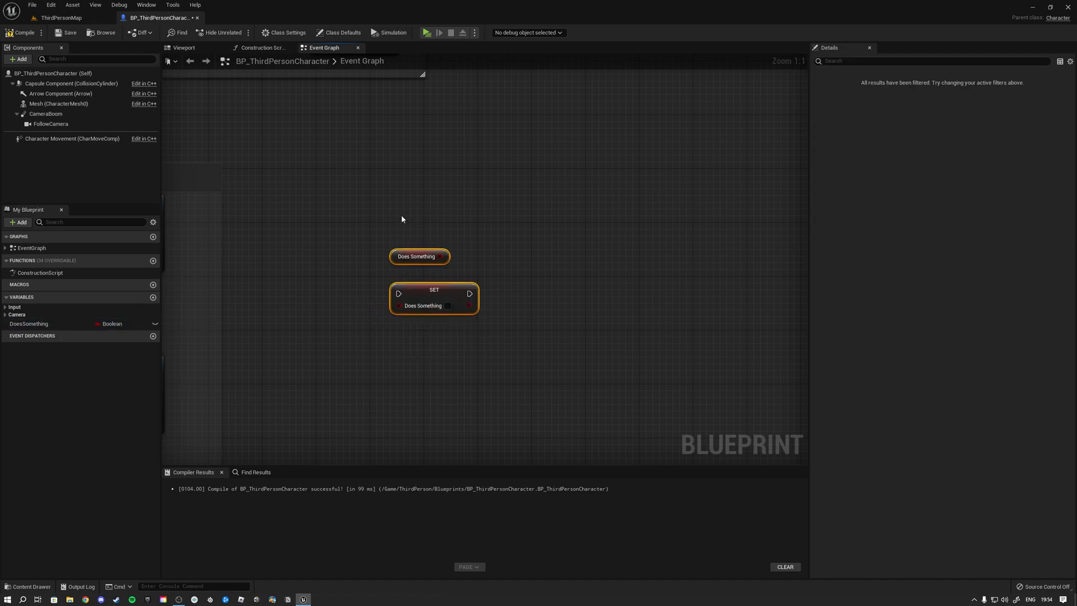
mouse_move(520, 347)
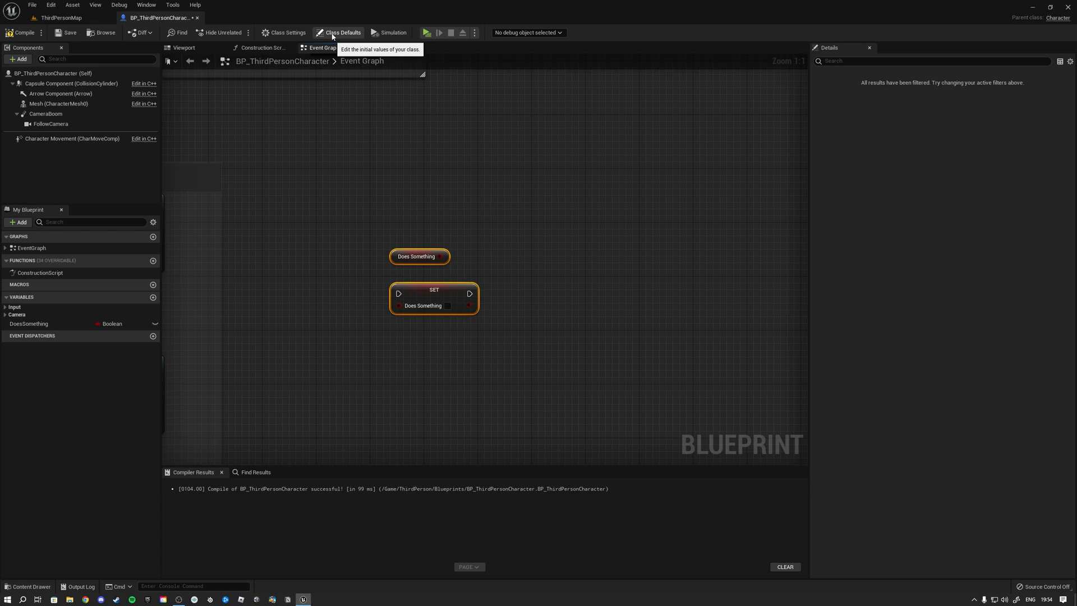
click(339, 33)
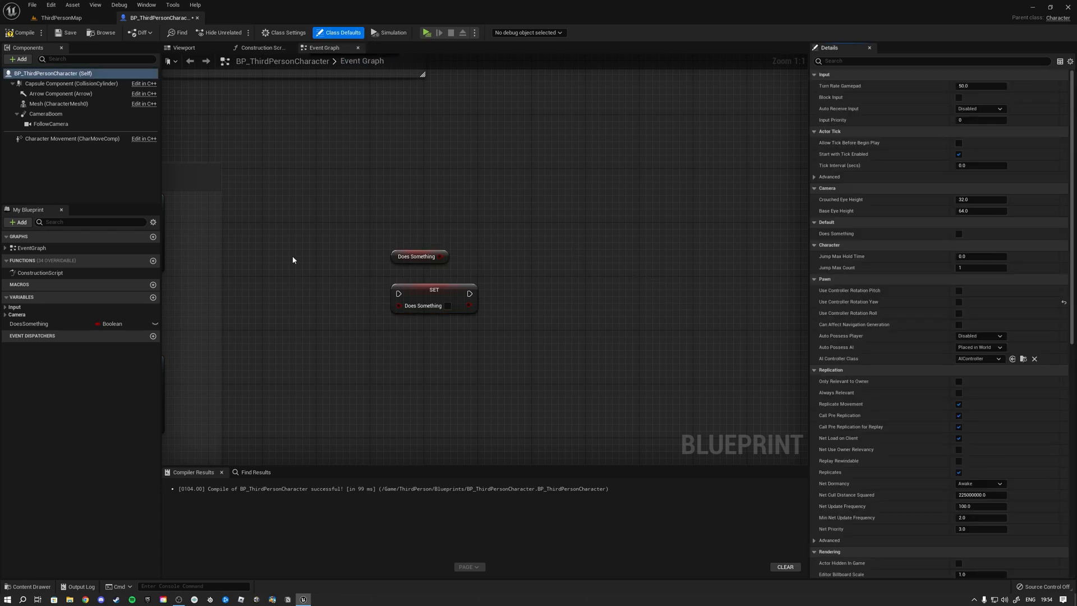
mouse_move(784, 295)
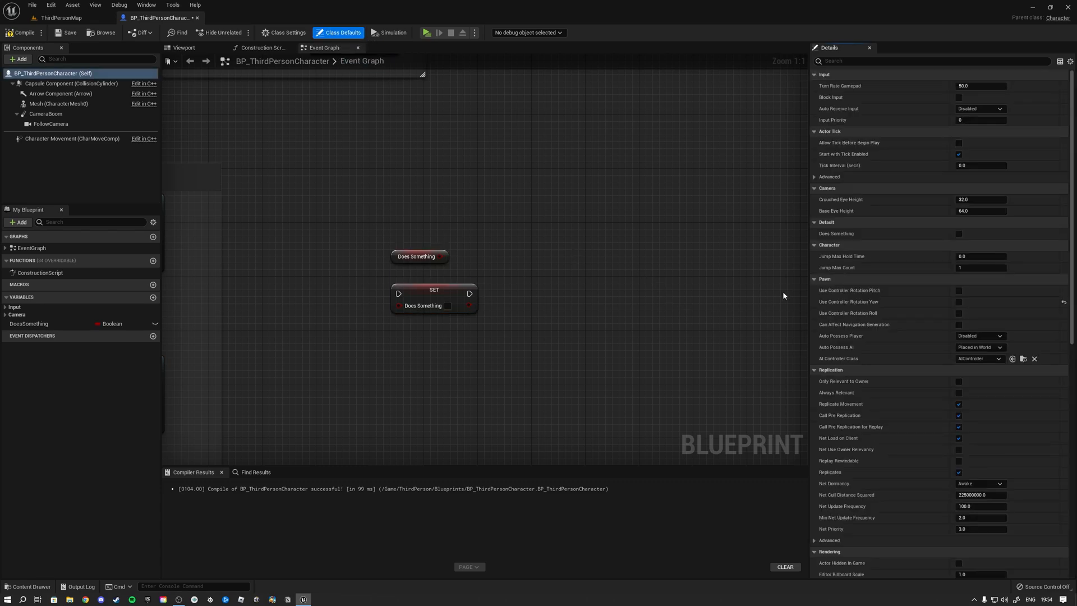
scroll(down, 3)
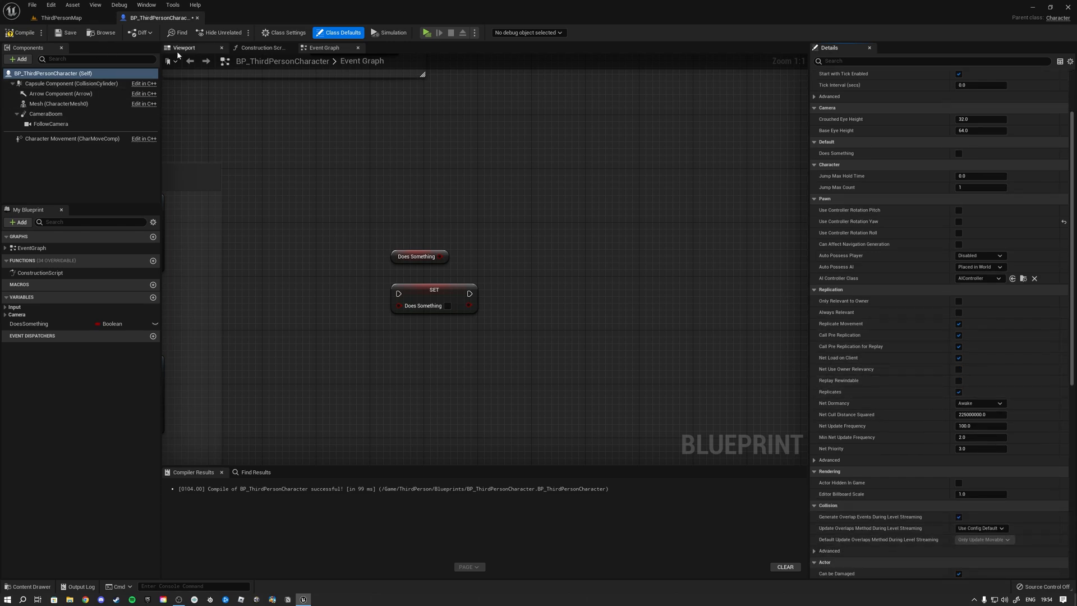
click(183, 47)
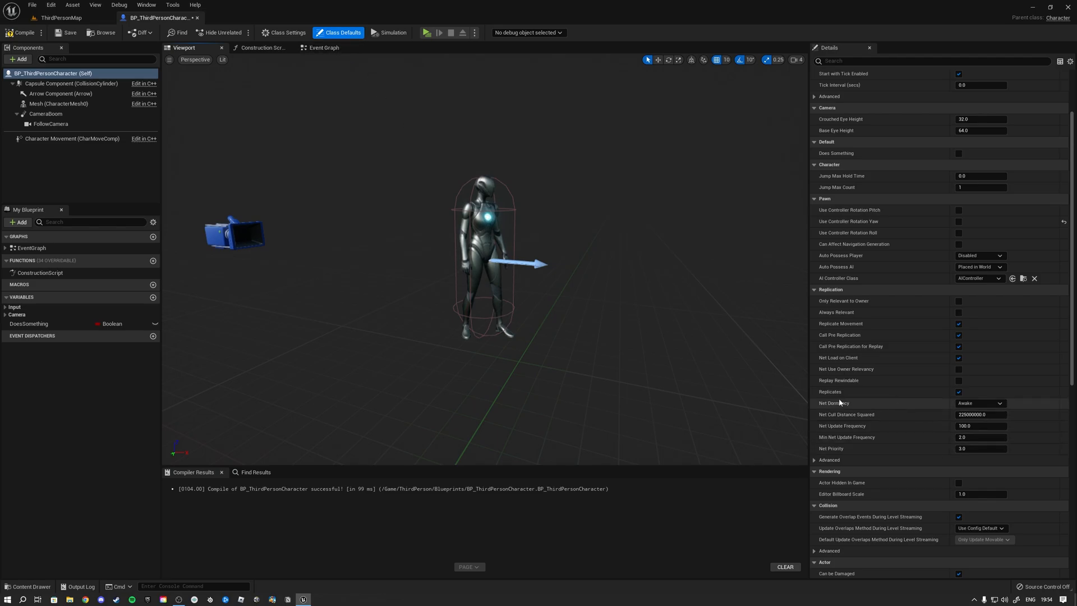
mouse_move(892, 401)
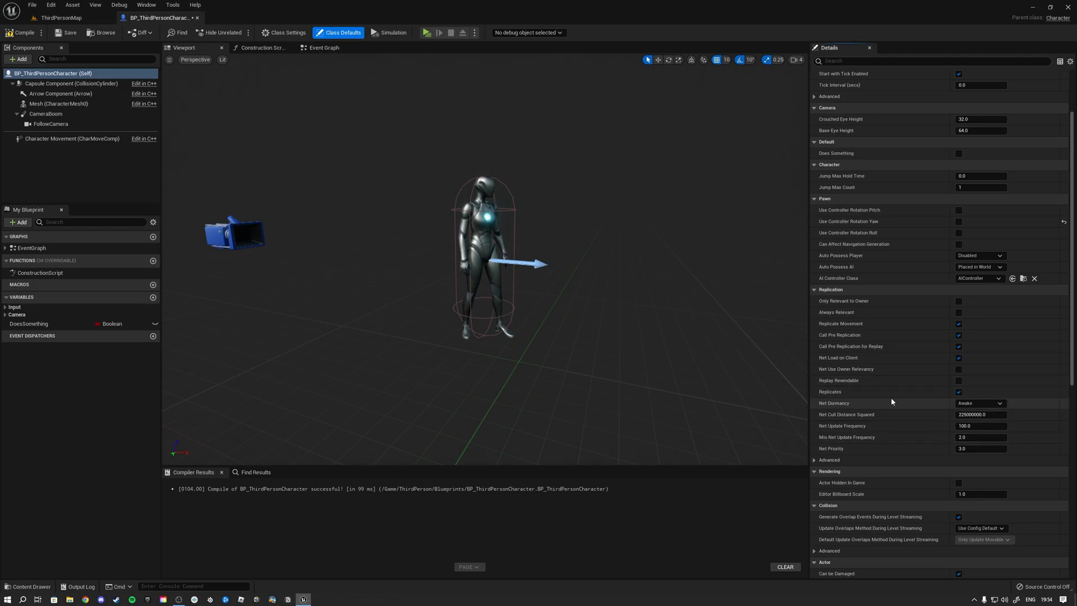
mouse_move(326, 119)
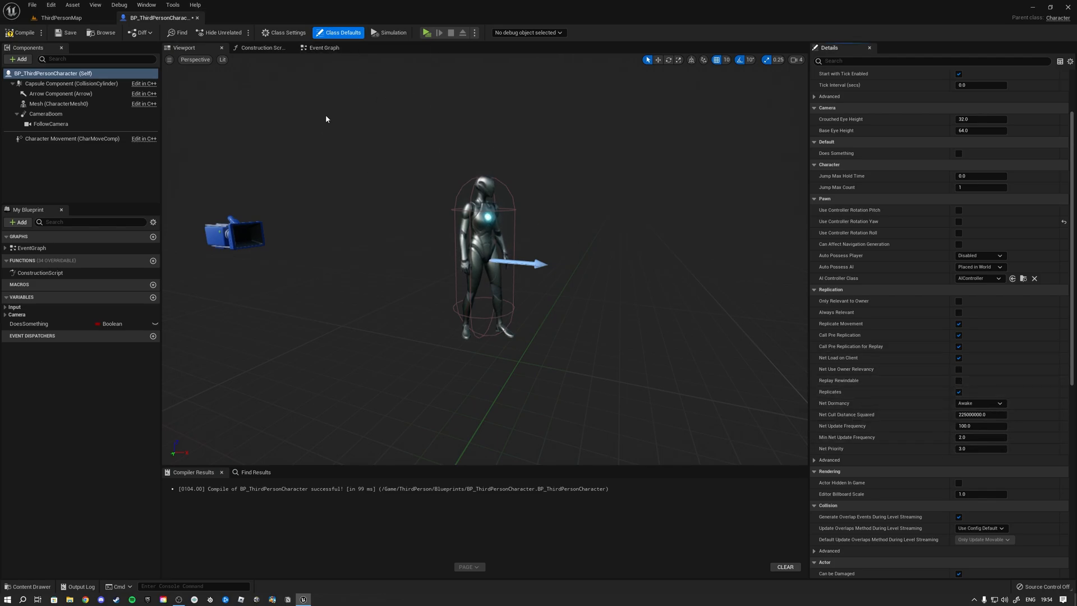
Step: Back in the Event Graph, set DoesSomething's Replication to Replicated
click(323, 47)
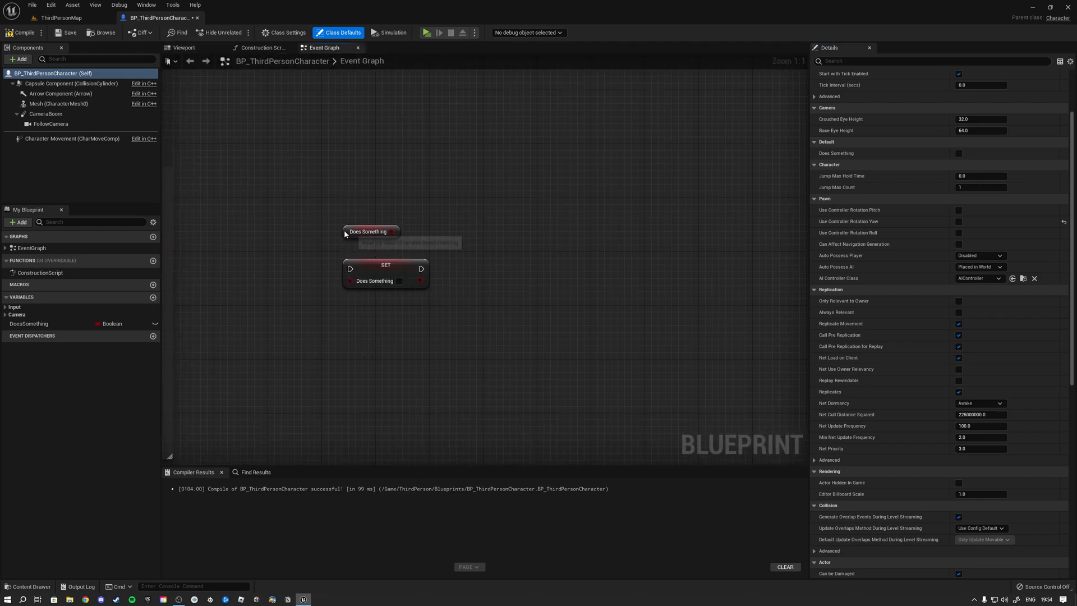
click(370, 231)
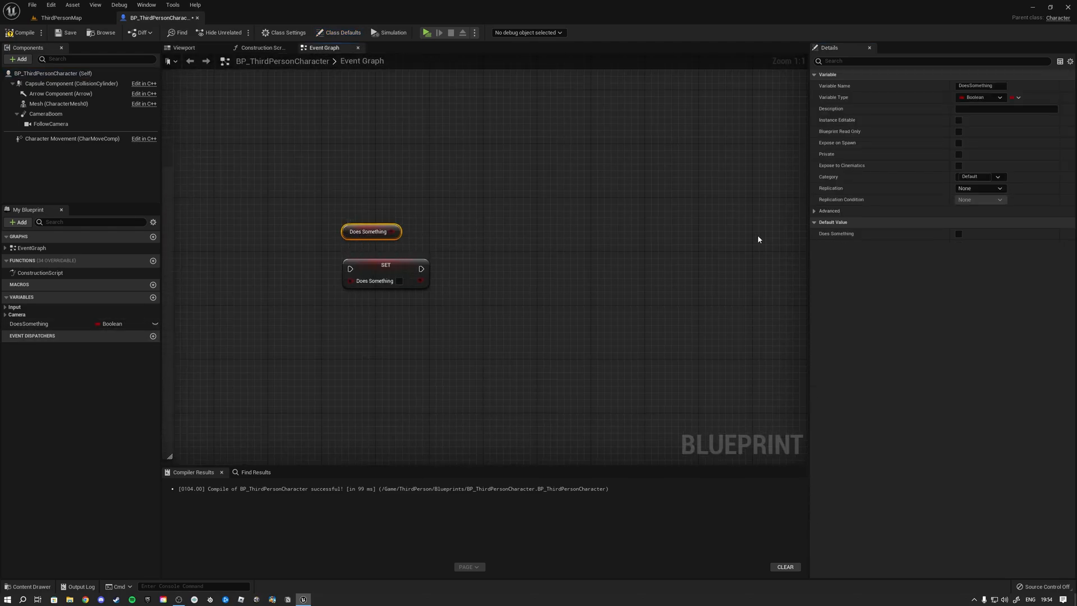
click(981, 188)
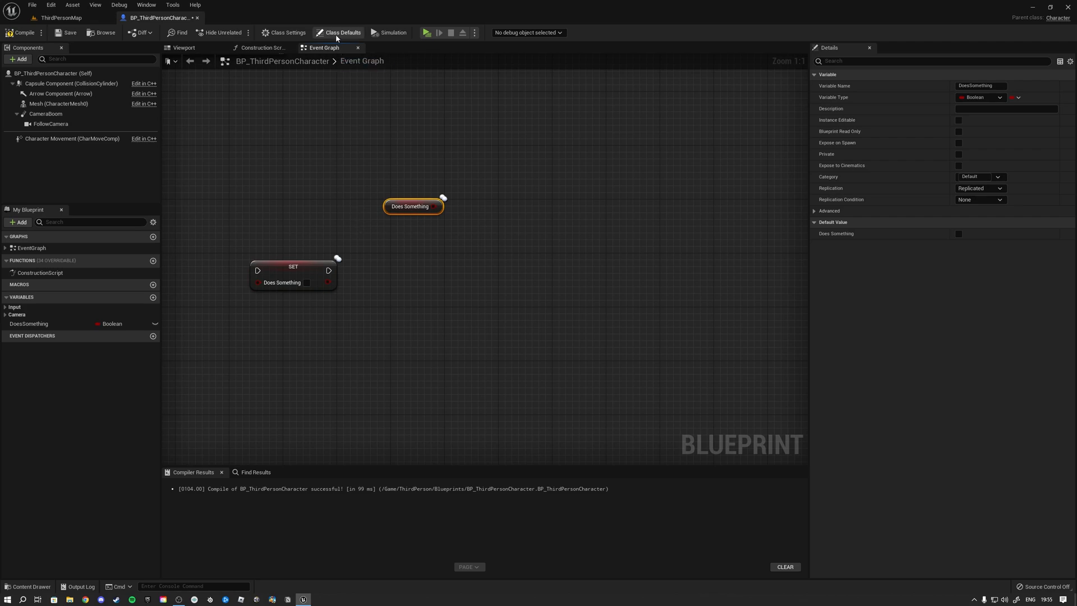
Step: Review Class Defaults and re-inspect the DoesSomething node's settings
click(337, 33)
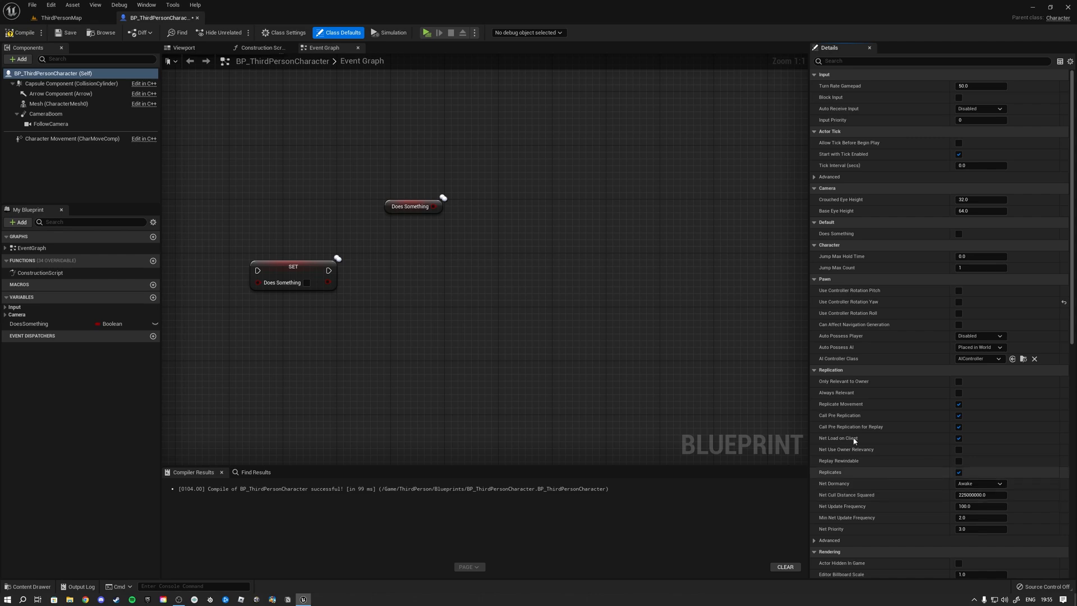
click(411, 207)
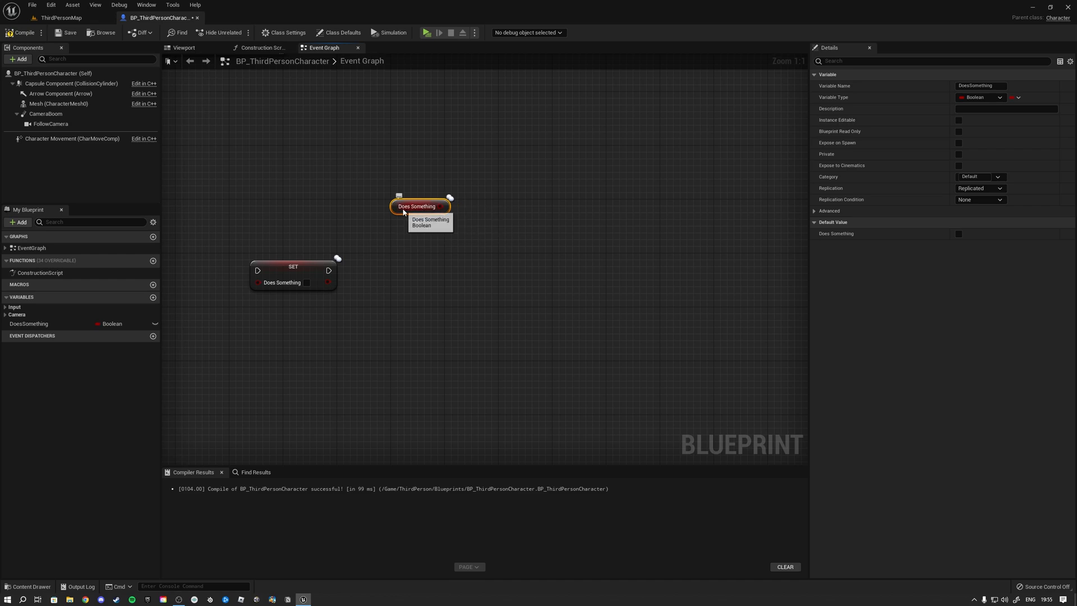
click(394, 250)
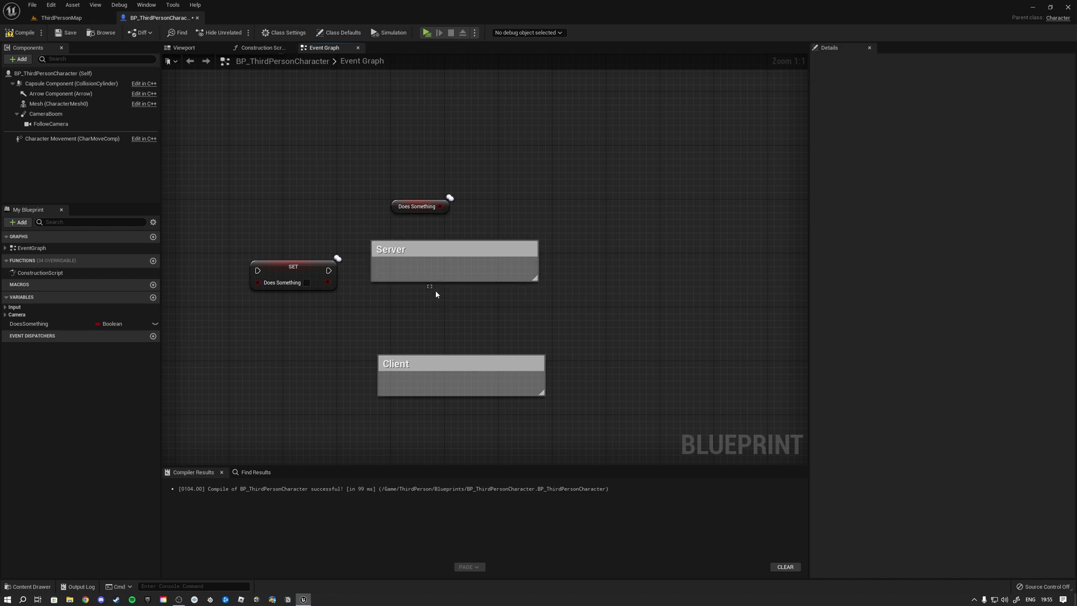
mouse_move(438, 289)
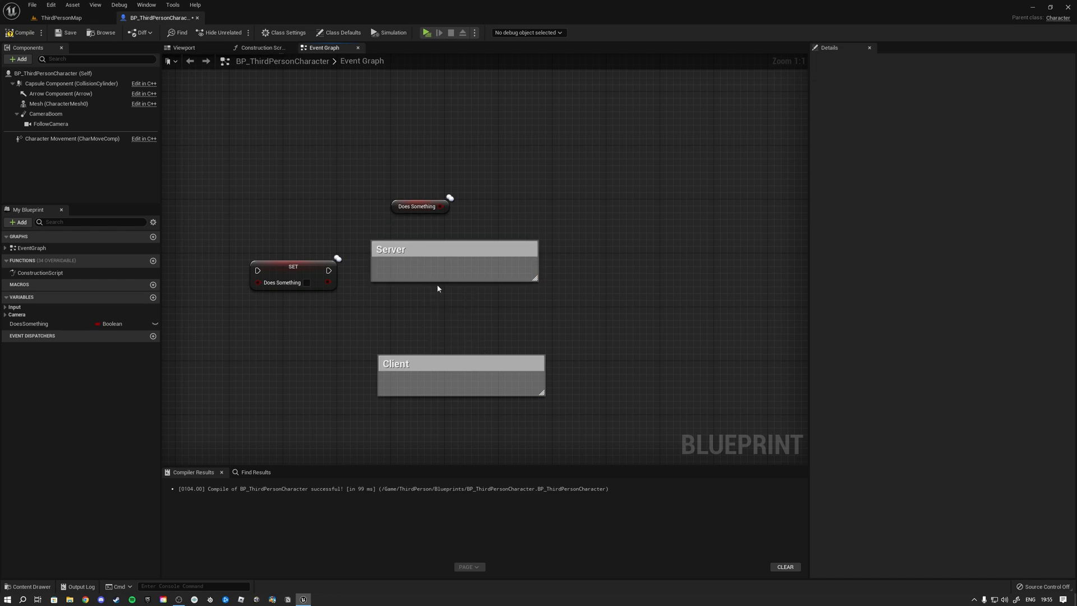
Step: Place a Does Something getter in the Server group and inspect both Server and Client getters
click(418, 207)
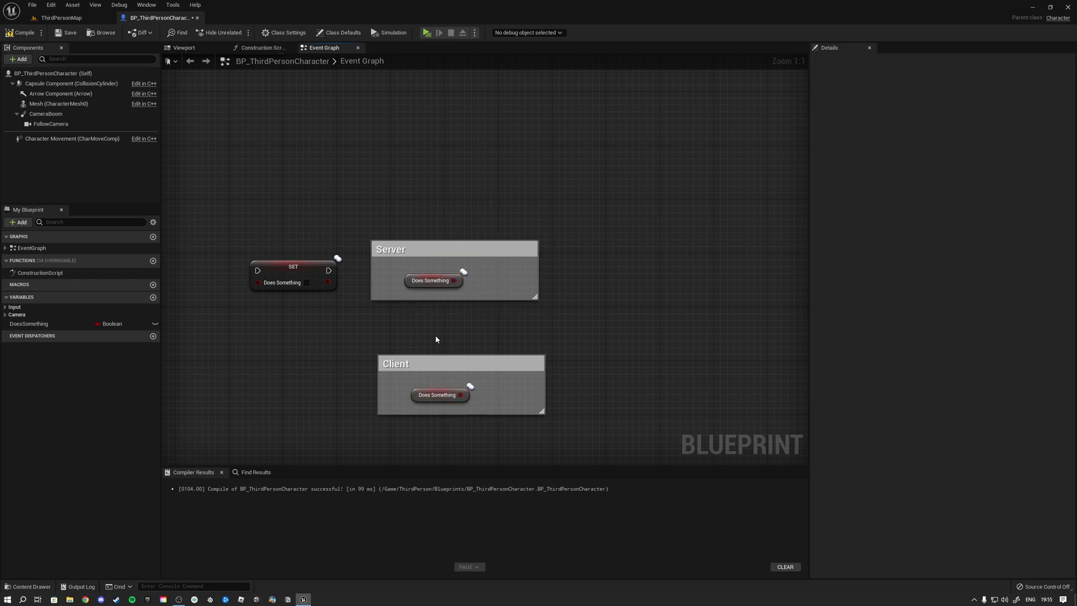
click(438, 281)
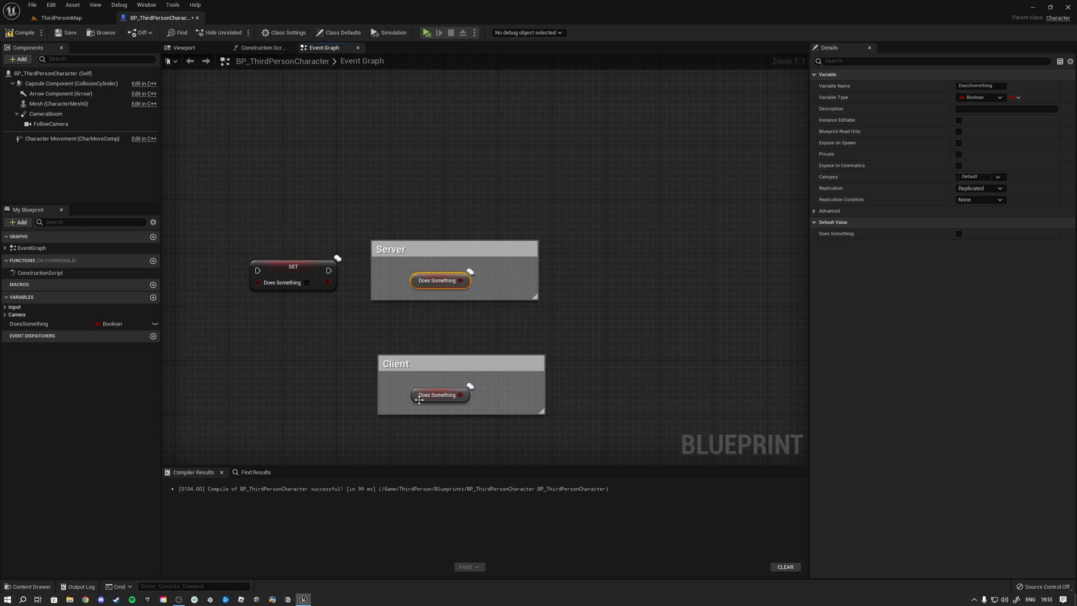
click(437, 393)
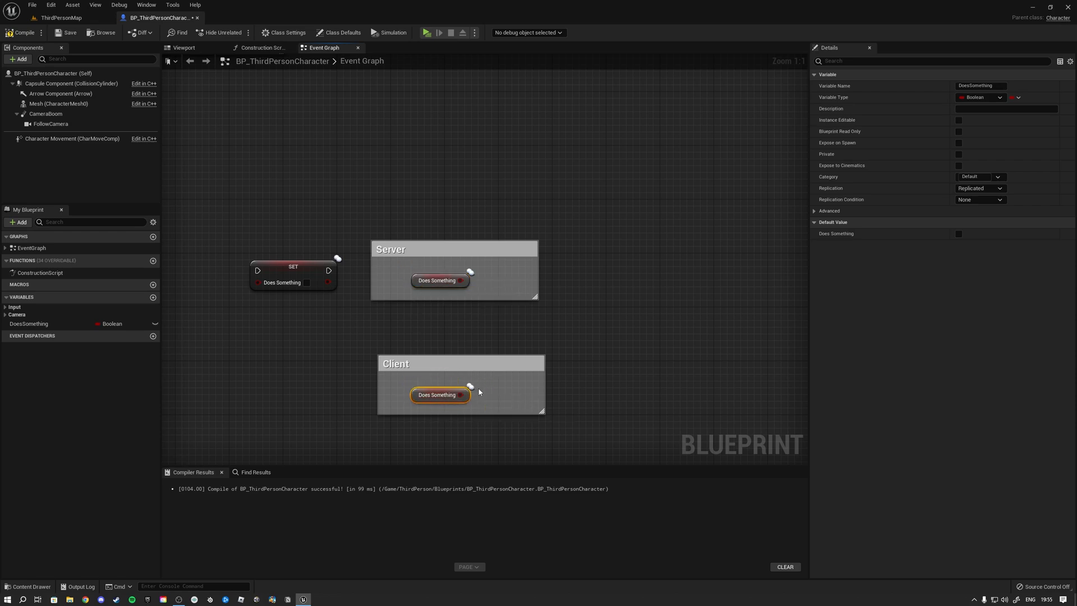
mouse_move(730, 310)
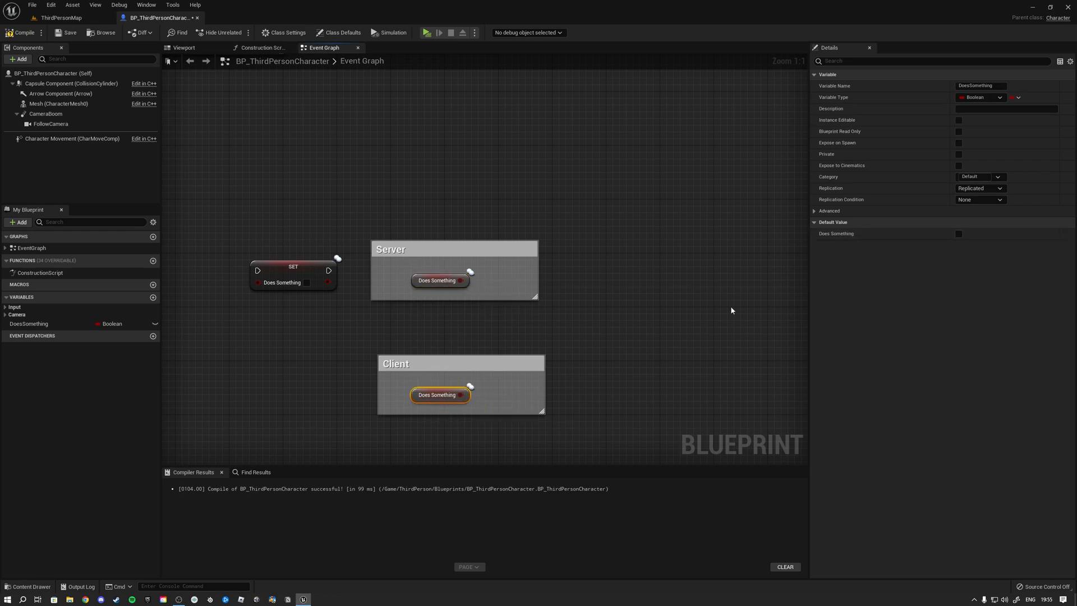
mouse_move(958, 233)
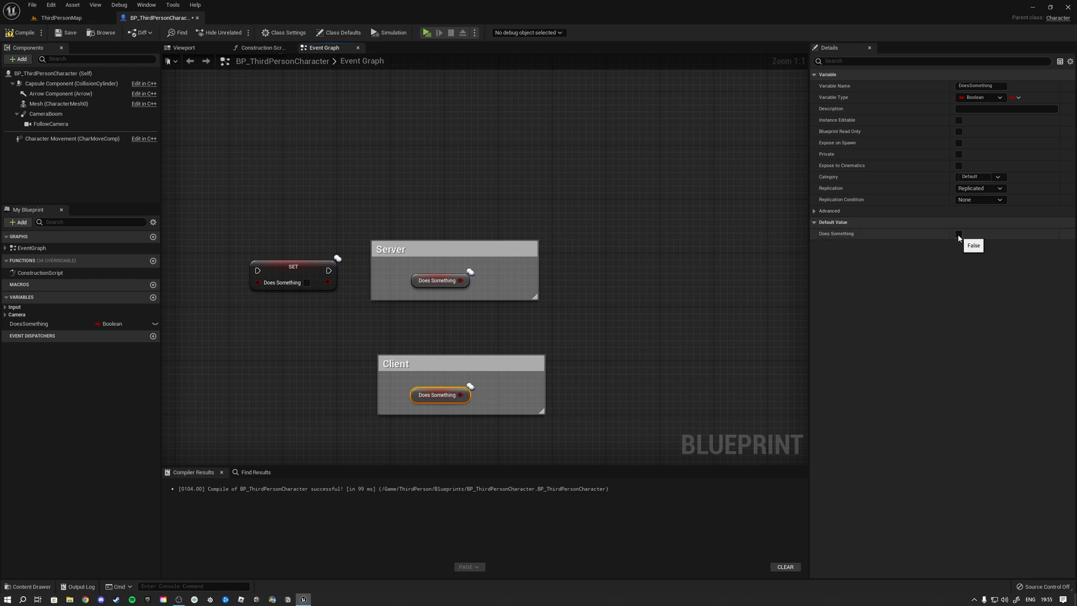
click(957, 233)
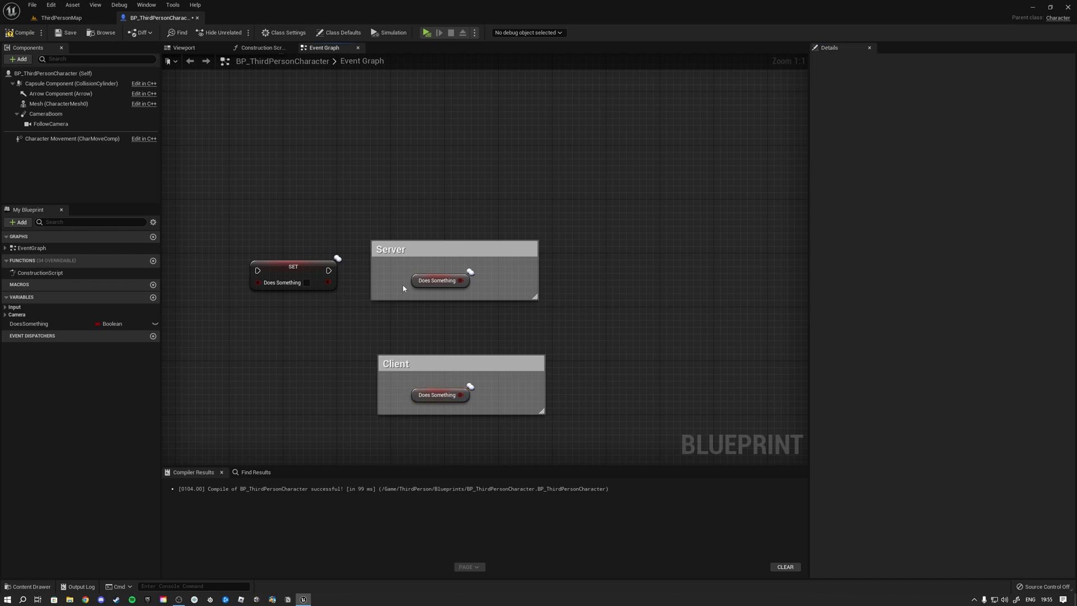
click(451, 274)
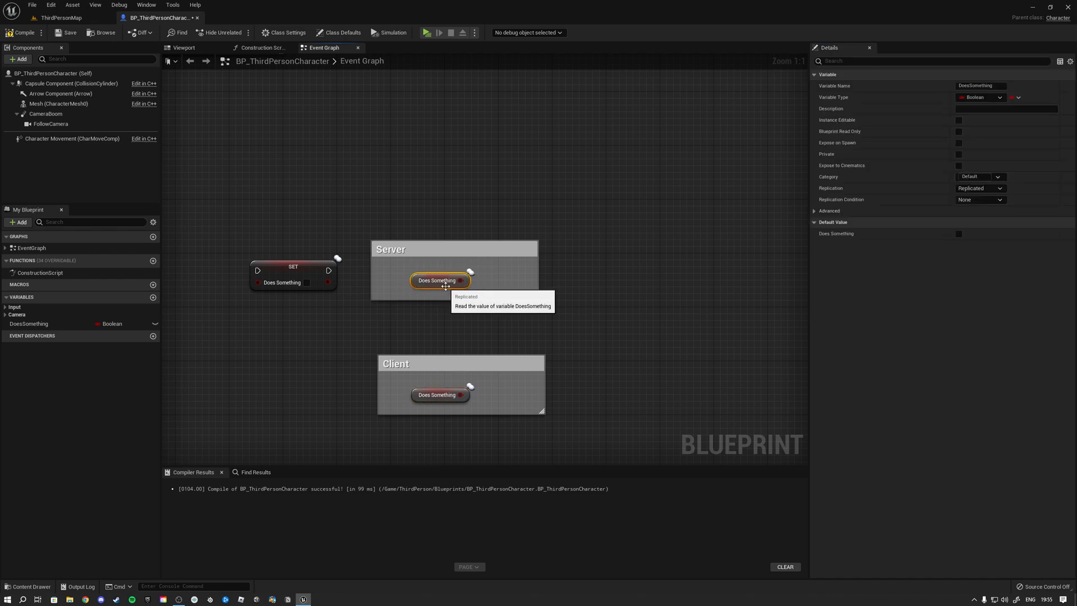
click(390, 249)
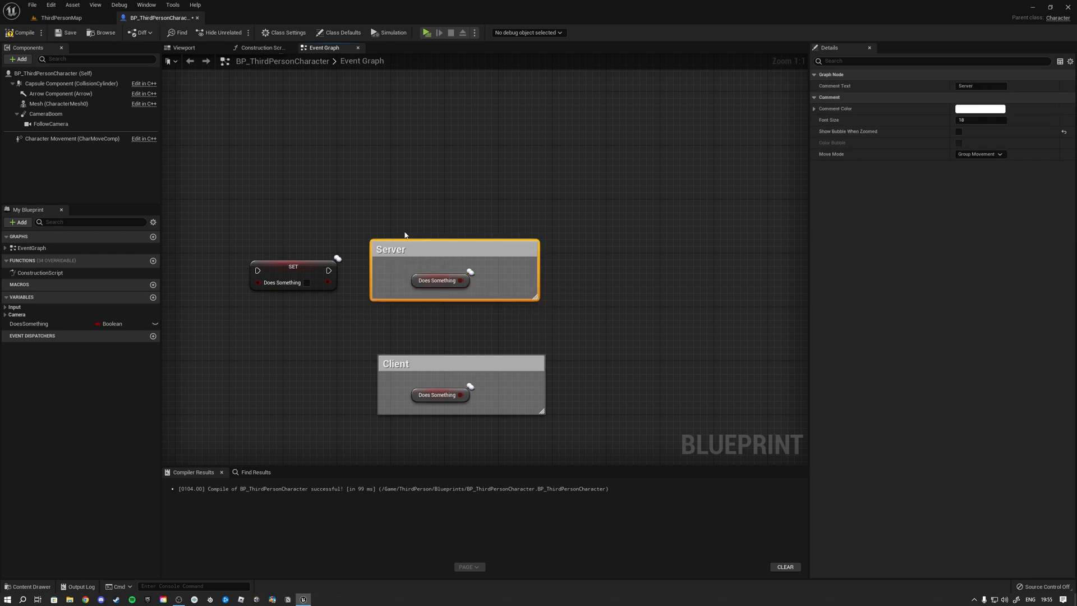
Step: Check Class Defaults, then reselect and reposition the Client group's Does Something getter
click(341, 32)
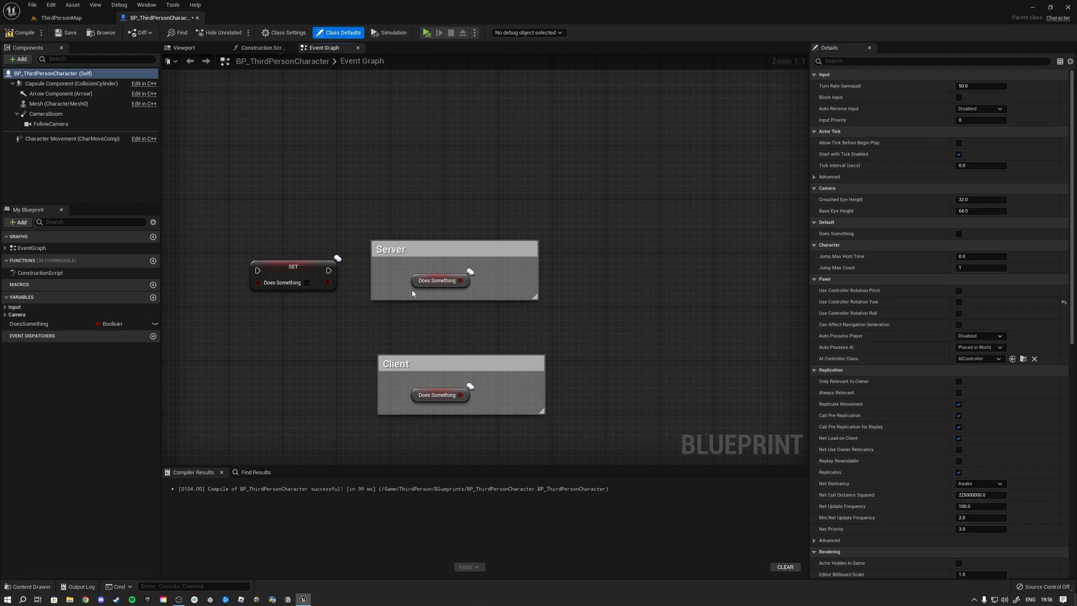
click(437, 280)
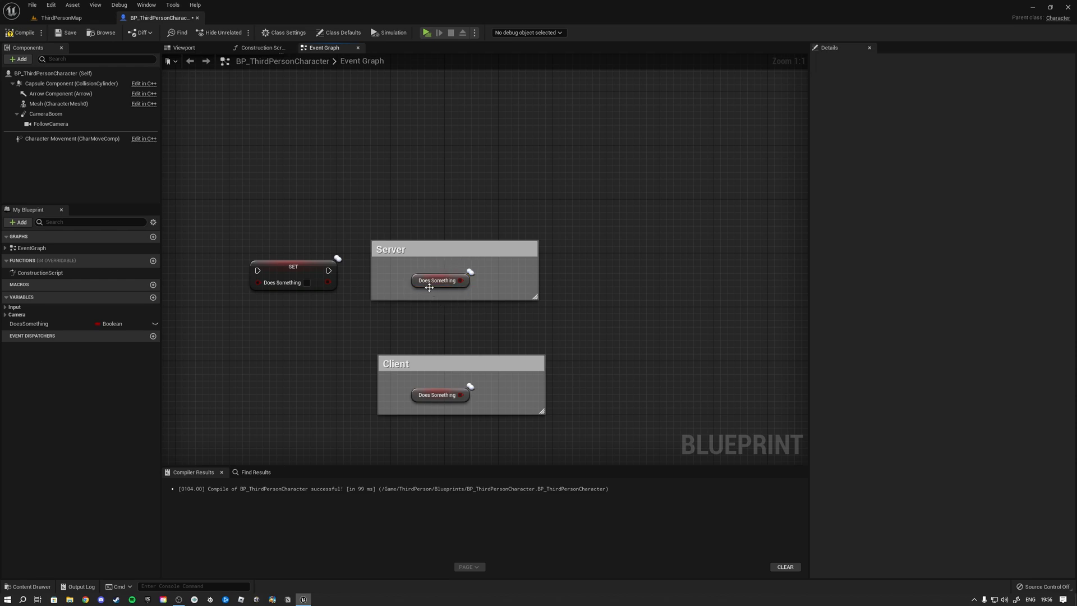
click(439, 393)
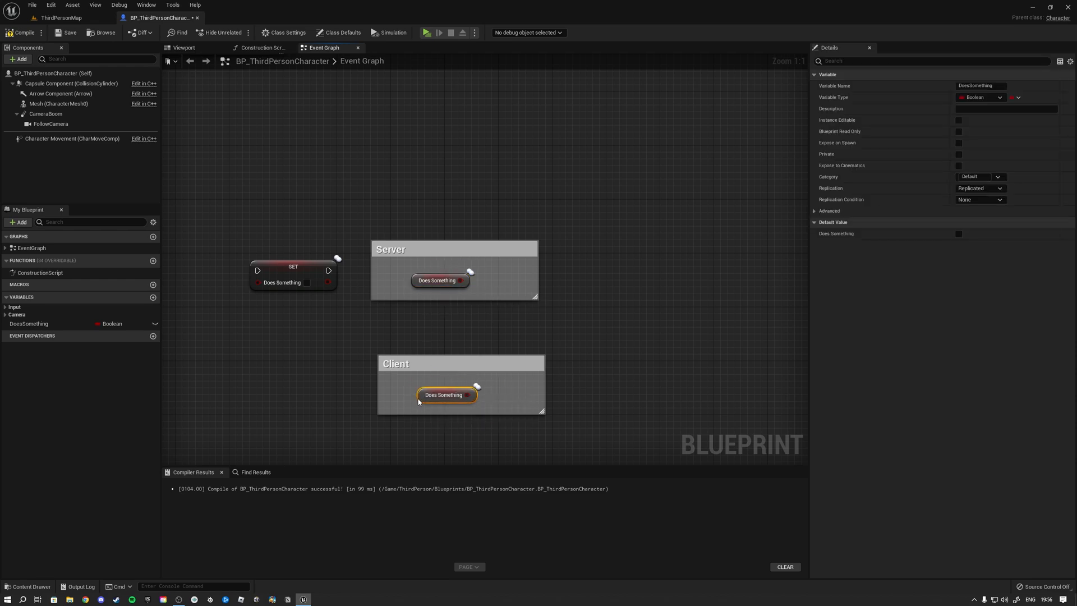
mouse_move(445, 393)
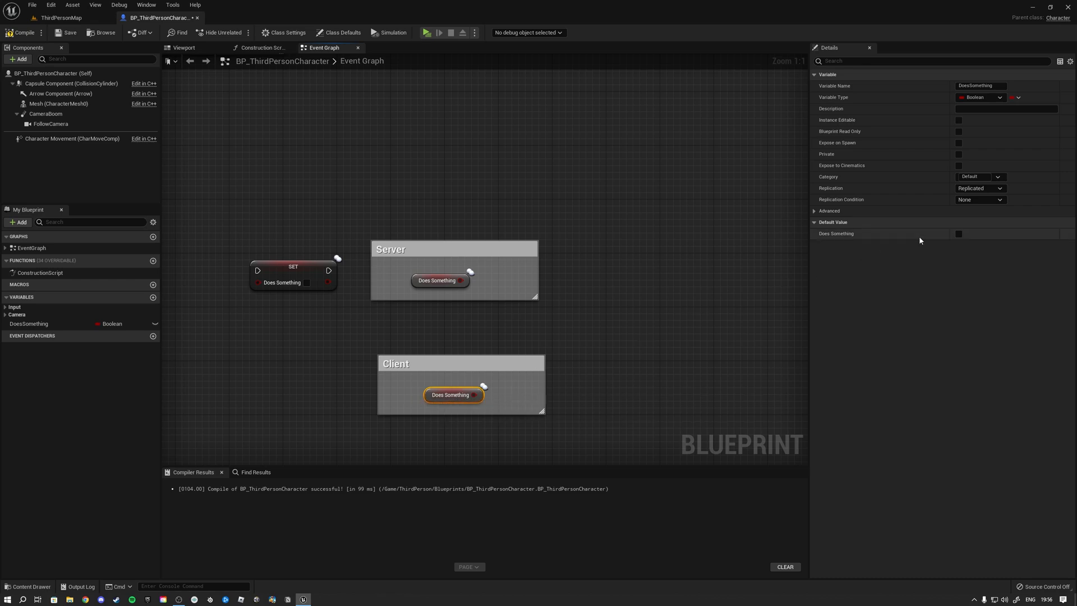
mouse_move(449, 393)
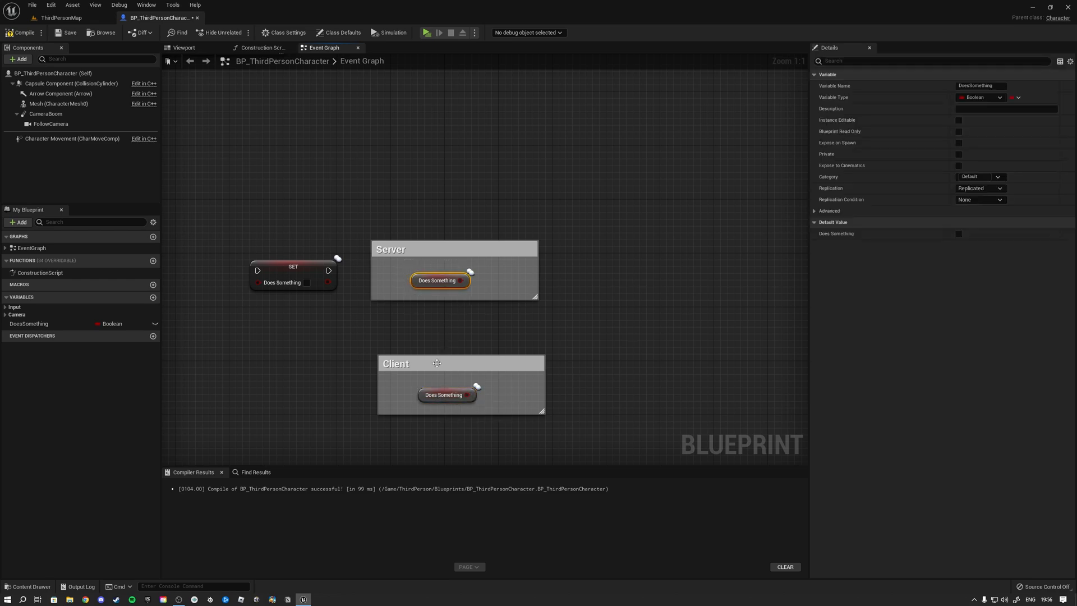
mouse_move(447, 293)
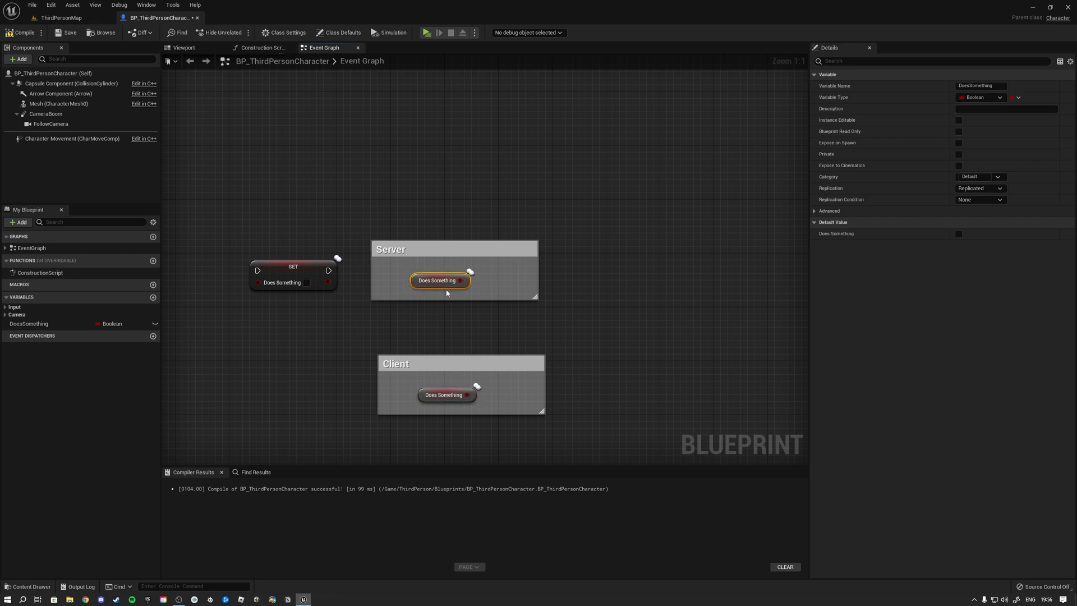
mouse_move(444, 395)
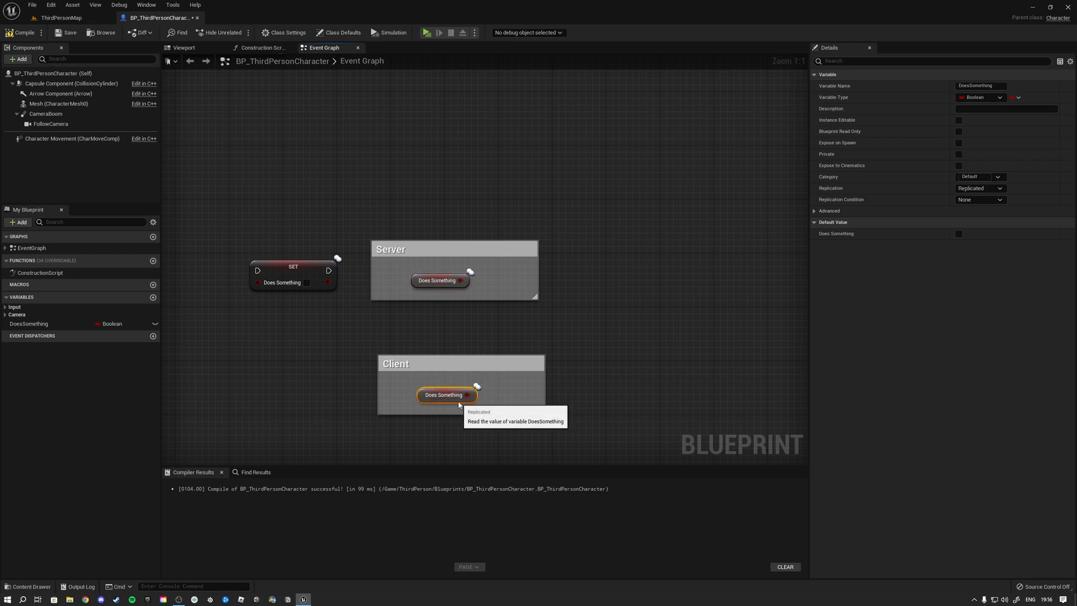
mouse_move(455, 343)
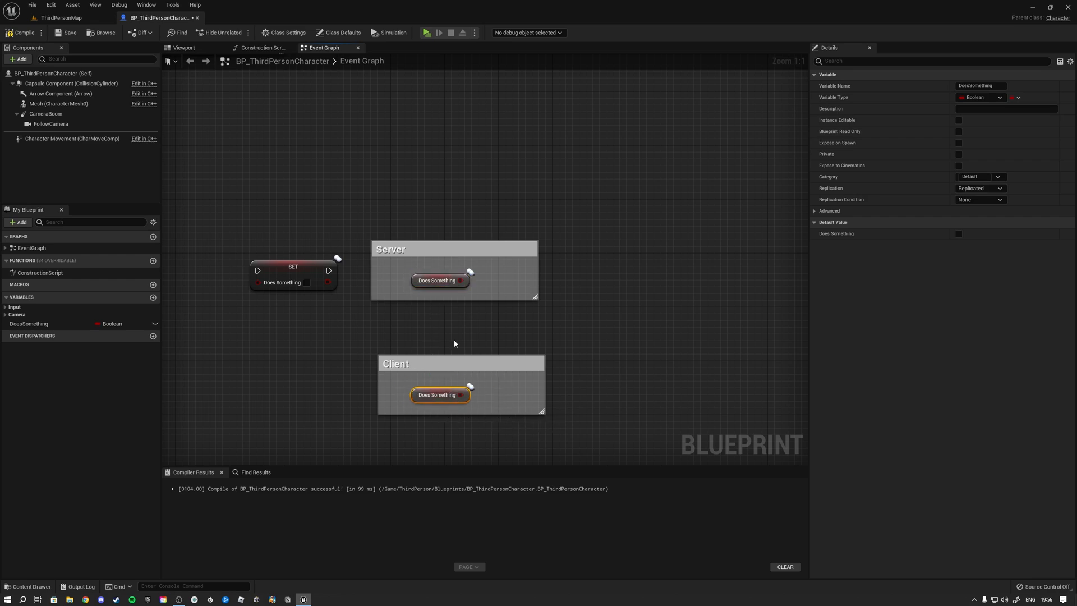
click(438, 279)
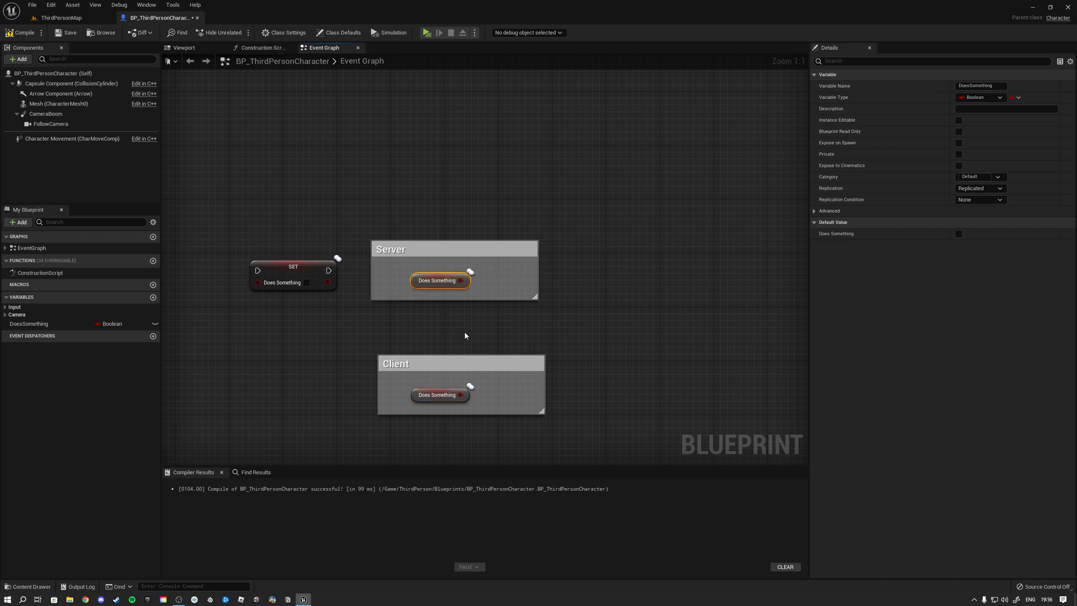
mouse_move(401, 385)
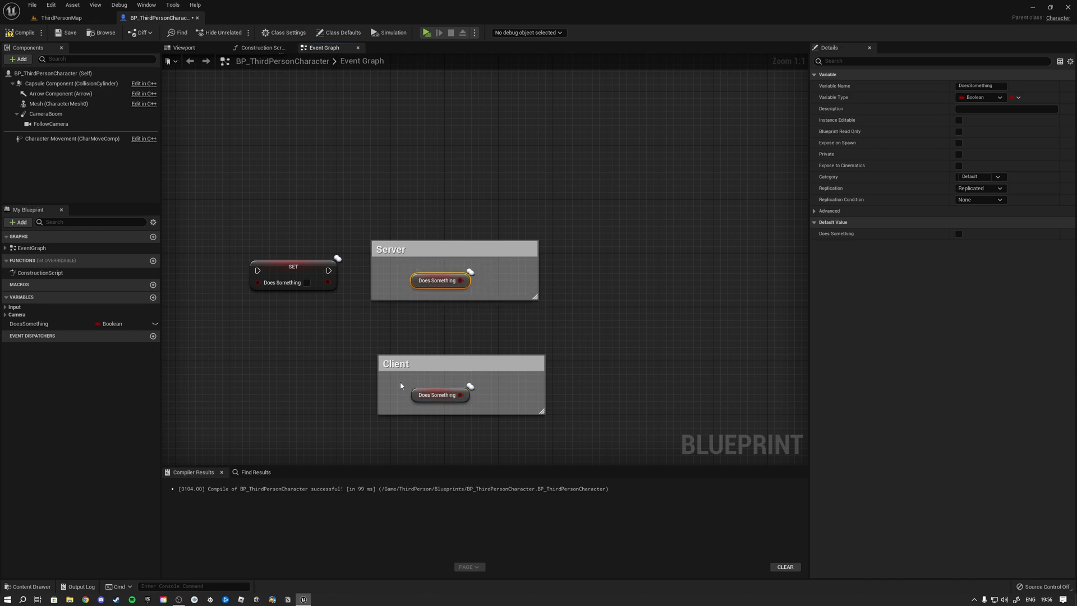
click(436, 394)
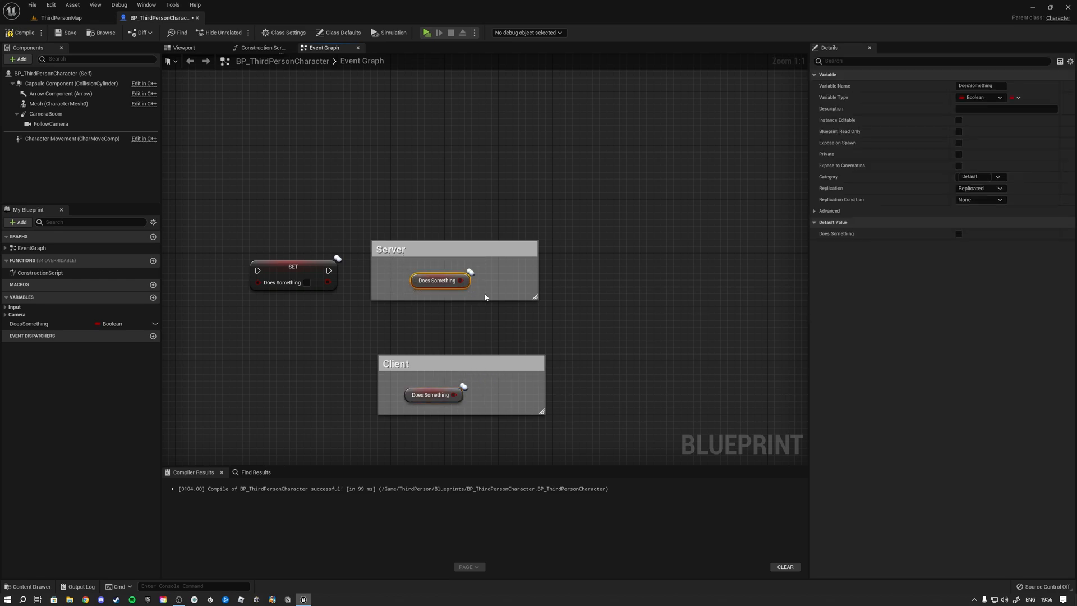
click(431, 394)
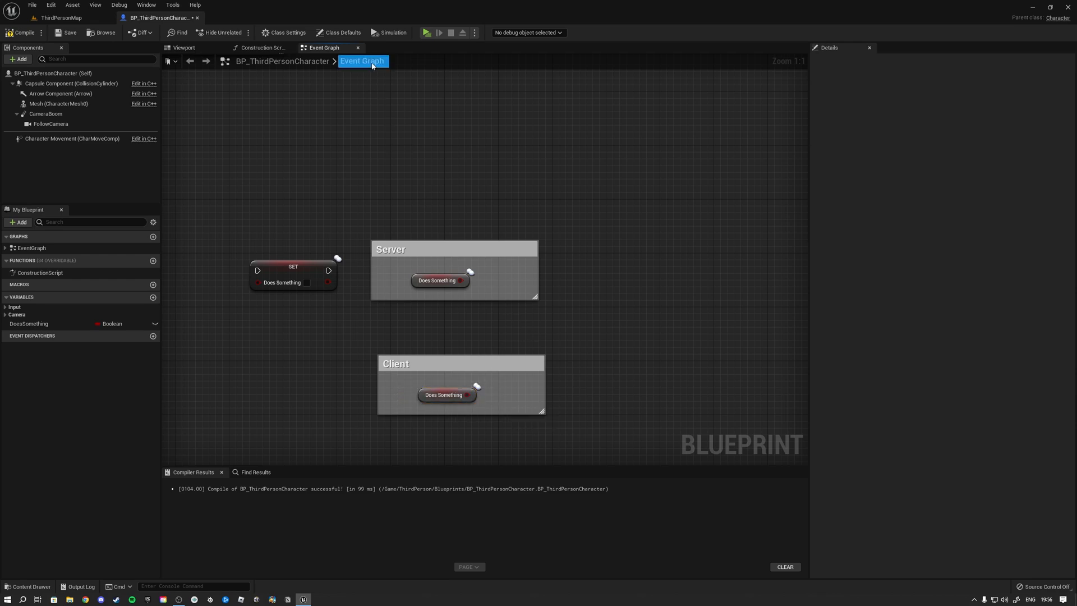
Step: Show the blueprint's Class Defaults to review replication settings
click(341, 32)
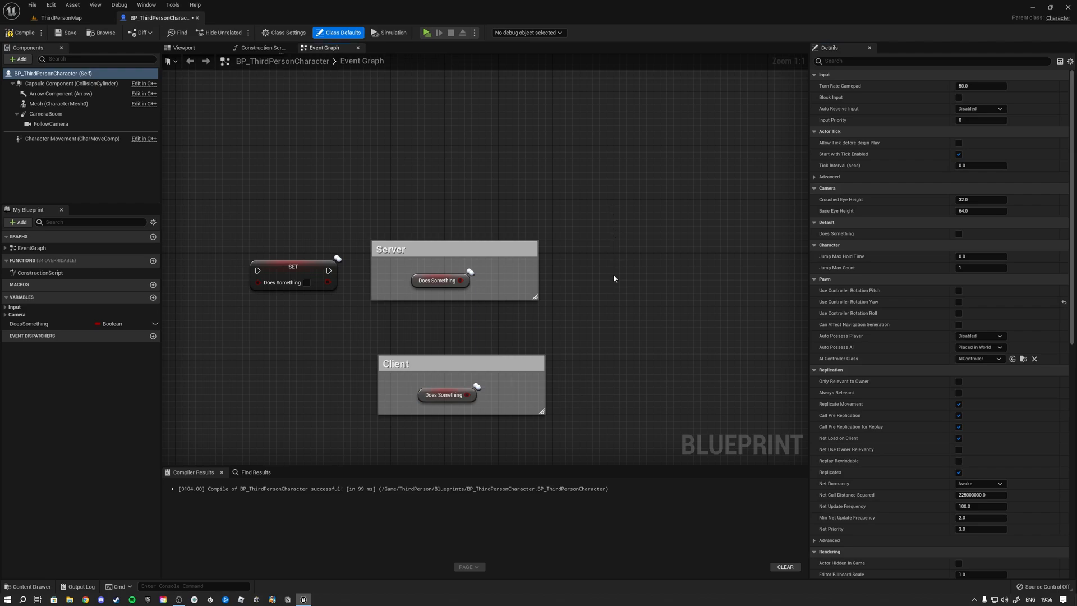
mouse_move(588, 311)
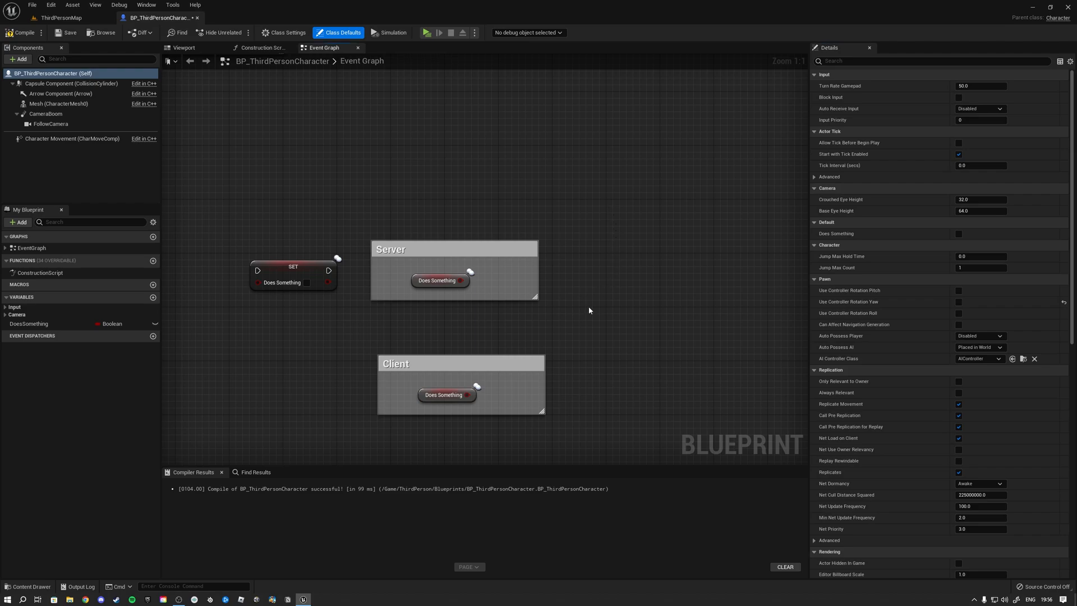
mouse_move(432, 264)
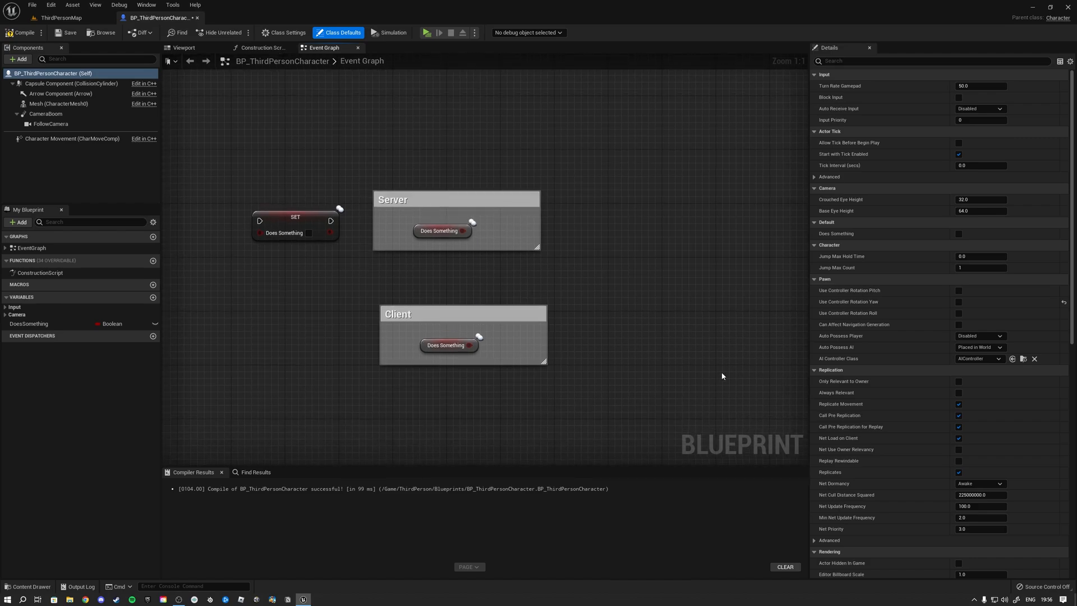
mouse_move(835, 506)
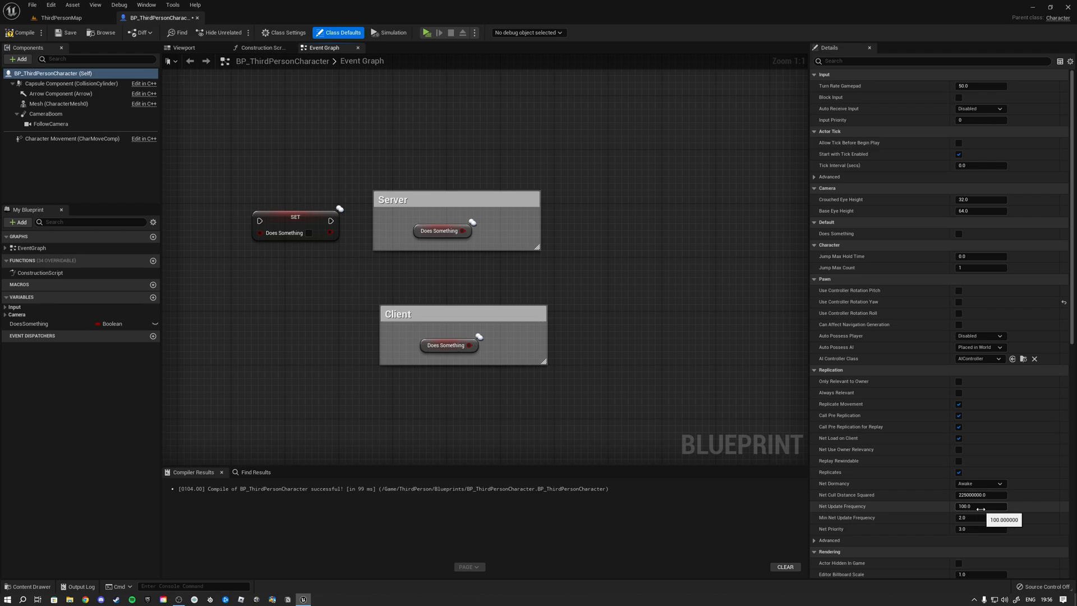
mouse_move(939, 512)
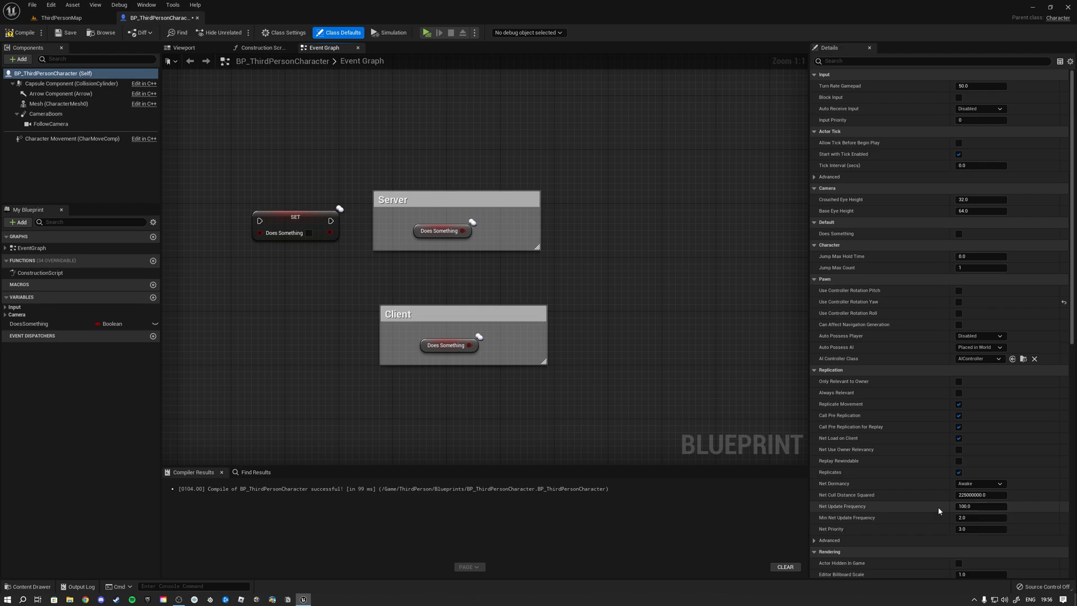
mouse_move(975, 507)
text(60)
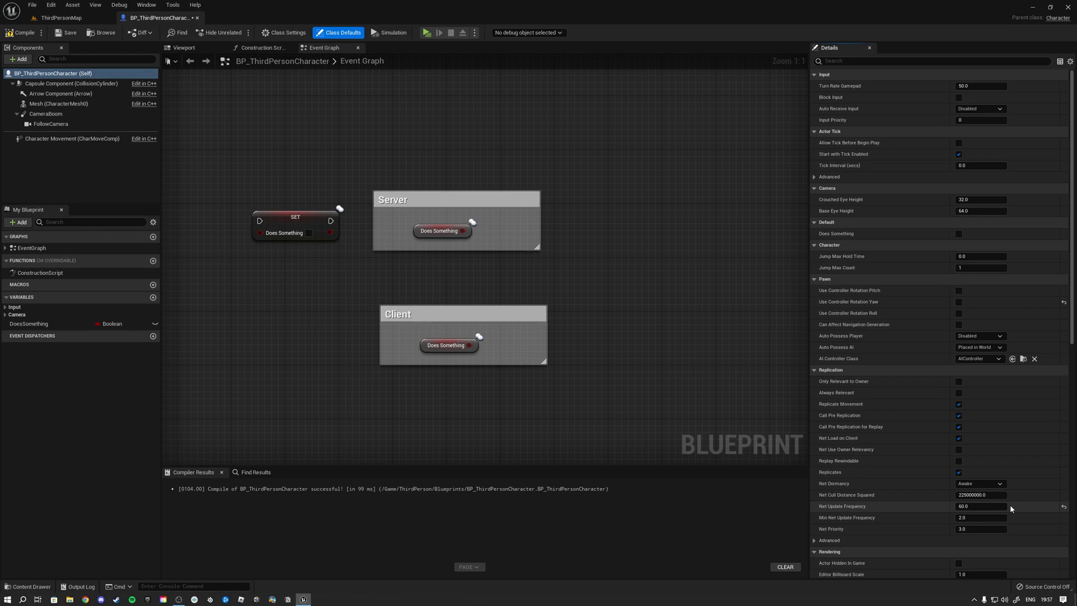
mouse_move(980, 506)
text(100)
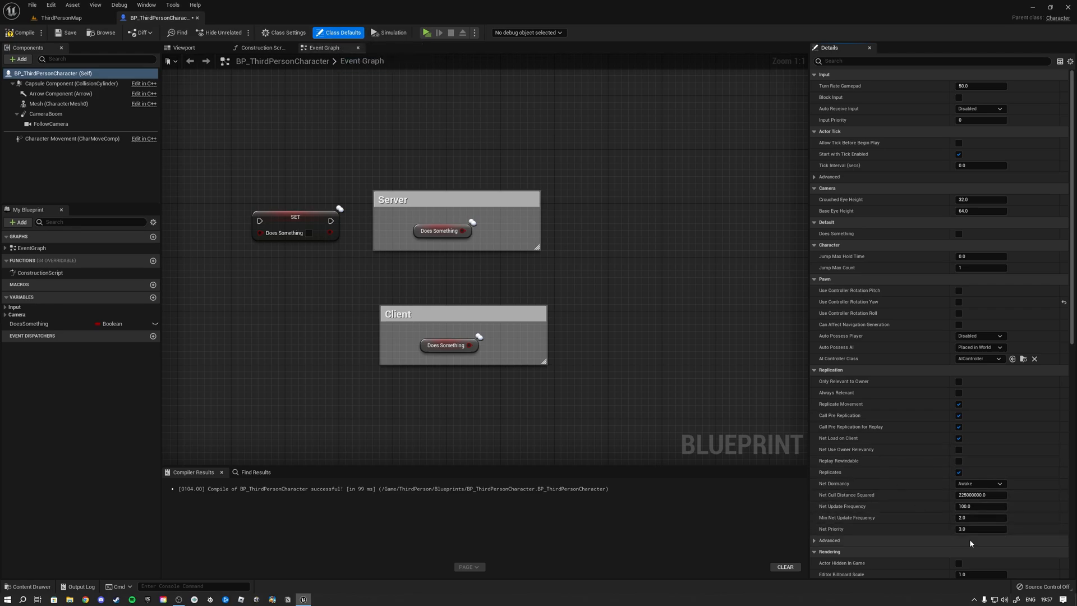
mouse_move(713, 422)
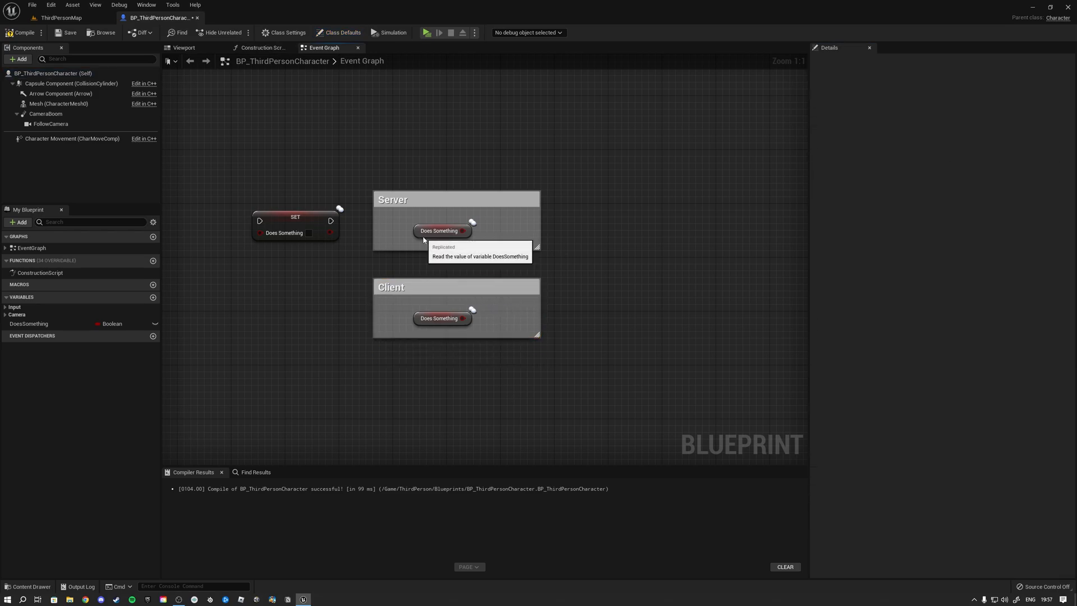
click(439, 229)
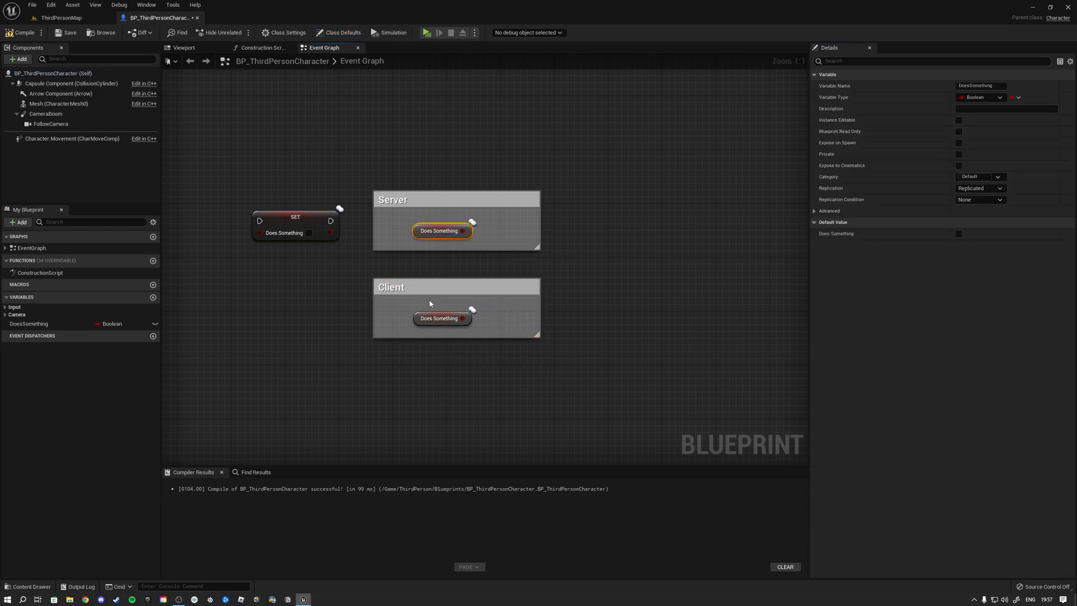
mouse_move(438, 260)
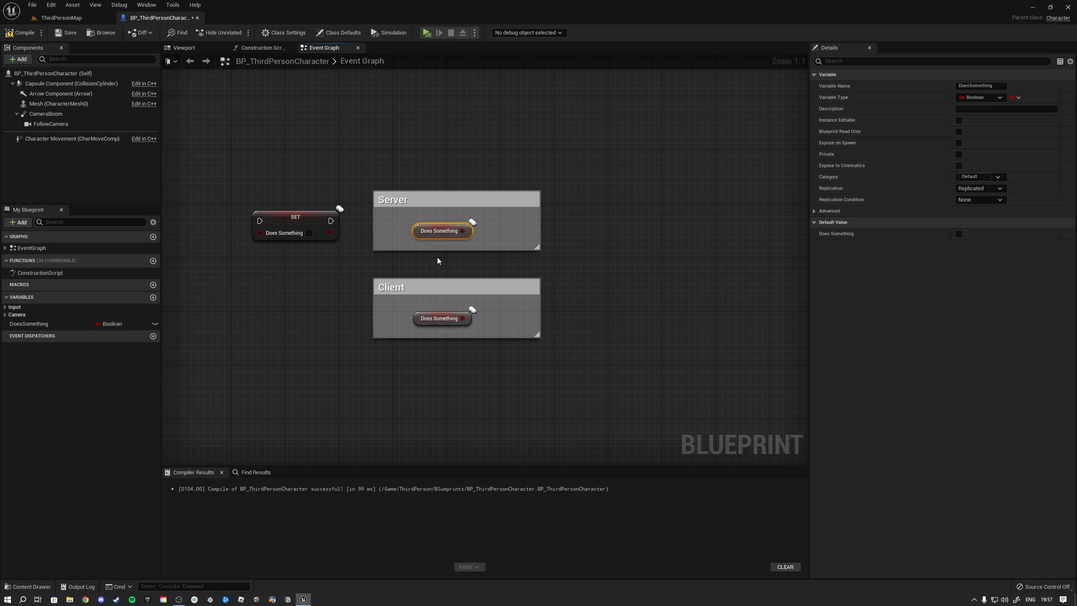
mouse_move(438, 231)
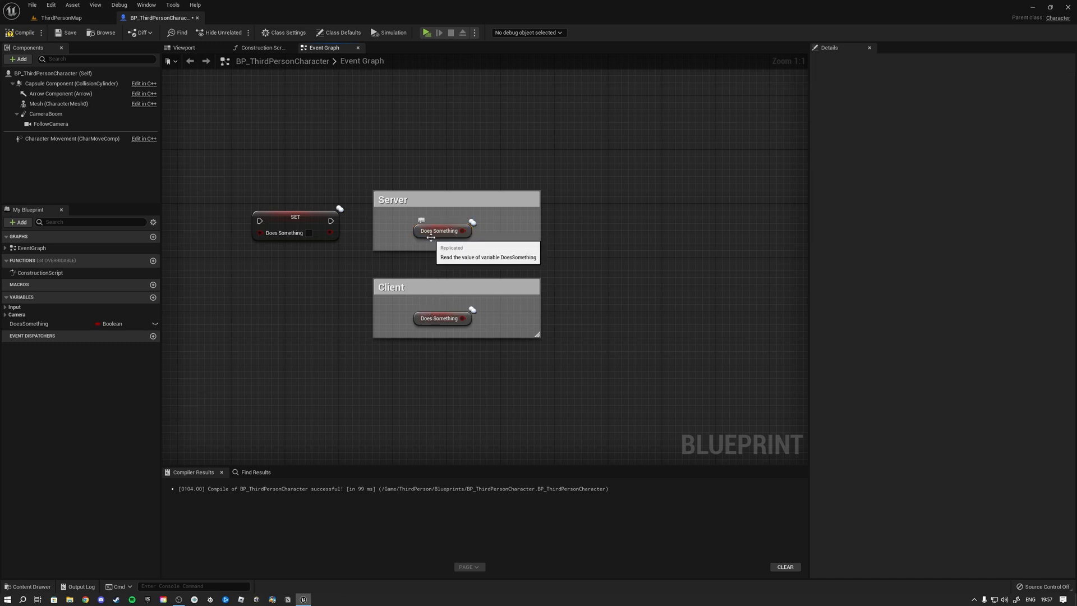
click(441, 230)
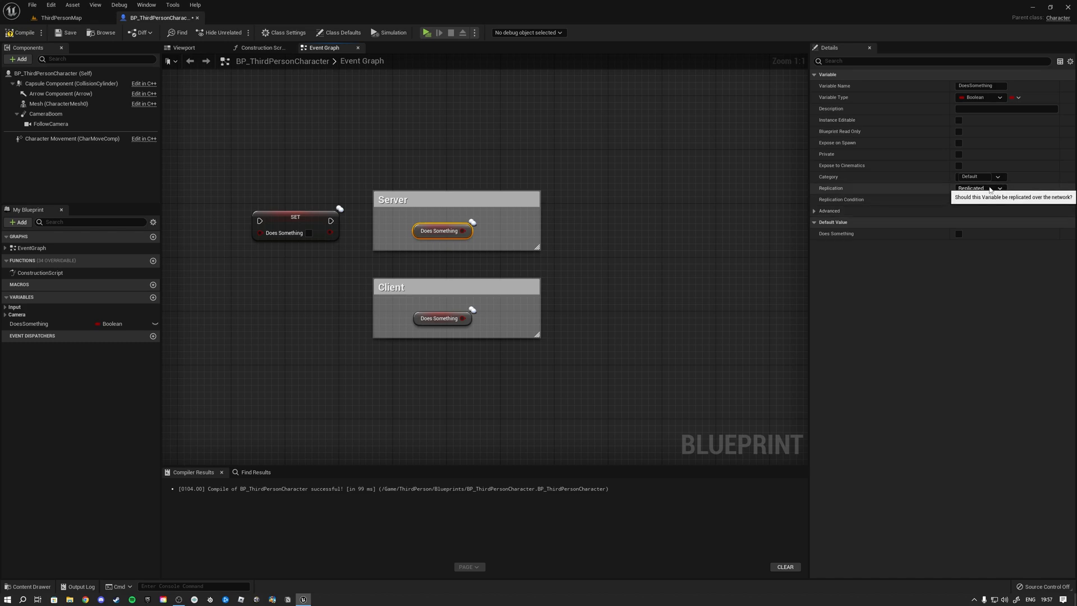
click(978, 188)
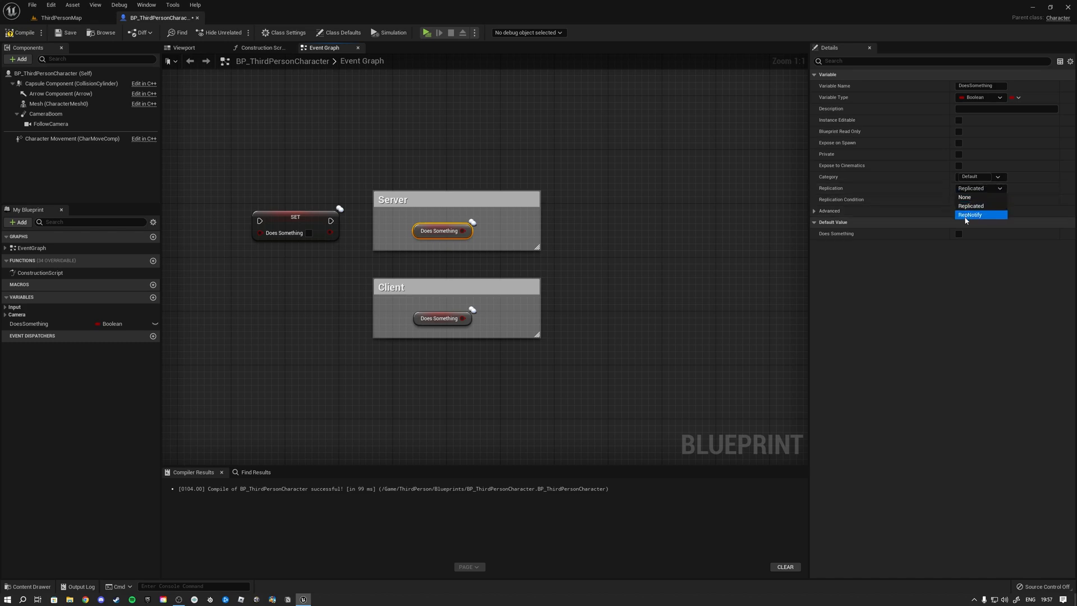
click(969, 215)
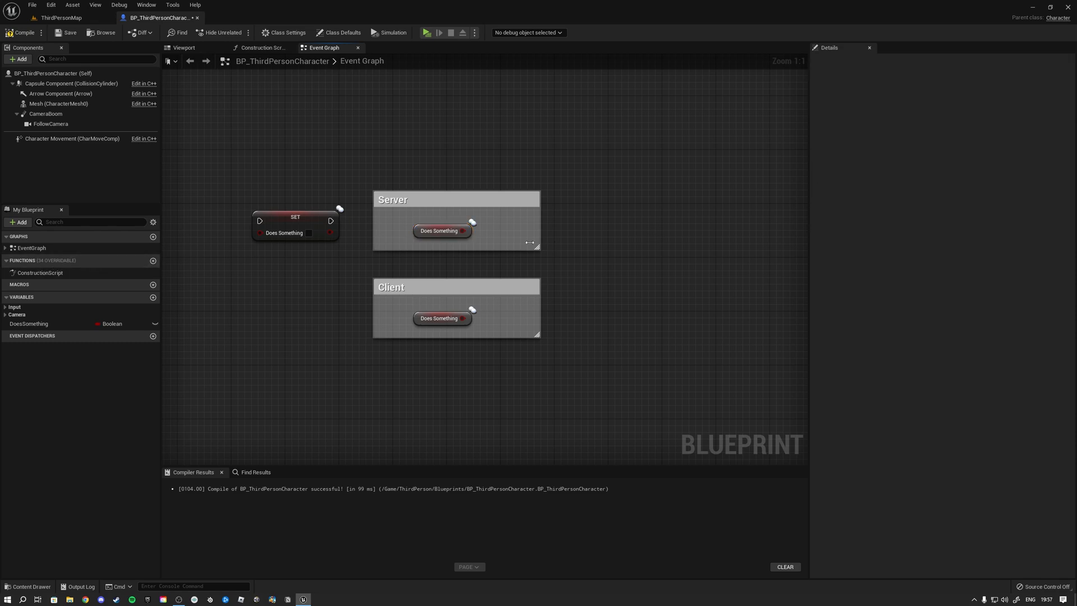
click(439, 229)
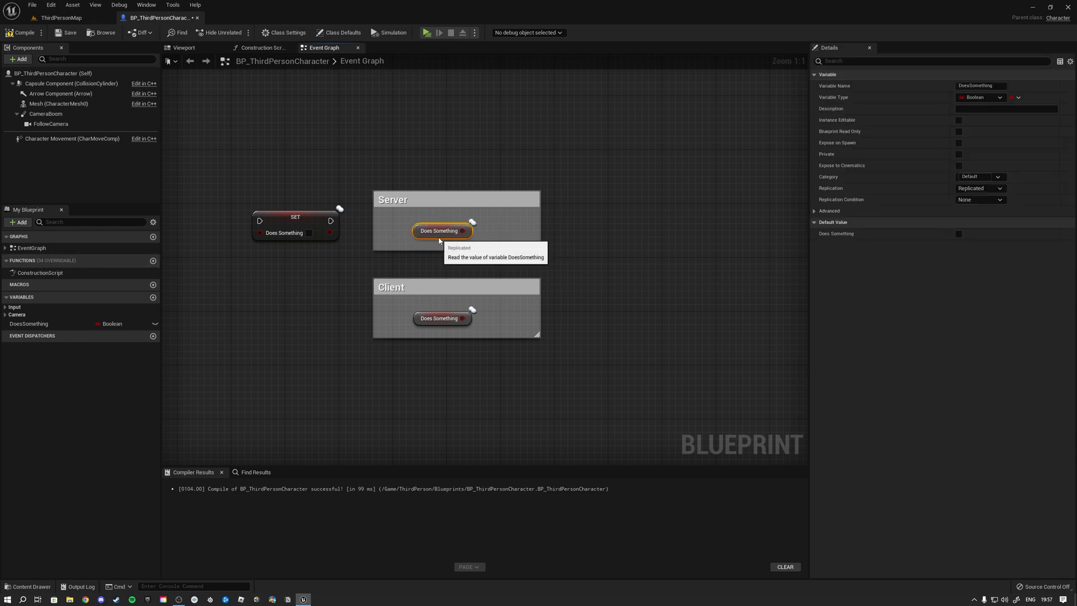
scroll(down, 3)
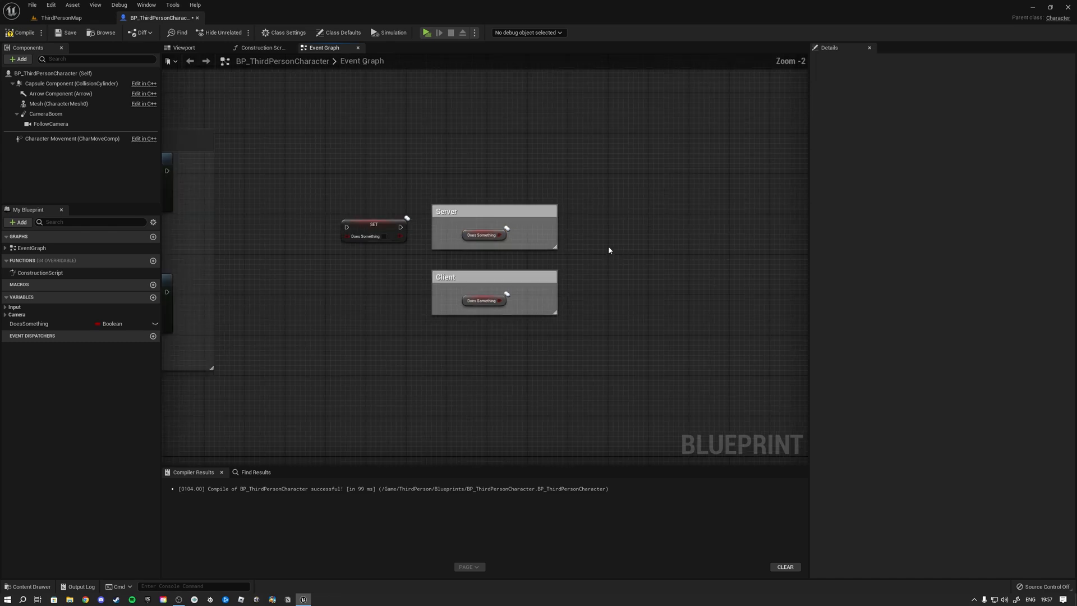
scroll(up, 3)
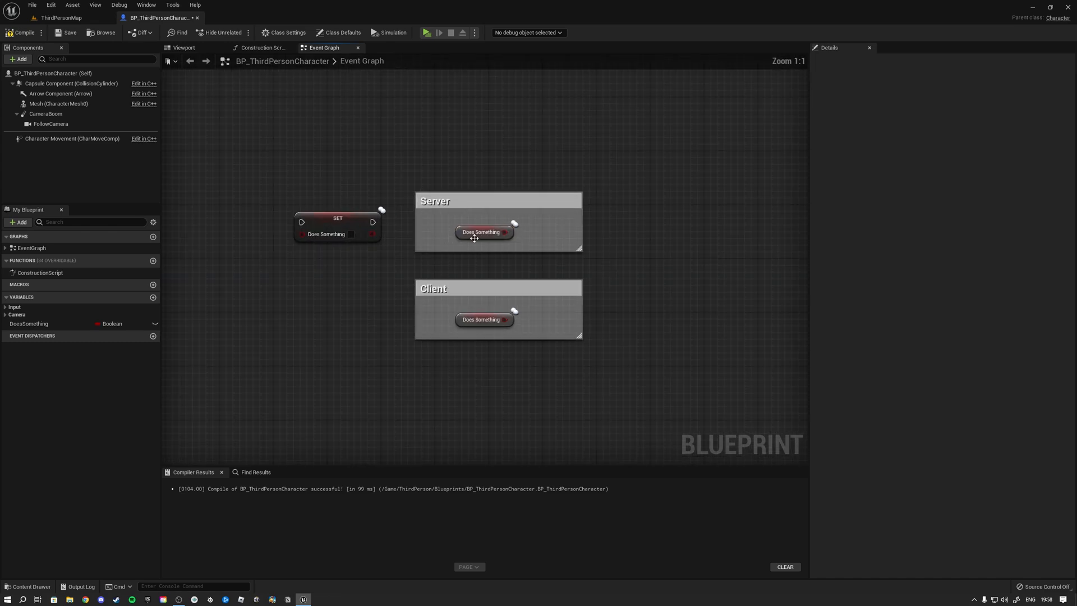
click(481, 232)
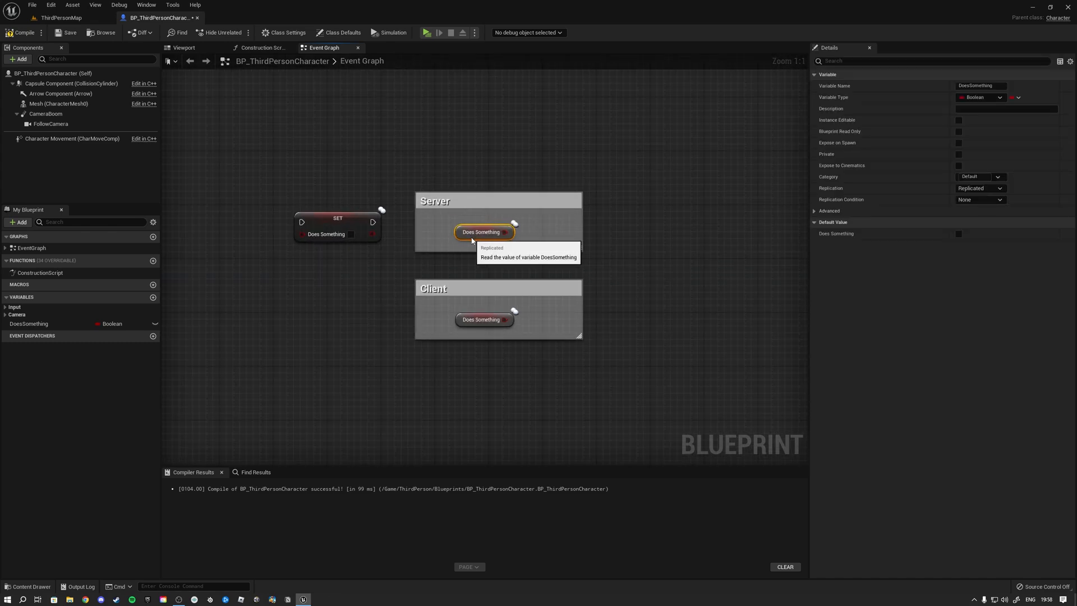
click(980, 187)
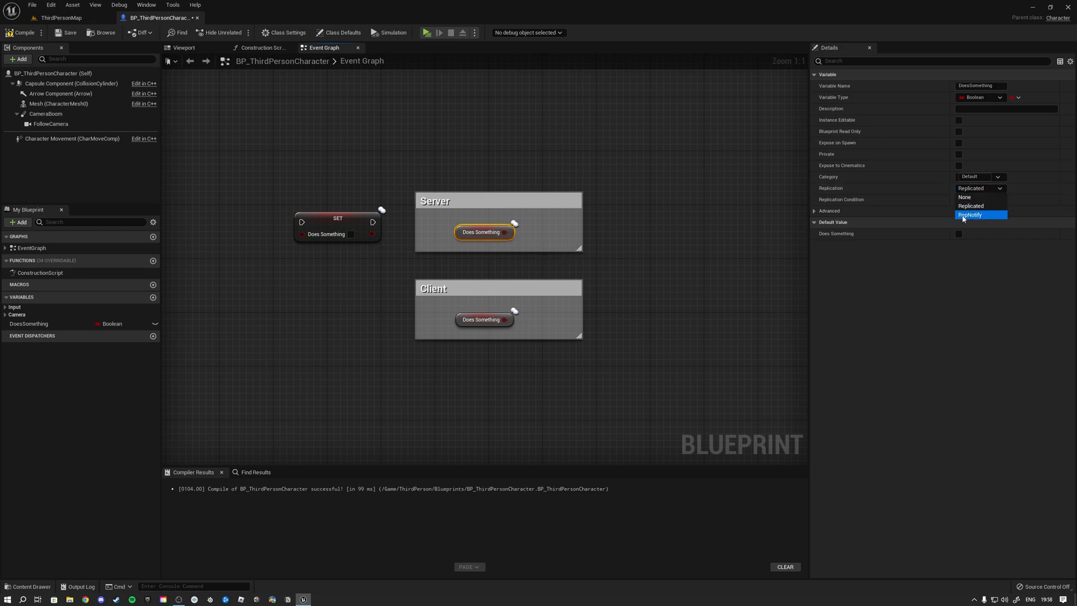
click(970, 214)
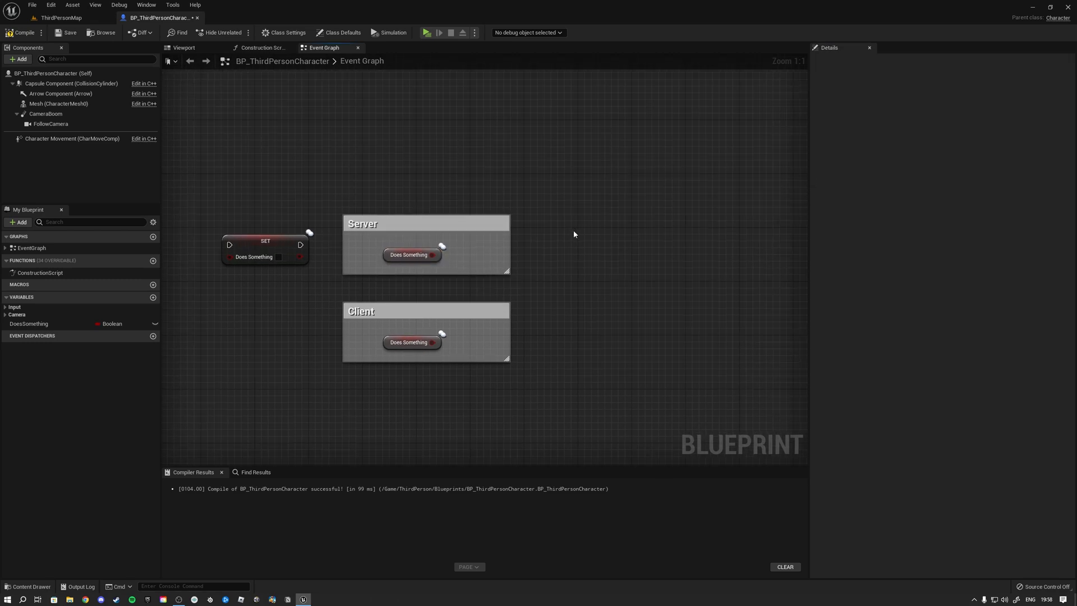
Step: Search 'event' in the node actions list and nudge the Set Timer by Event node aside
right_click(574, 234)
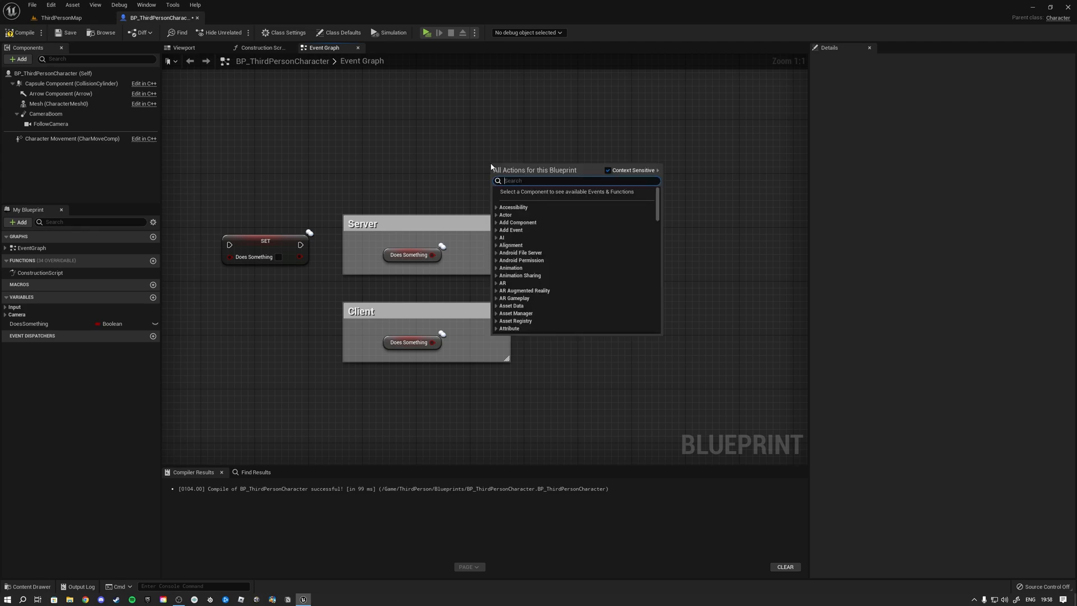
text(event)
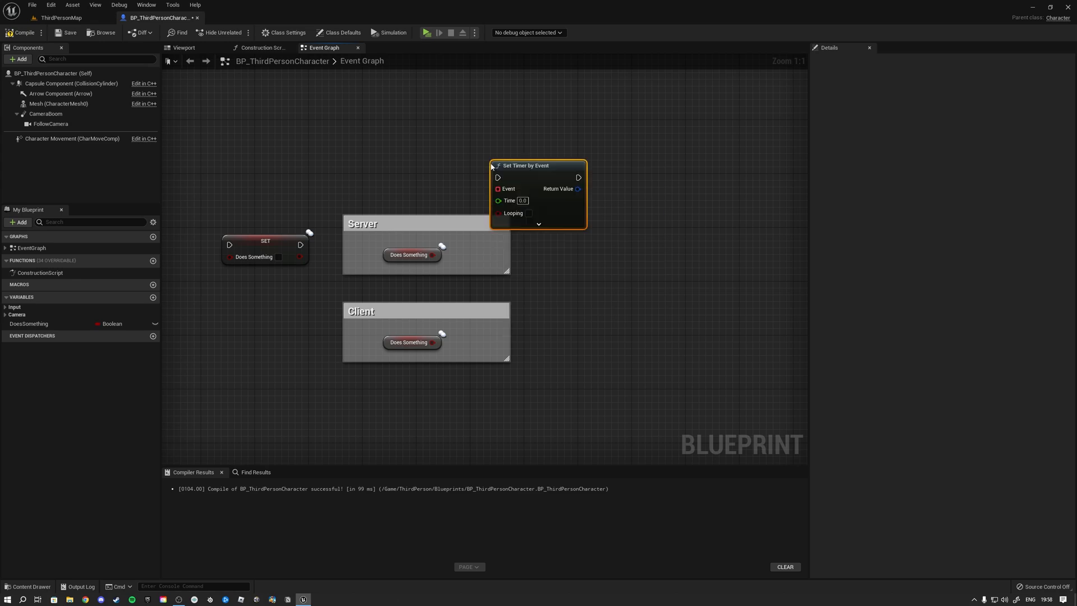
drag(525, 165, 593, 151)
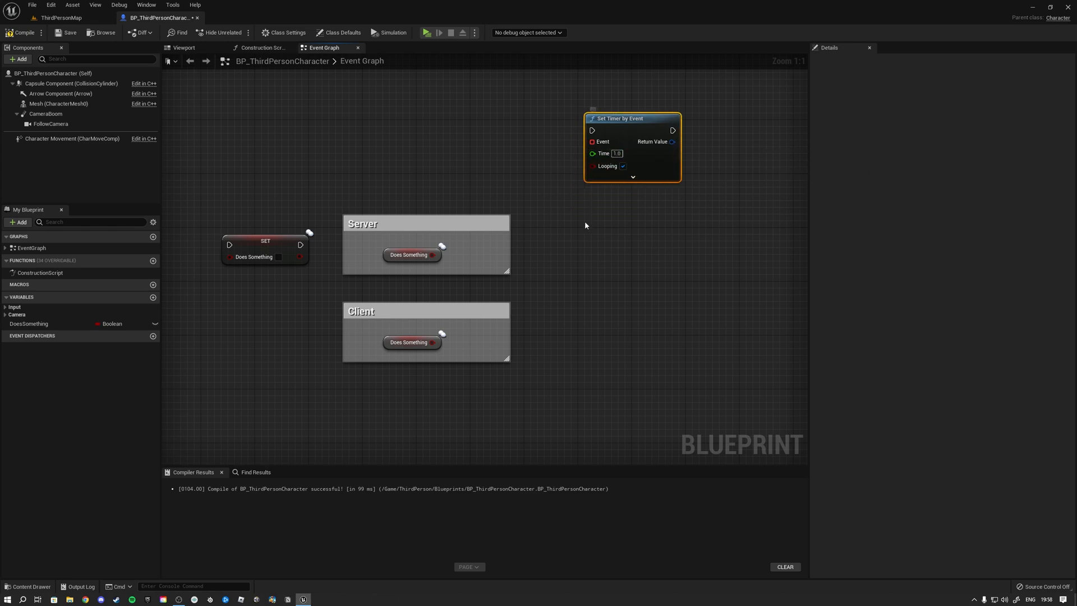
mouse_move(409, 255)
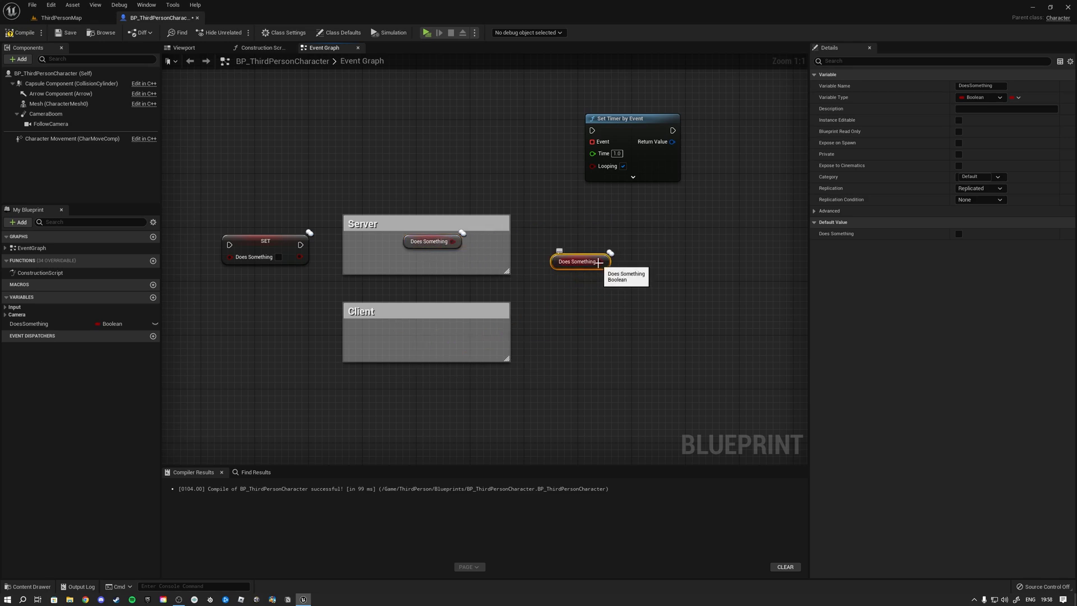
Step: Select the Does Something getters beside Event Tick, the loose one, and the Client group's
click(578, 274)
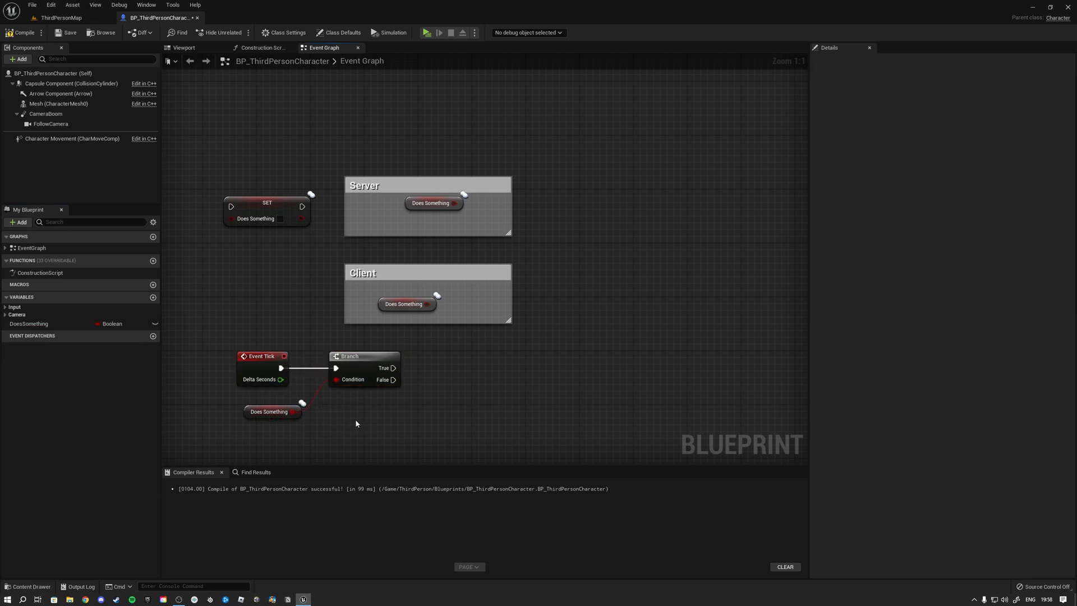
click(269, 411)
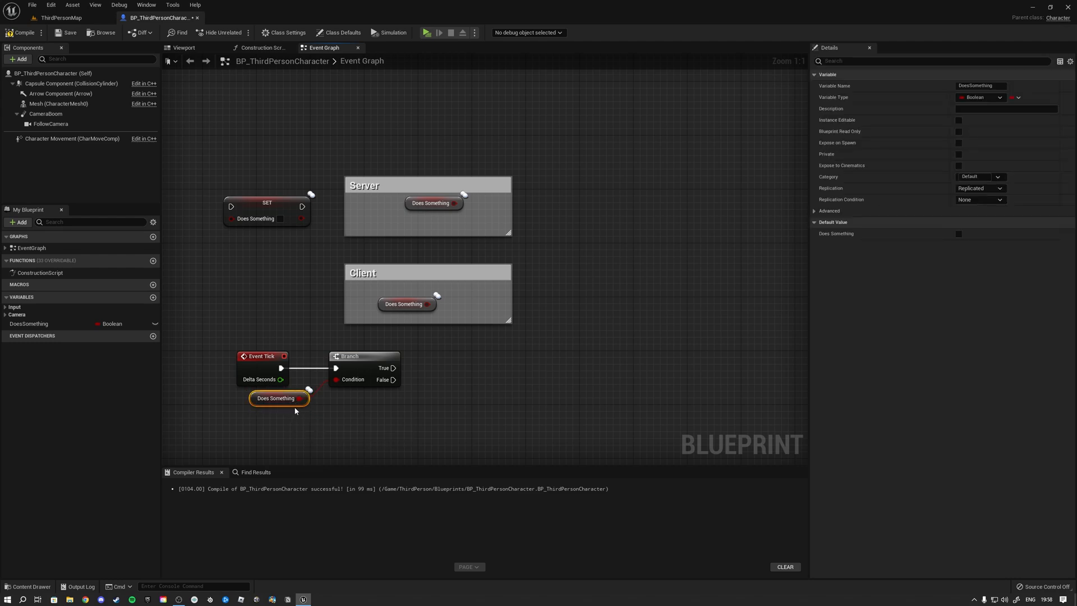
mouse_move(404, 304)
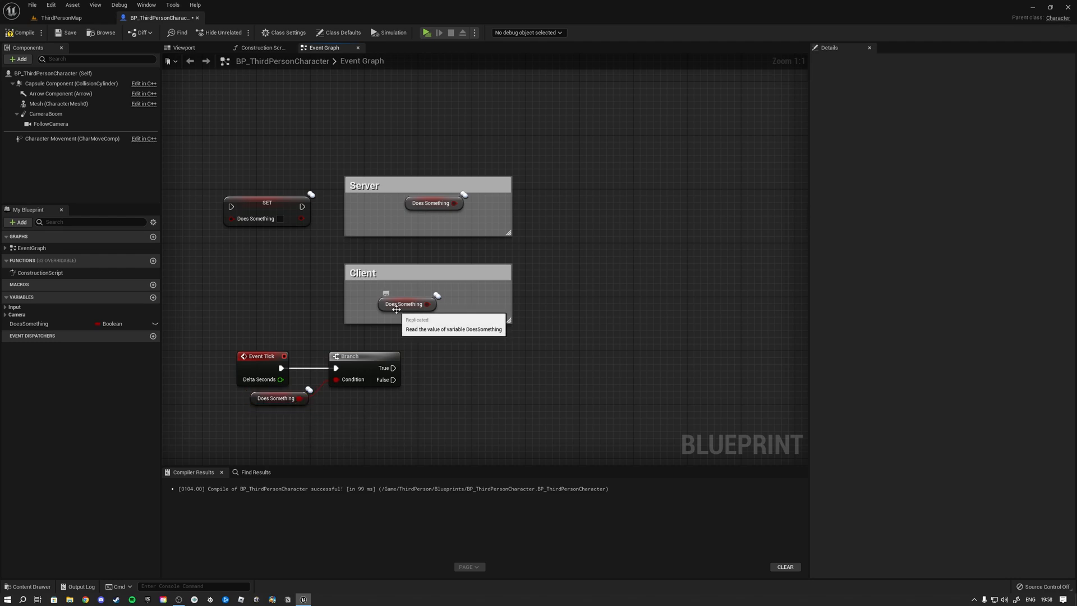
click(404, 304)
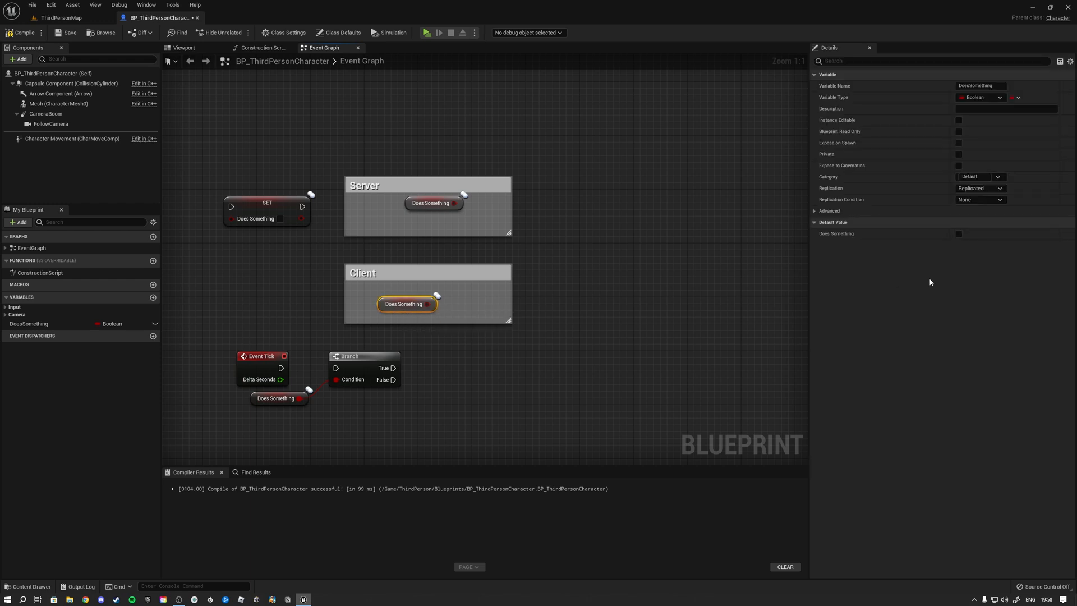
Step: Set Does Something's Replication to RepNotify and select the generated OnRep_DoesSomething function
click(978, 187)
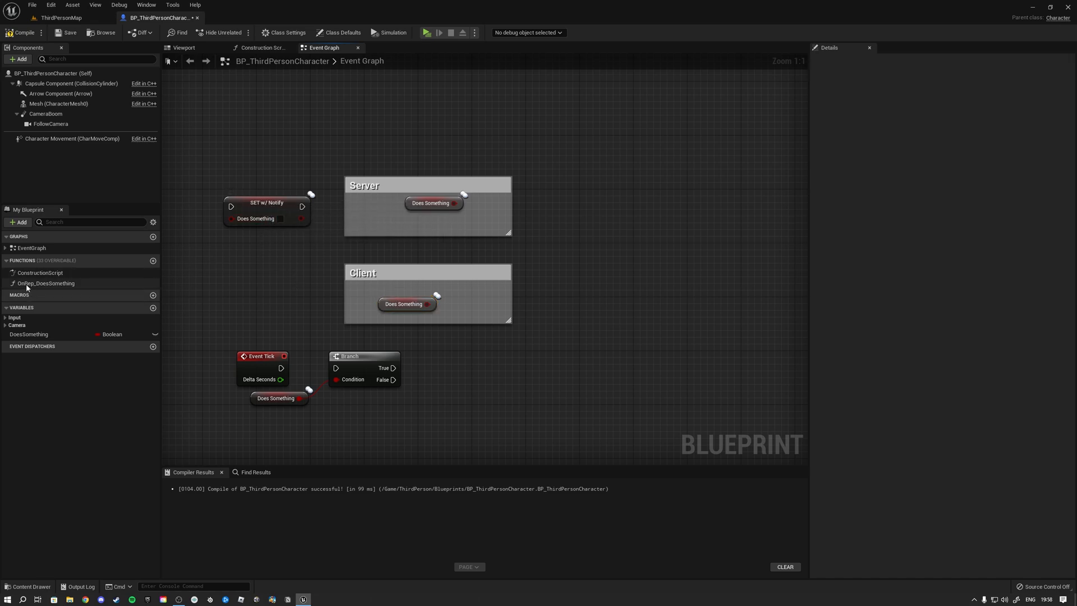
click(46, 282)
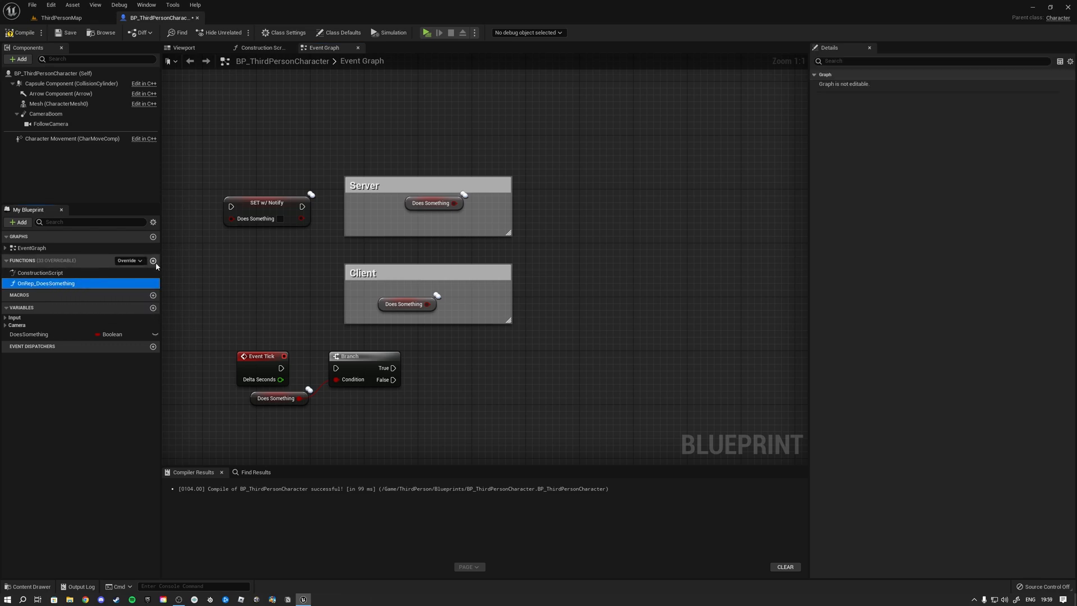
Step: Add a function named My Own, compile the blueprint, and return to the Event Graph
click(153, 261)
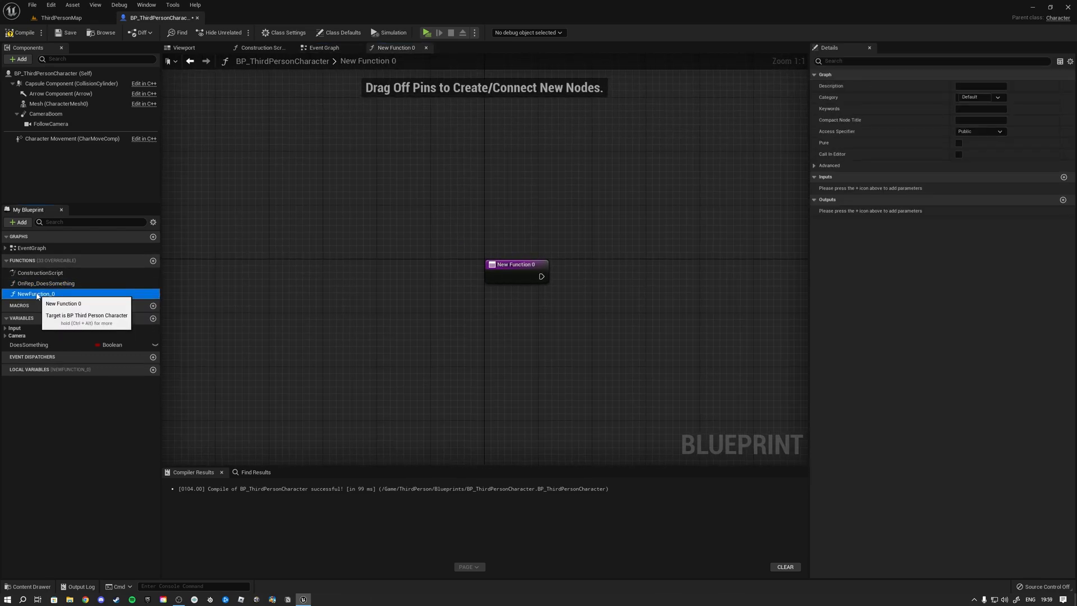
text(My Own)
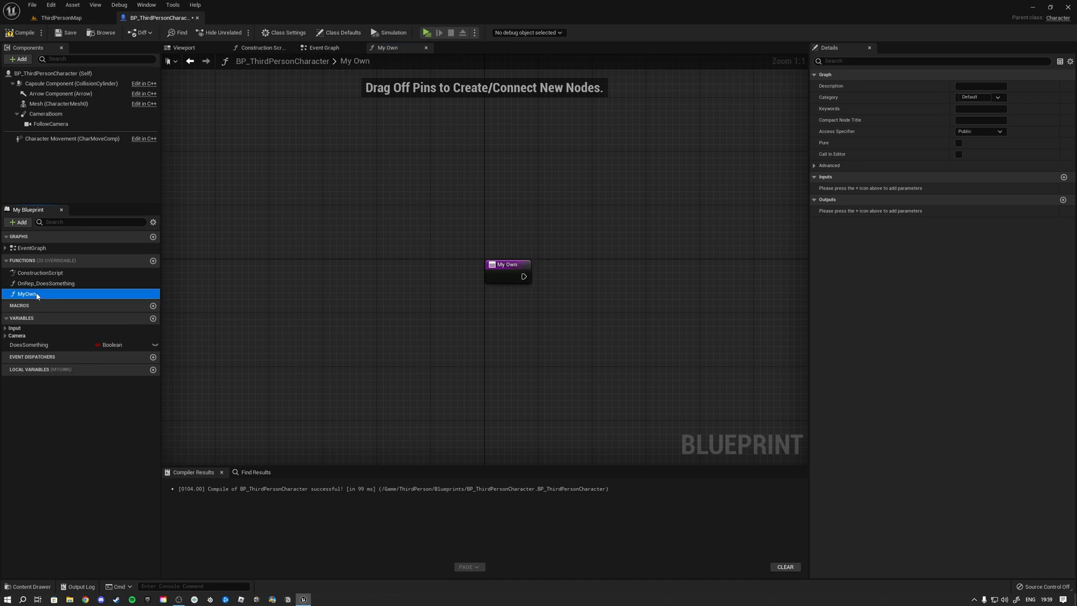
click(999, 96)
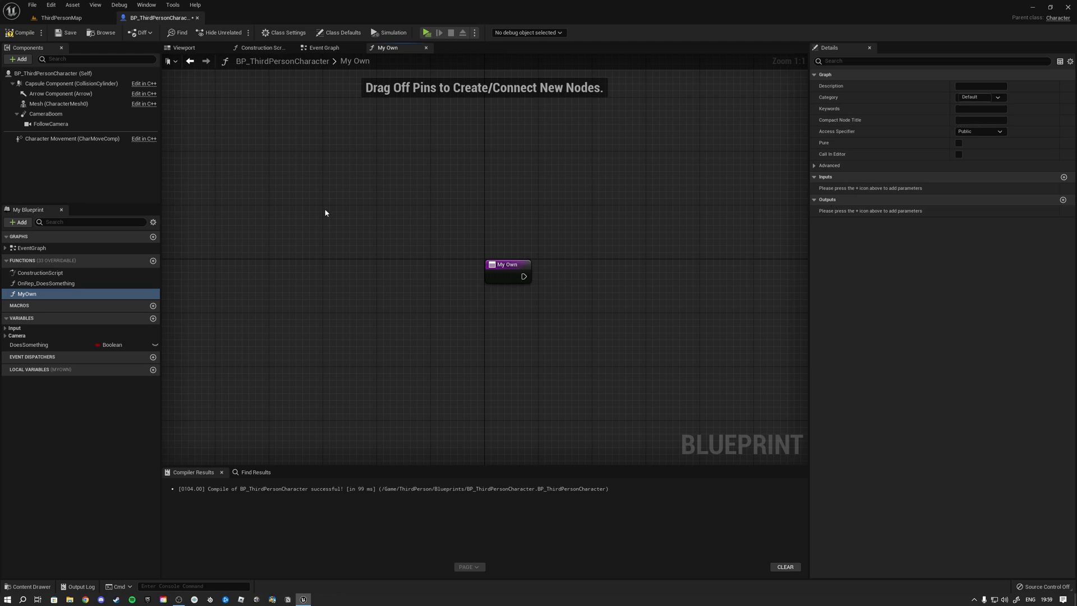
click(45, 282)
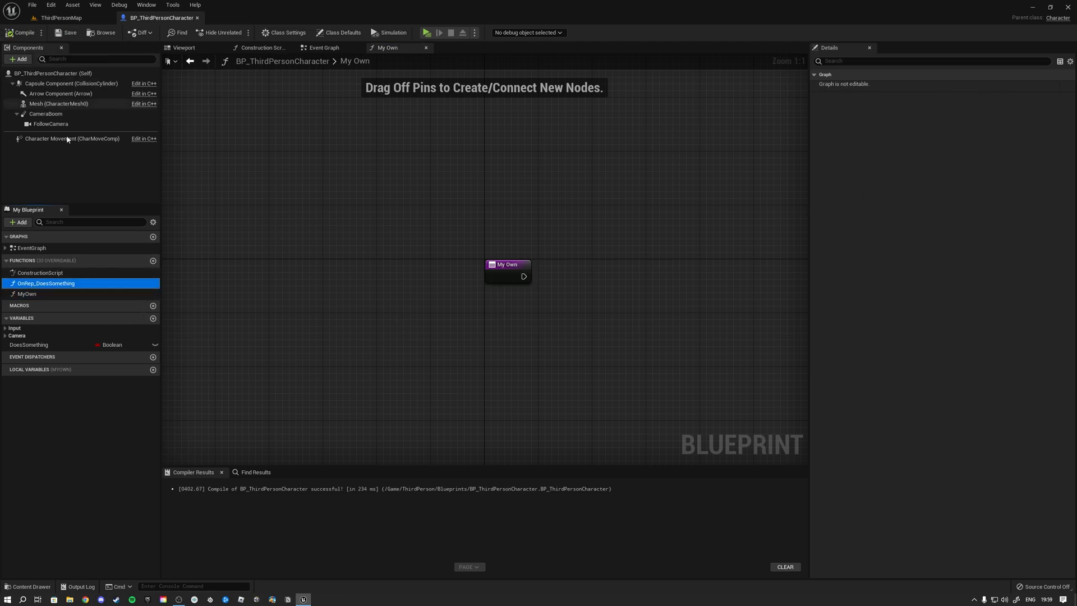
mouse_move(170, 318)
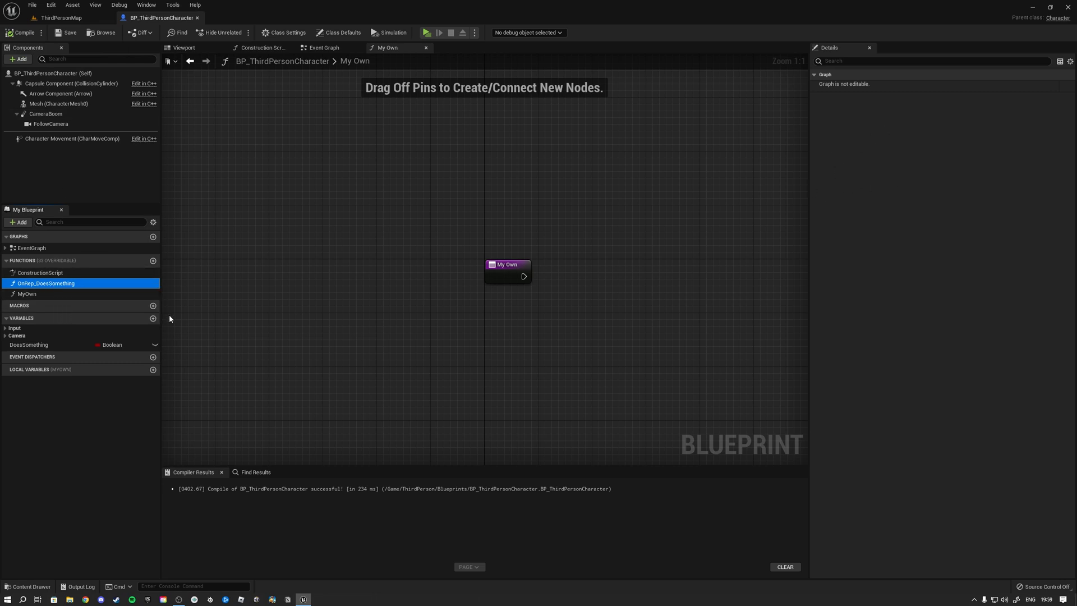
click(323, 47)
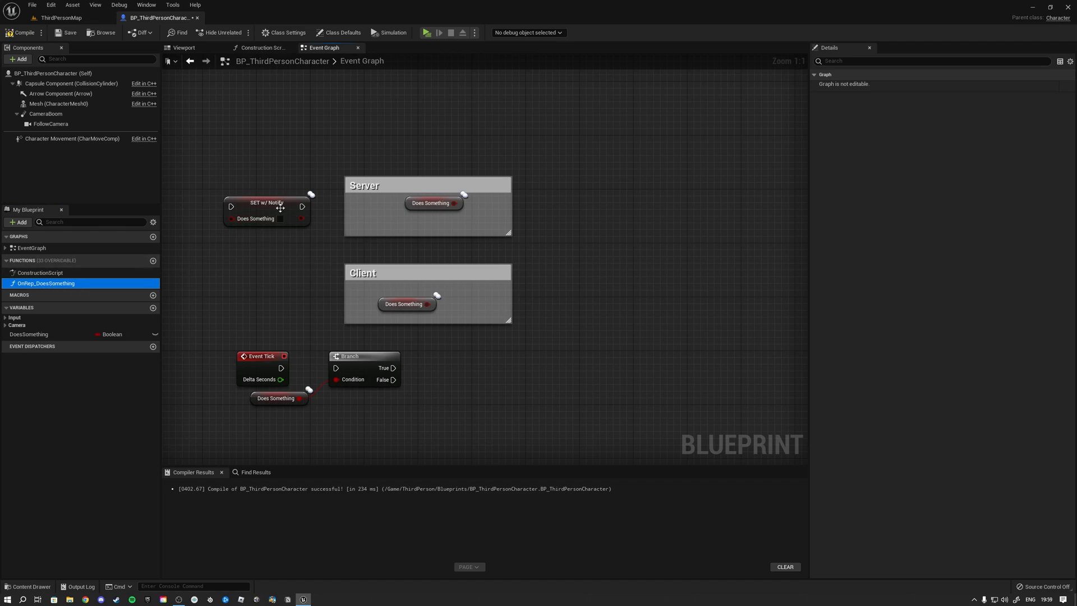
mouse_move(292, 266)
text(customeve)
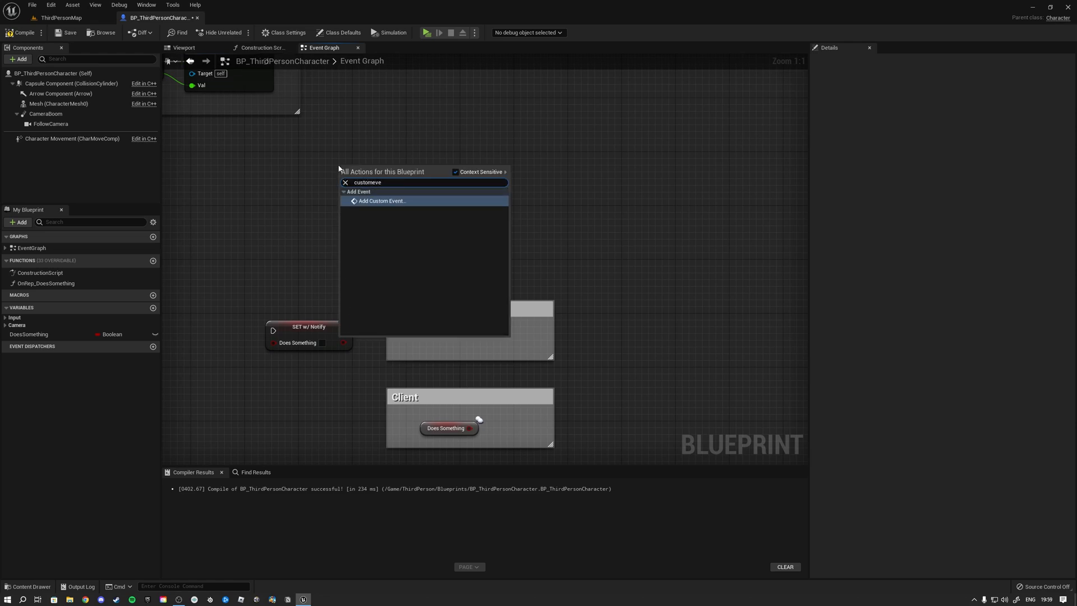
Step: Add a custom event named Server_ChangeValue to drive the Set w/ Notify DoesSomething node
click(383, 200)
text(Server_ChangeValue)
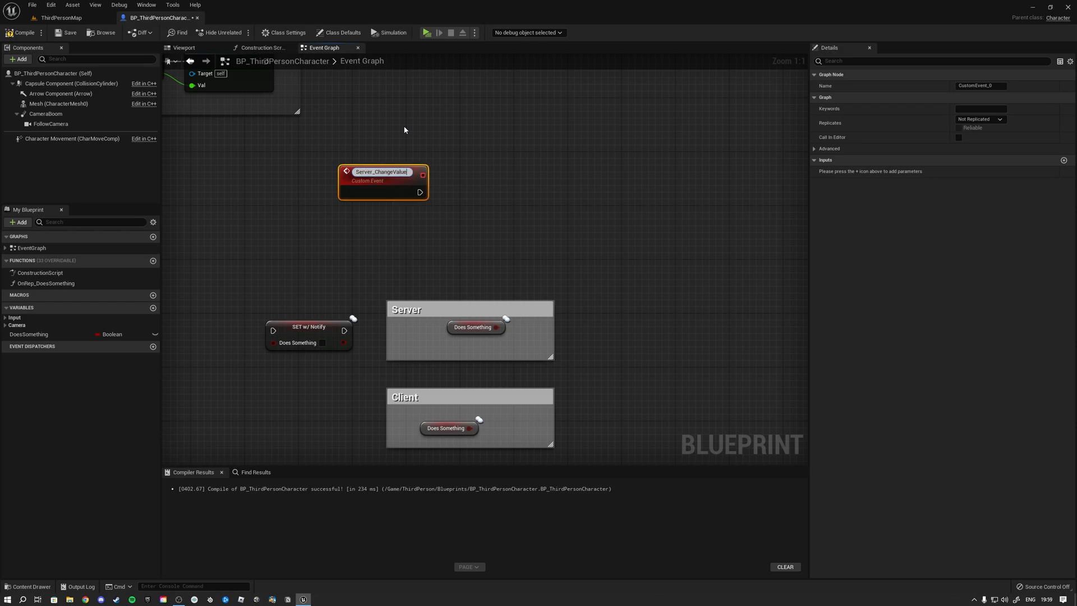
click(980, 119)
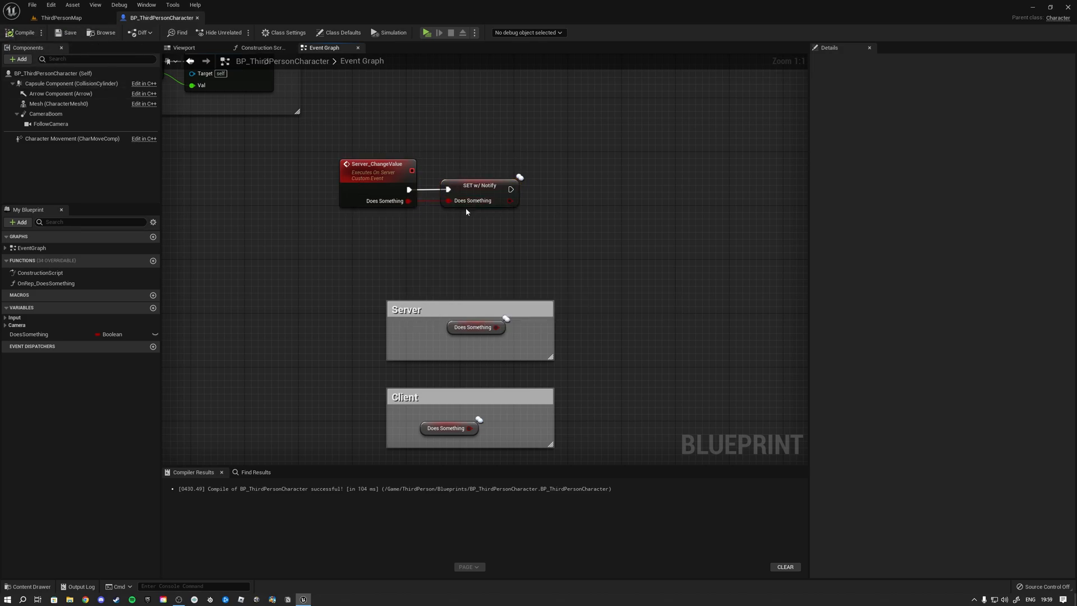
click(29, 334)
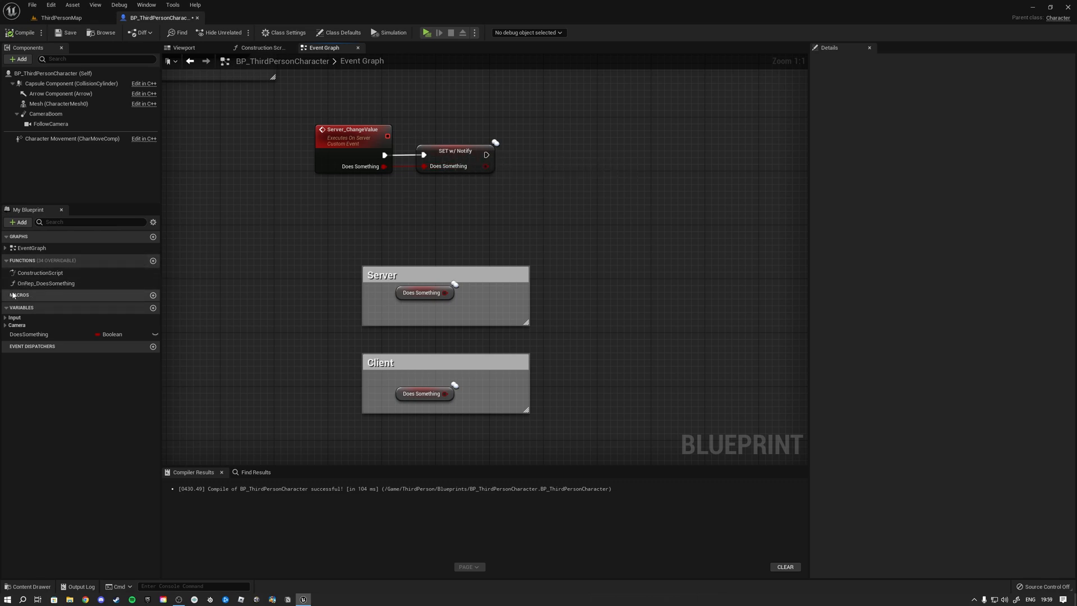
mouse_move(45, 282)
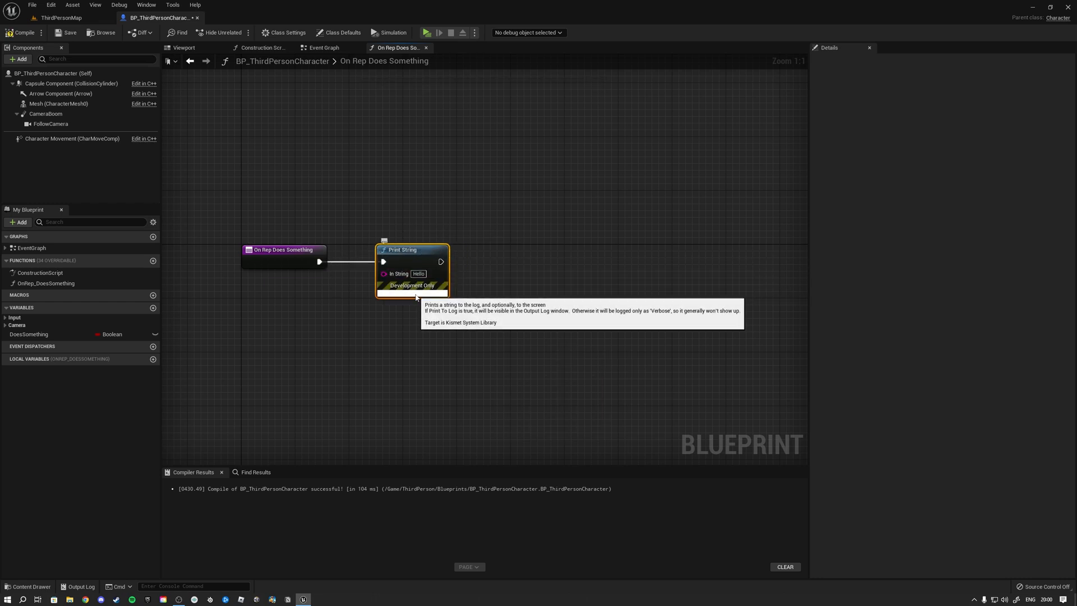
Step: Expand the Print String 'Hello' node in OnRep_DoesSomething to show its advanced pins
click(415, 289)
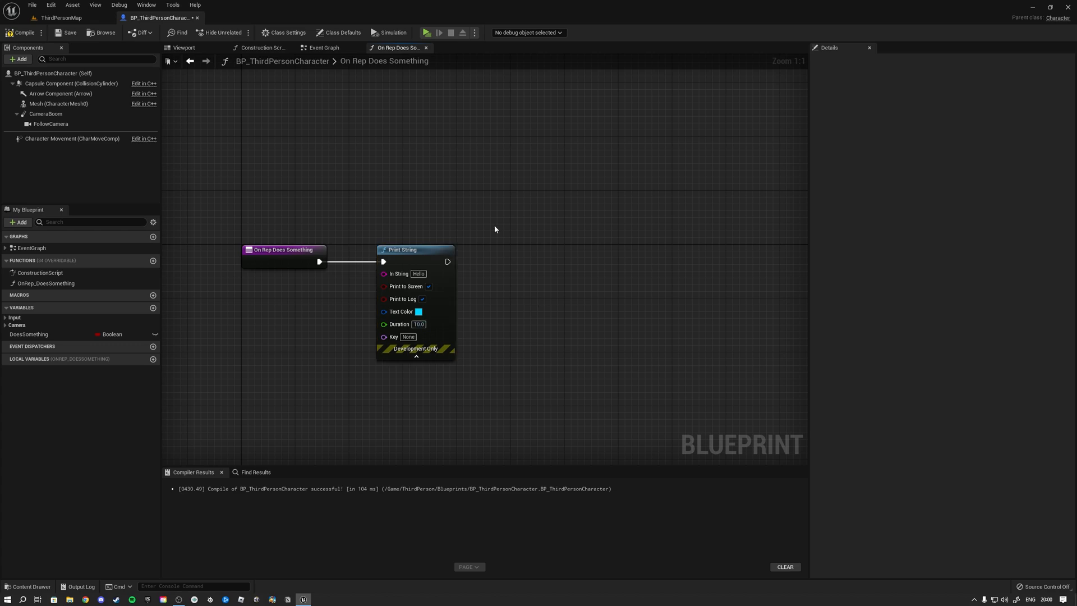
click(323, 47)
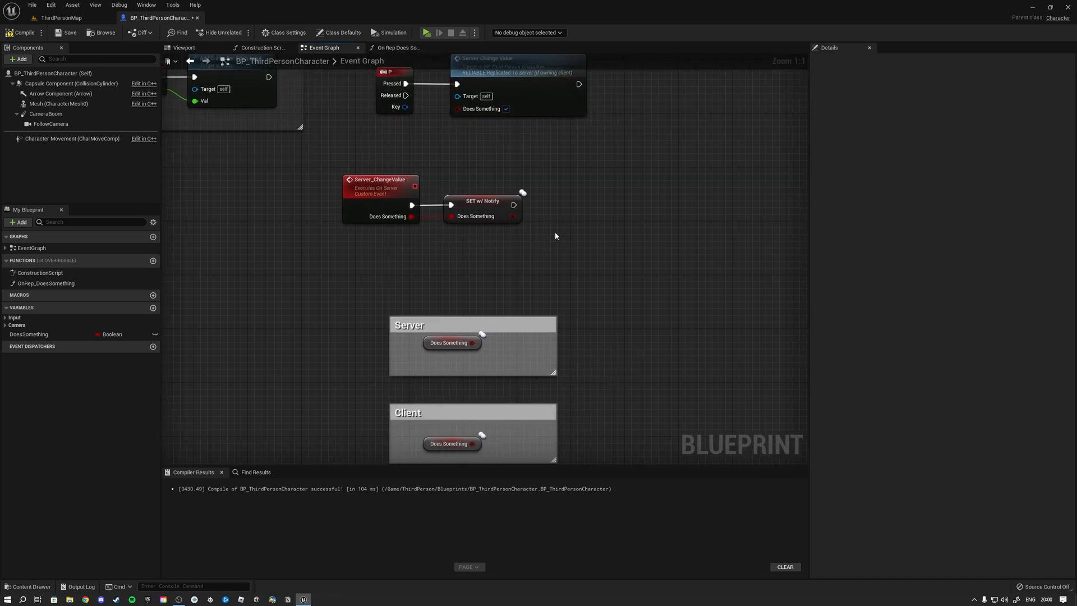
Step: Switch from the Event Graph over to the ThirdPersonMap level
click(397, 47)
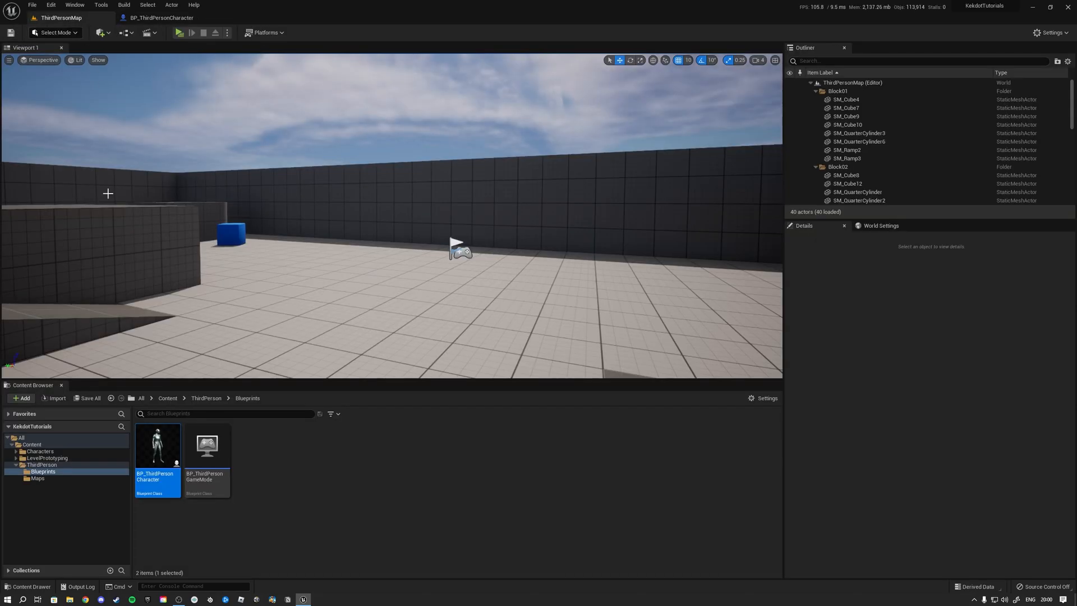
Step: Return to the character Blueprint's OnRep_DoesSomething graph and recompile it
click(228, 32)
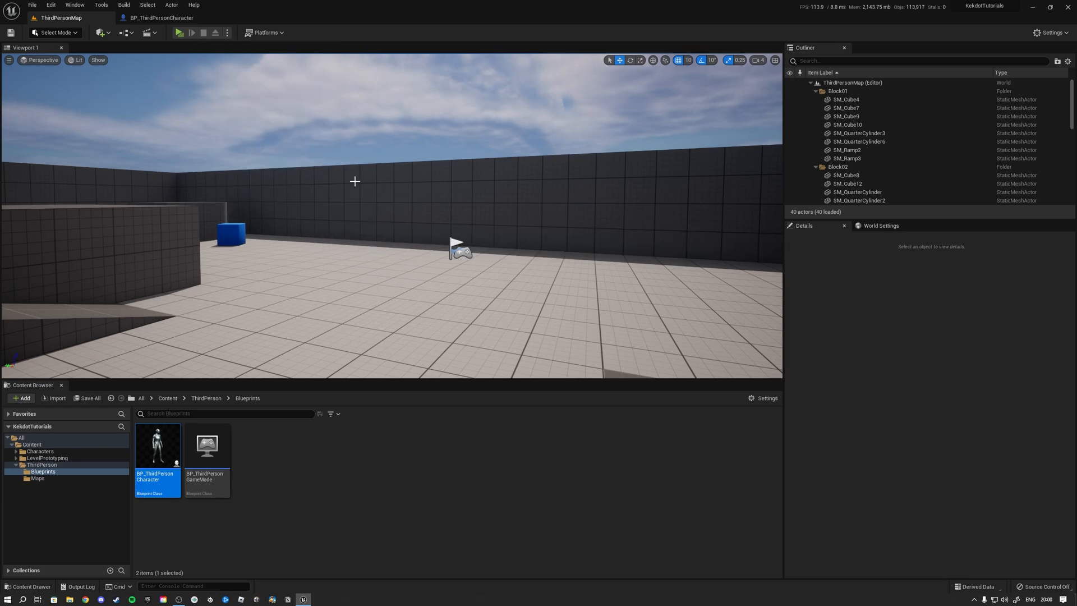
click(178, 33)
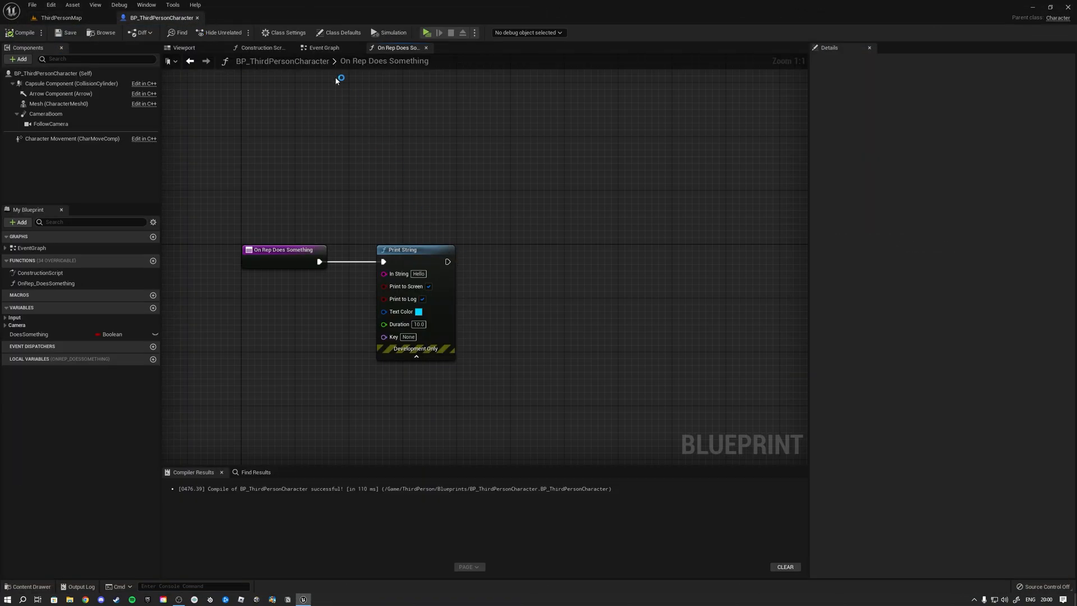
click(323, 47)
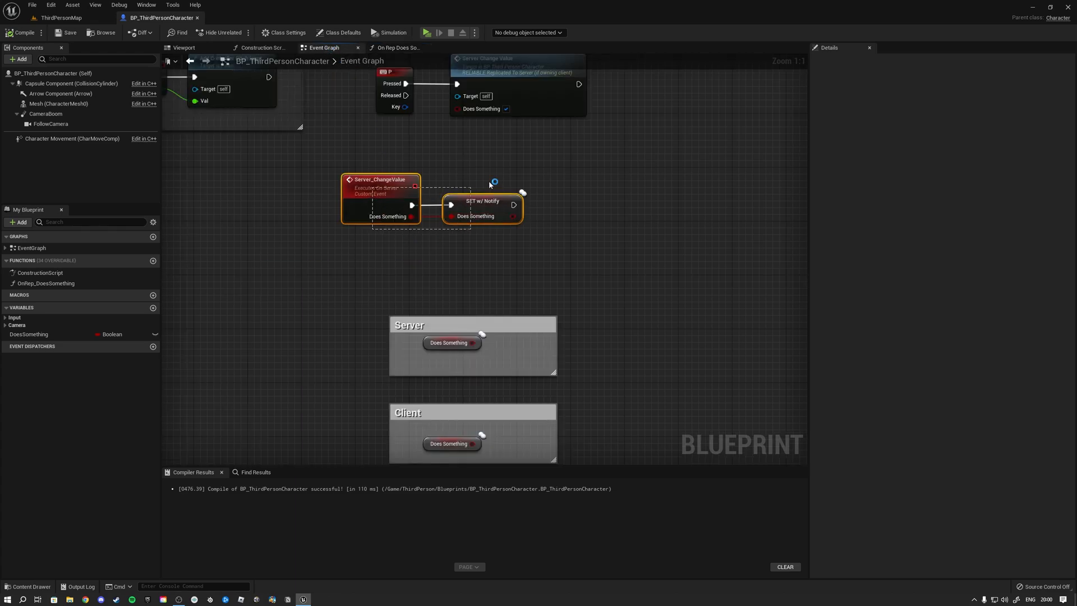
click(396, 47)
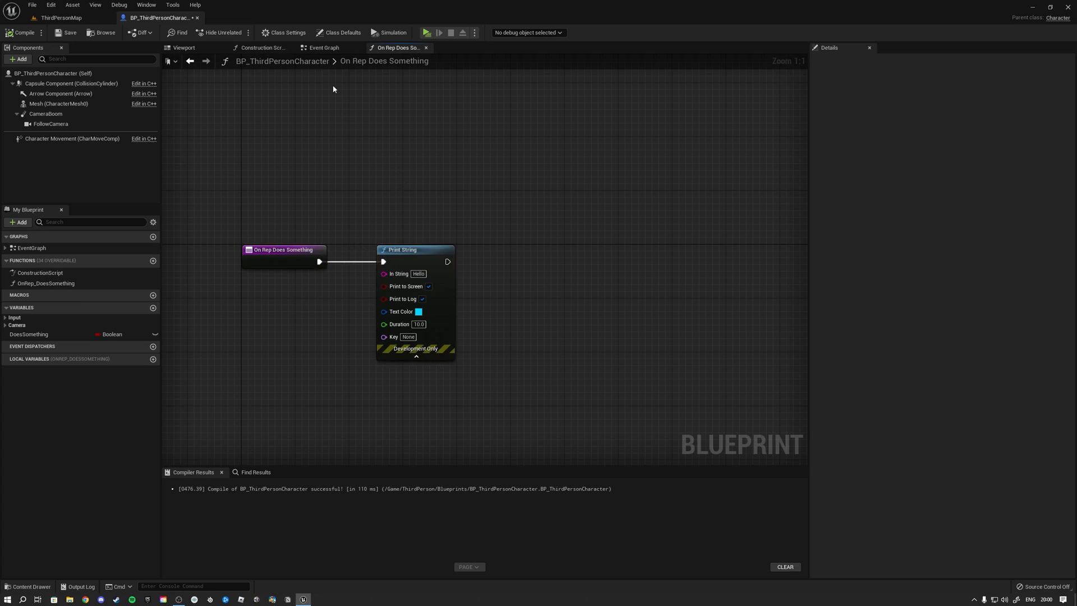
click(323, 48)
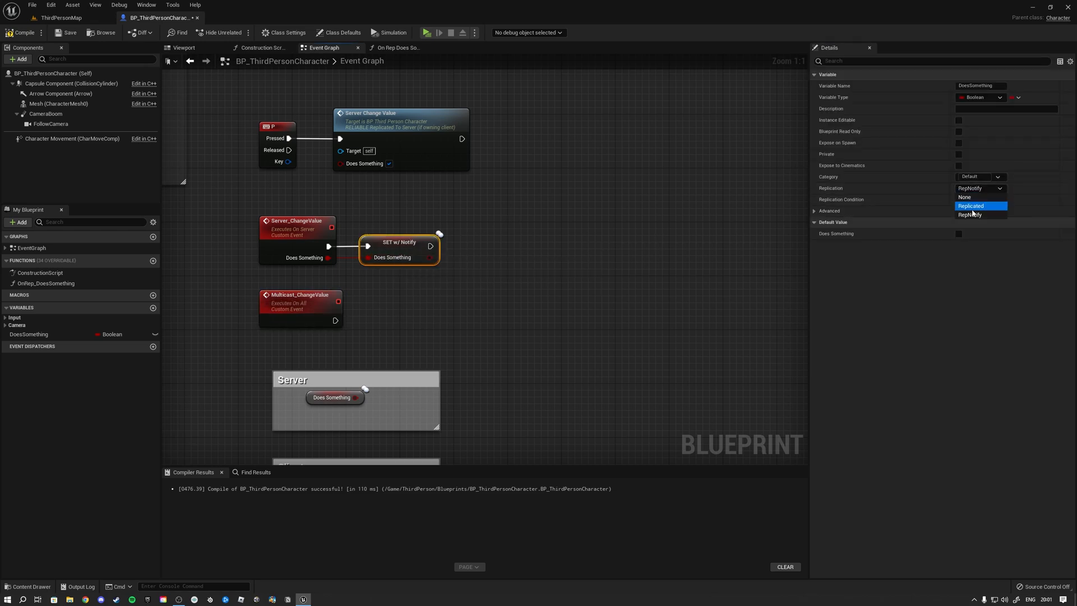
Step: Make DoesSomething plain Replicated and have Server_ChangeValue call Multicast_ChangeValue passing DoesSomething, then compile
click(970, 206)
text(multi)
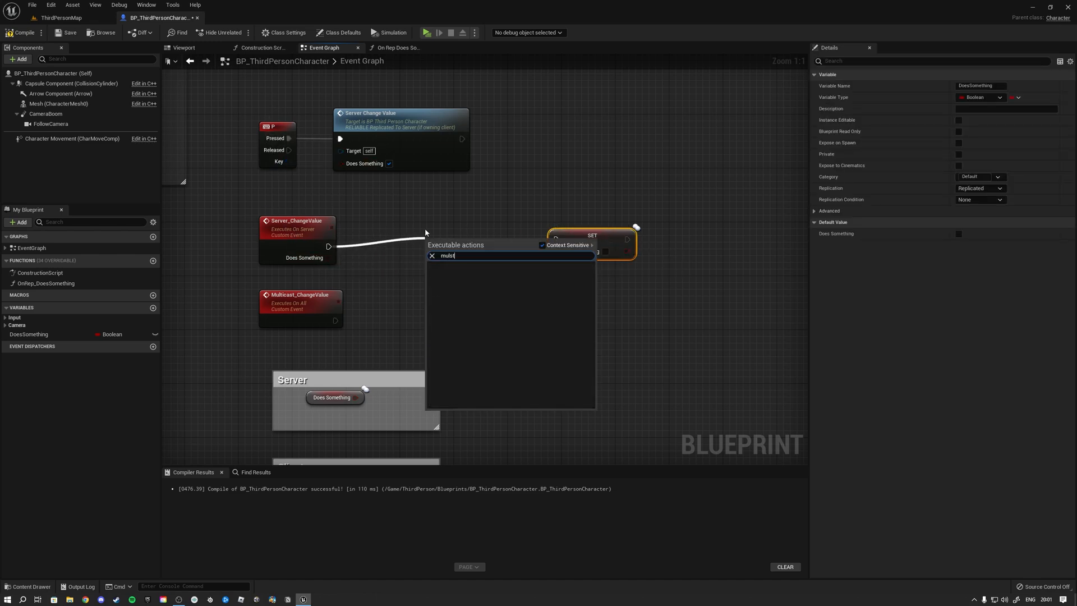
click(457, 256)
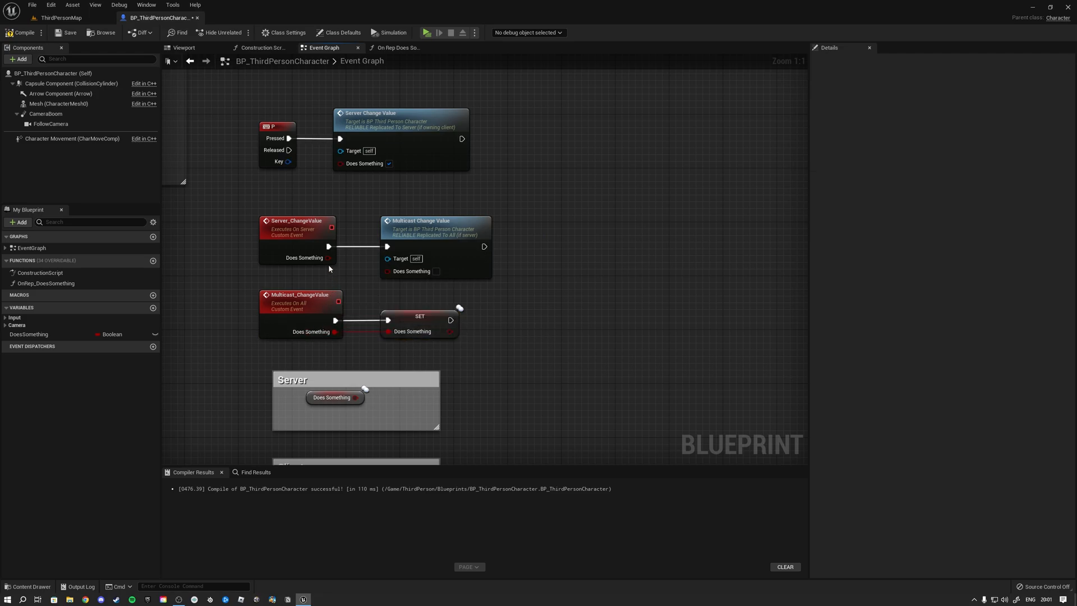
click(21, 33)
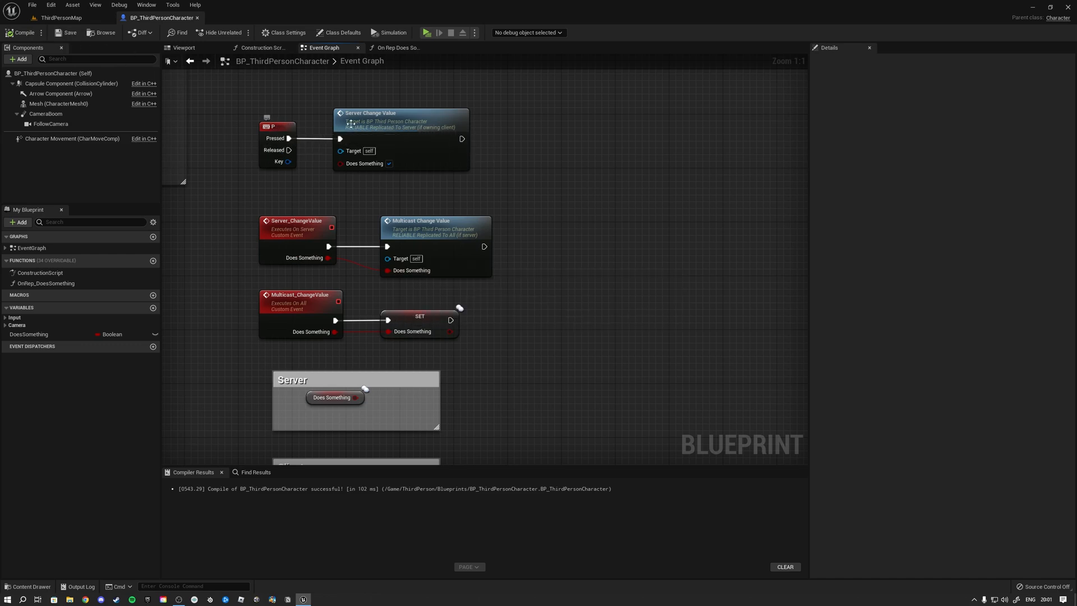
click(326, 218)
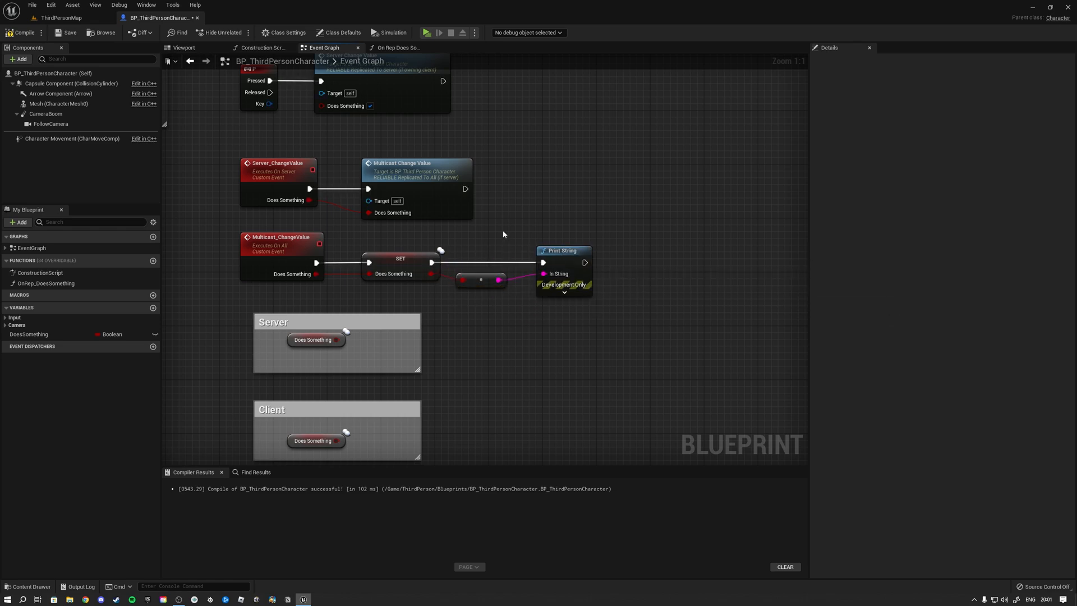
click(426, 33)
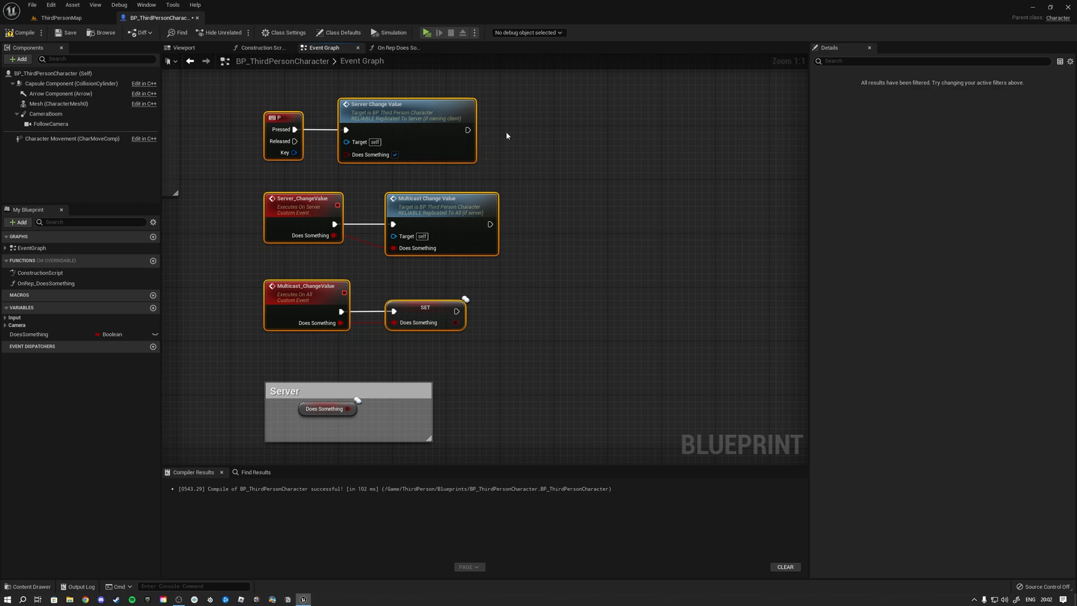
Step: Remove the Set DoesSomething and Print String nodes after the Multicast_ChangeValue event
scroll(down, 3)
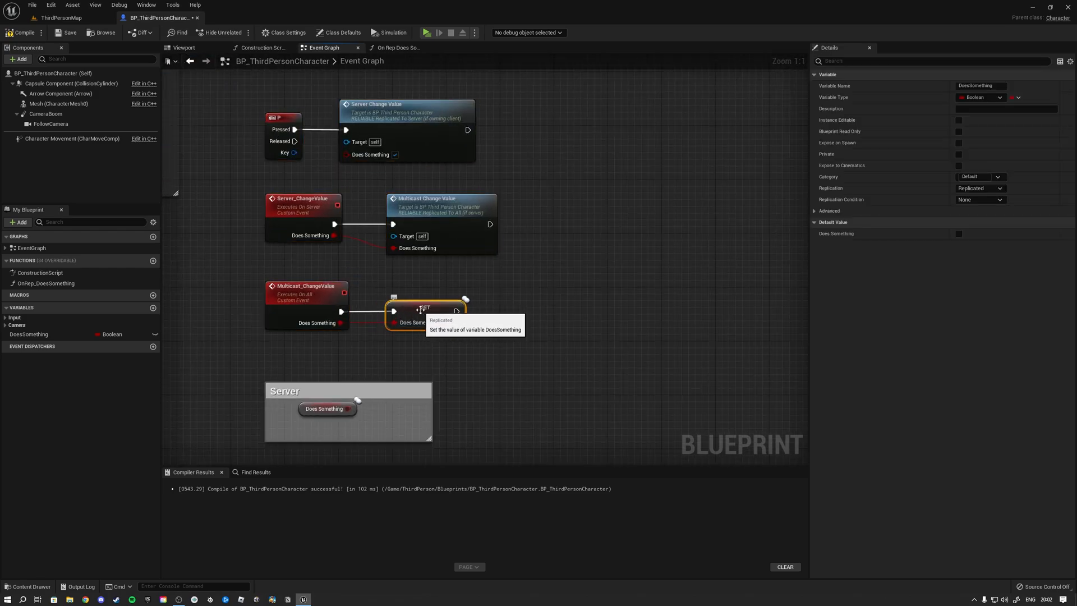
mouse_move(419, 323)
text(print)
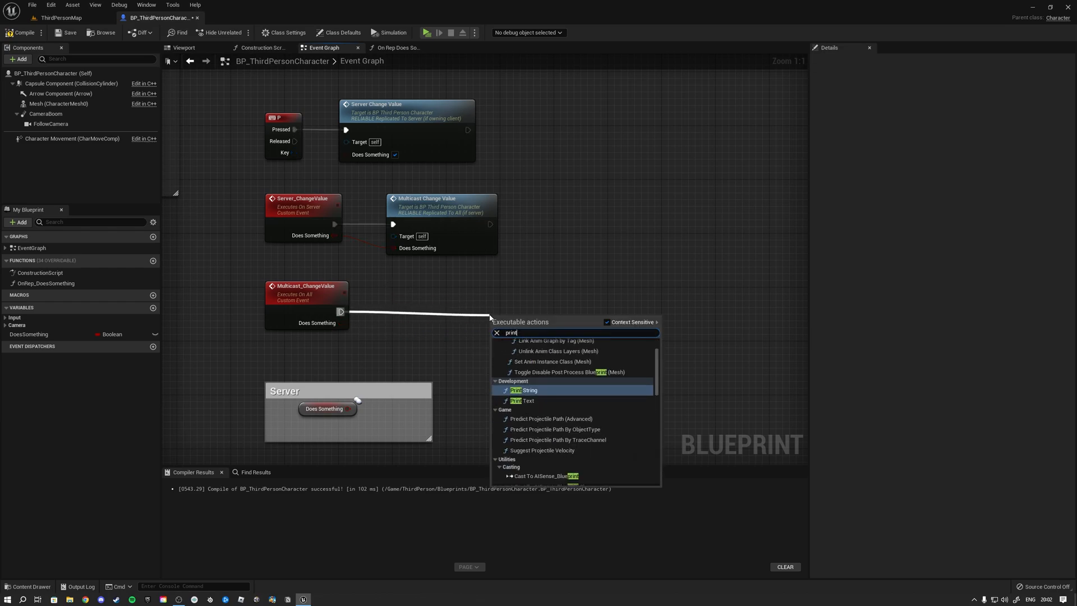
click(527, 389)
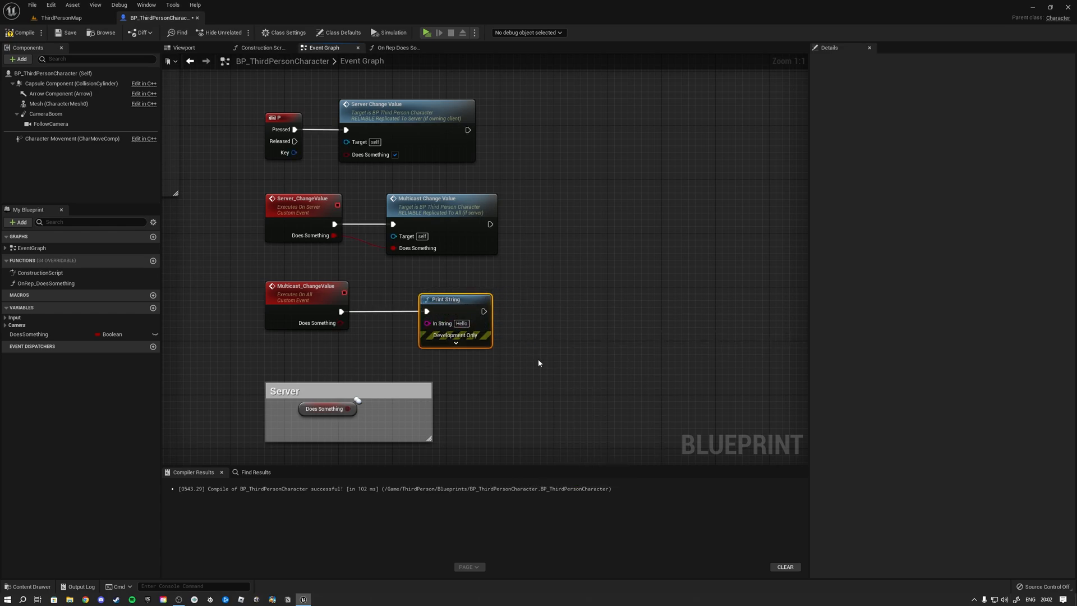
click(559, 363)
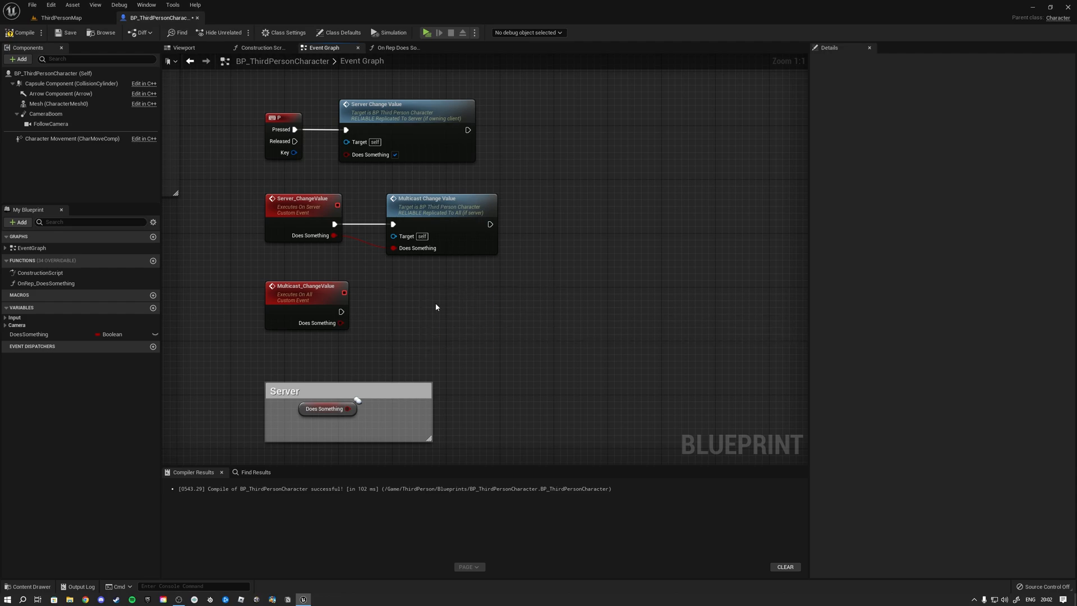
mouse_move(330, 306)
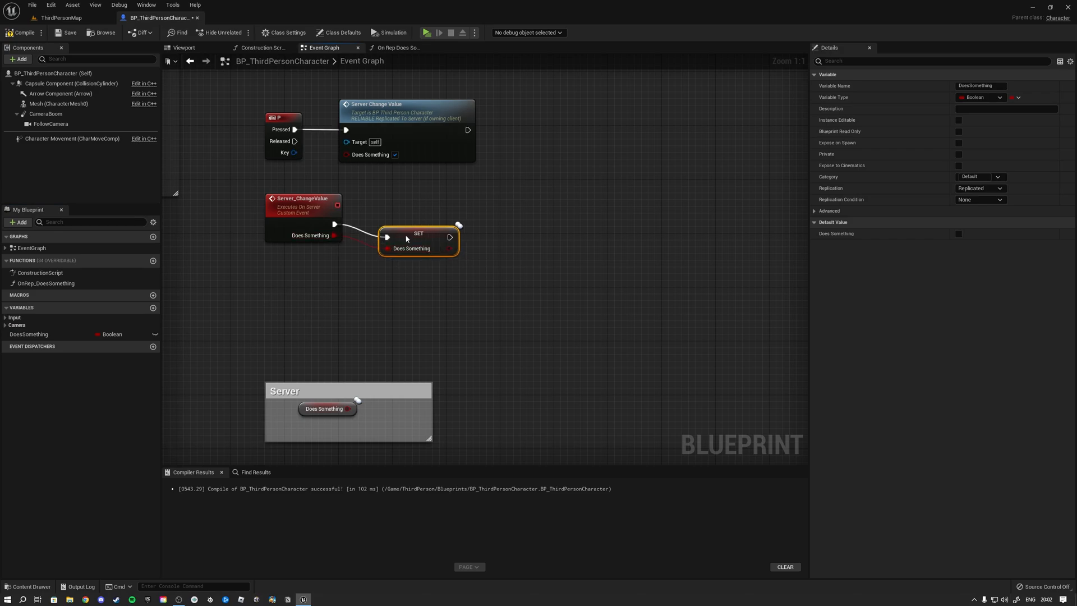
Step: Switch DoesSomething back to RepNotify so Server_ChangeValue drives Set w/ Notify, and compile
click(981, 187)
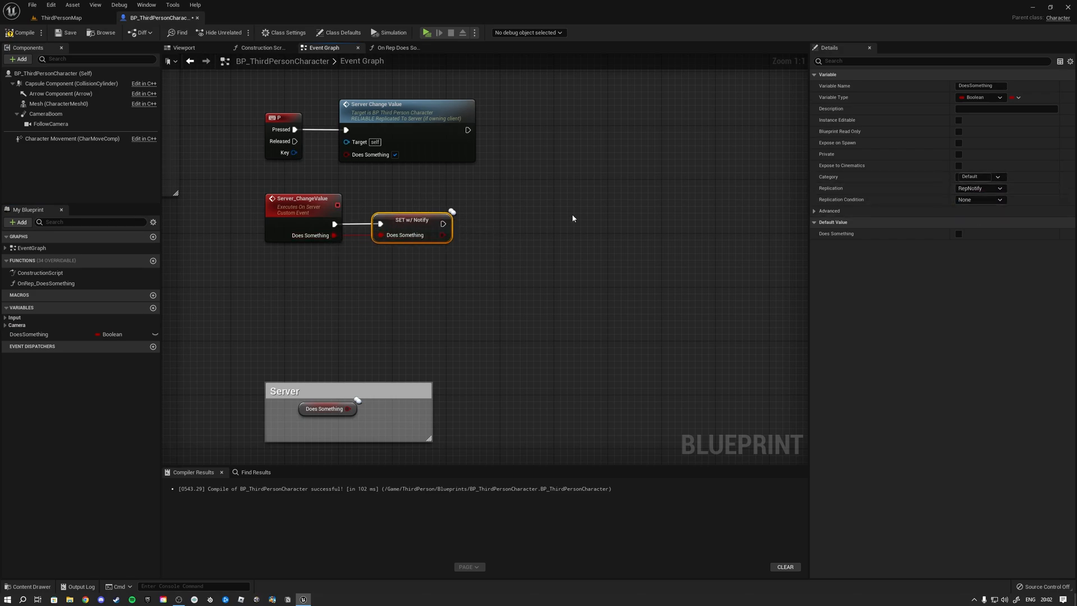
click(572, 217)
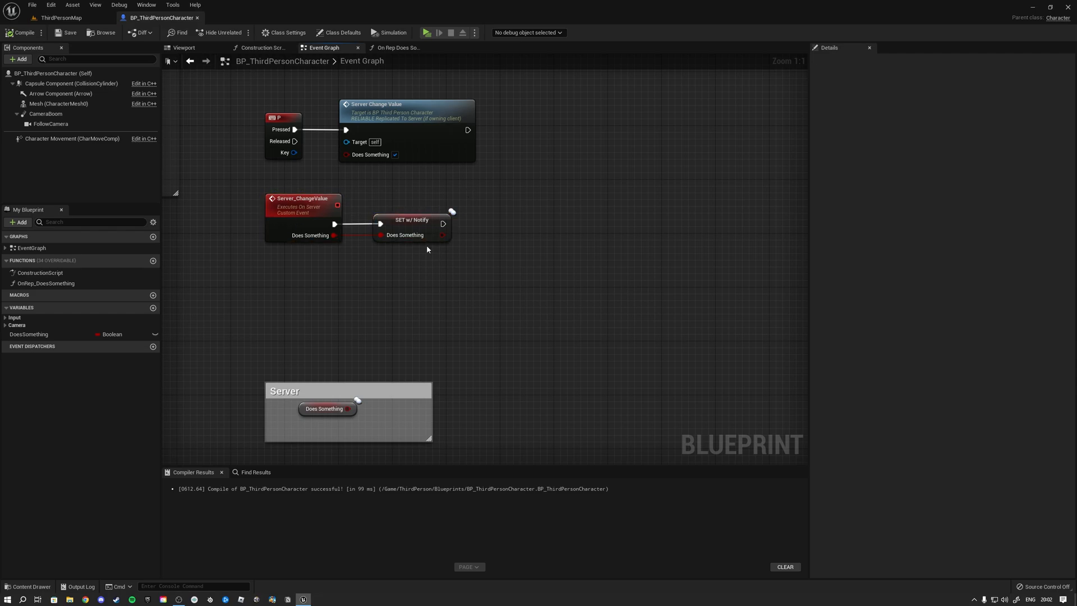
click(410, 219)
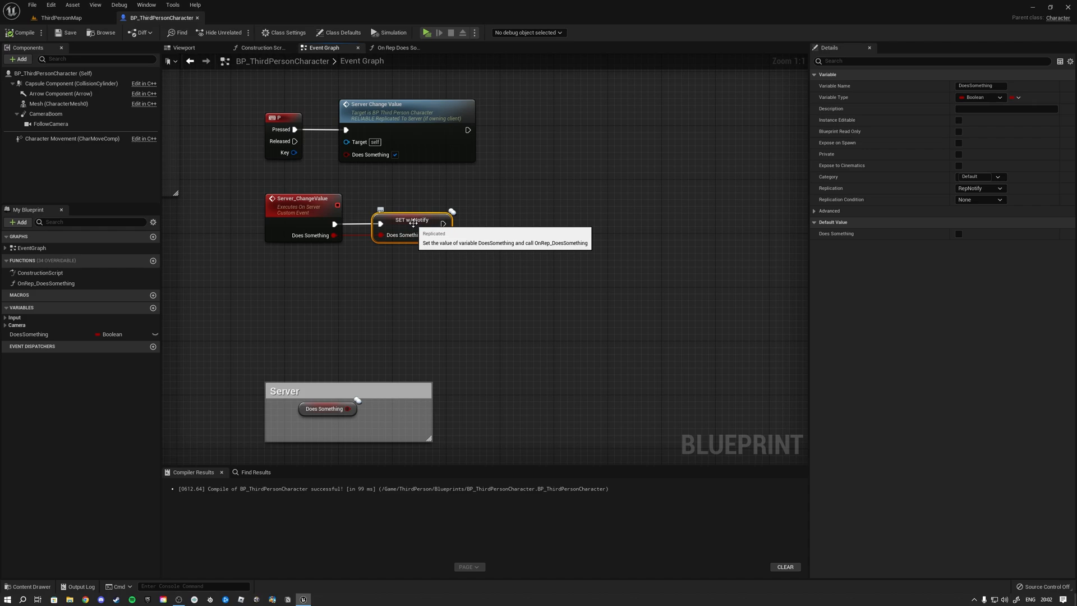
mouse_move(30, 337)
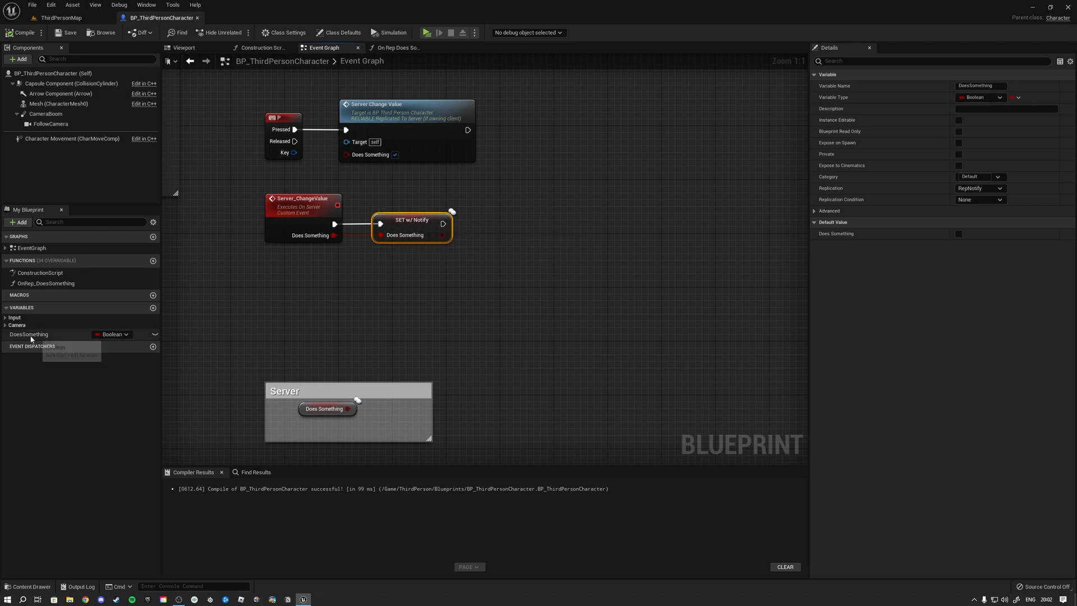
click(395, 47)
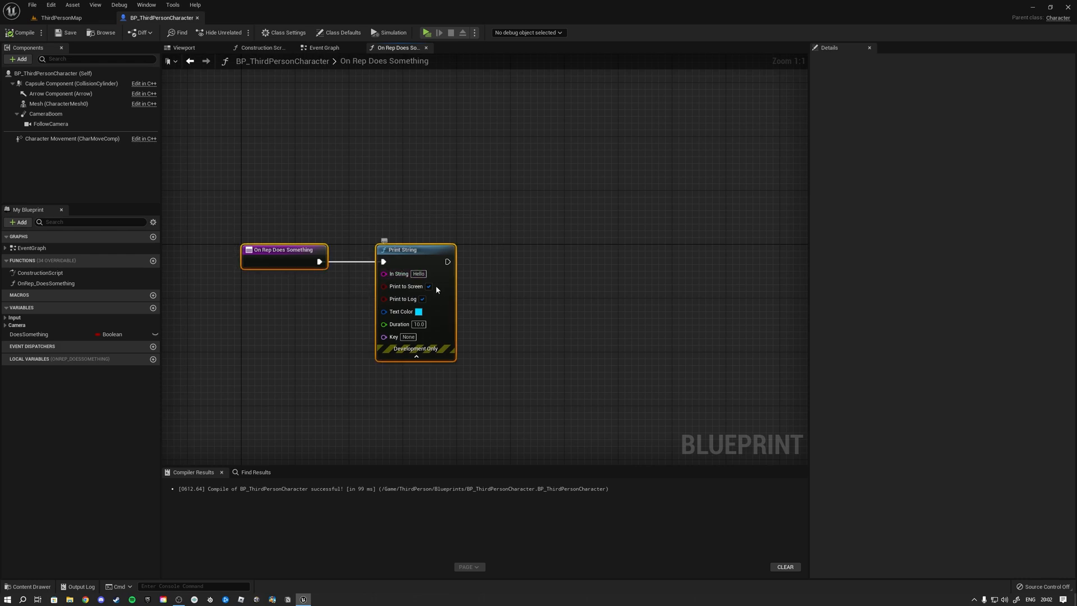
Step: Review OnRep_DoesSomething and the Event Graph with P calling Server_ChangeValue, then recompile
click(323, 47)
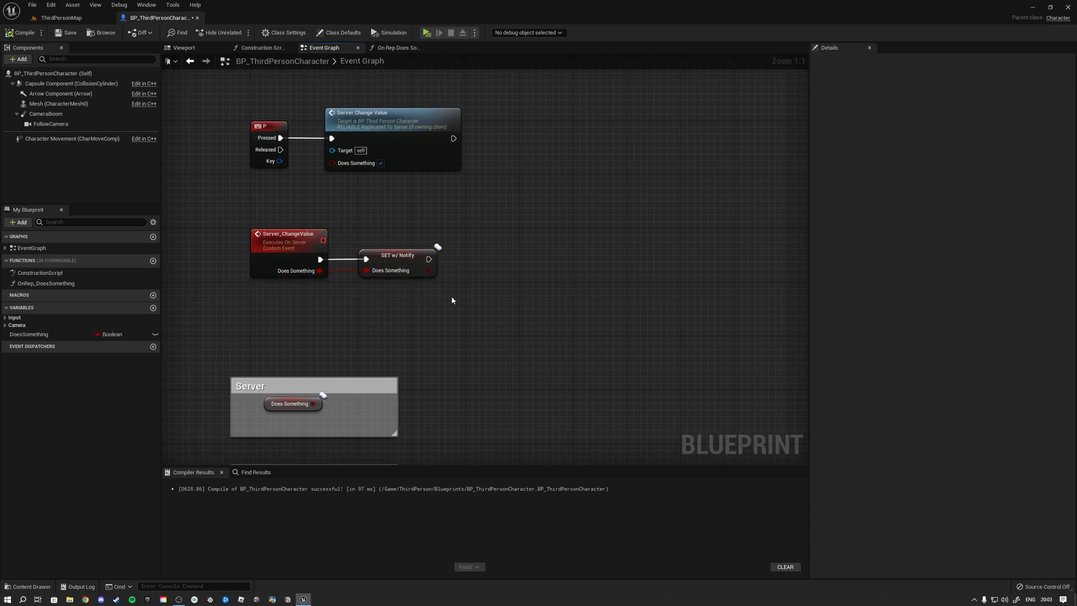
click(395, 47)
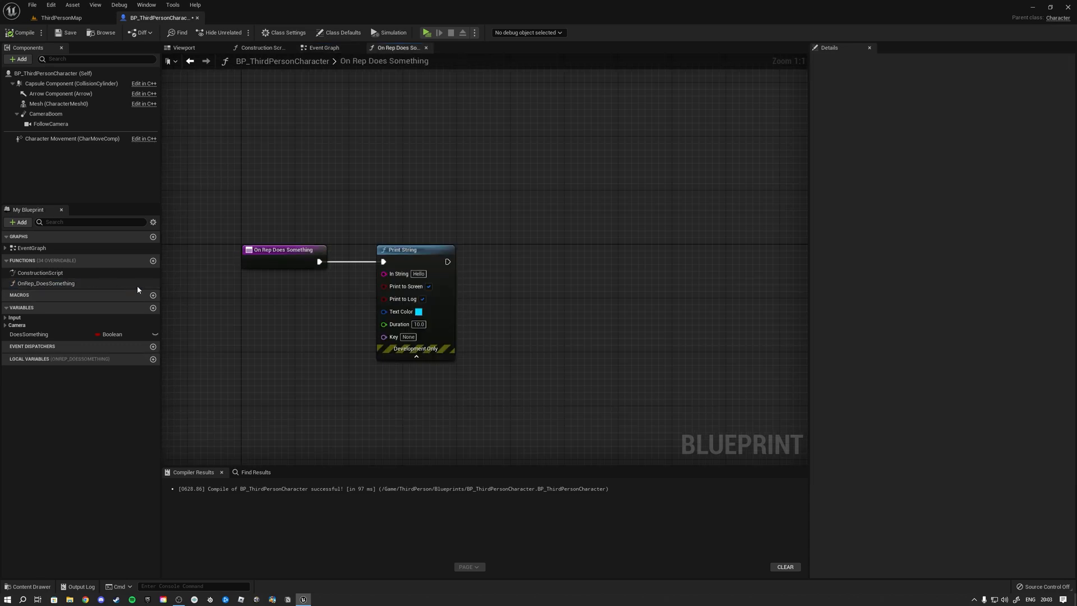
click(323, 47)
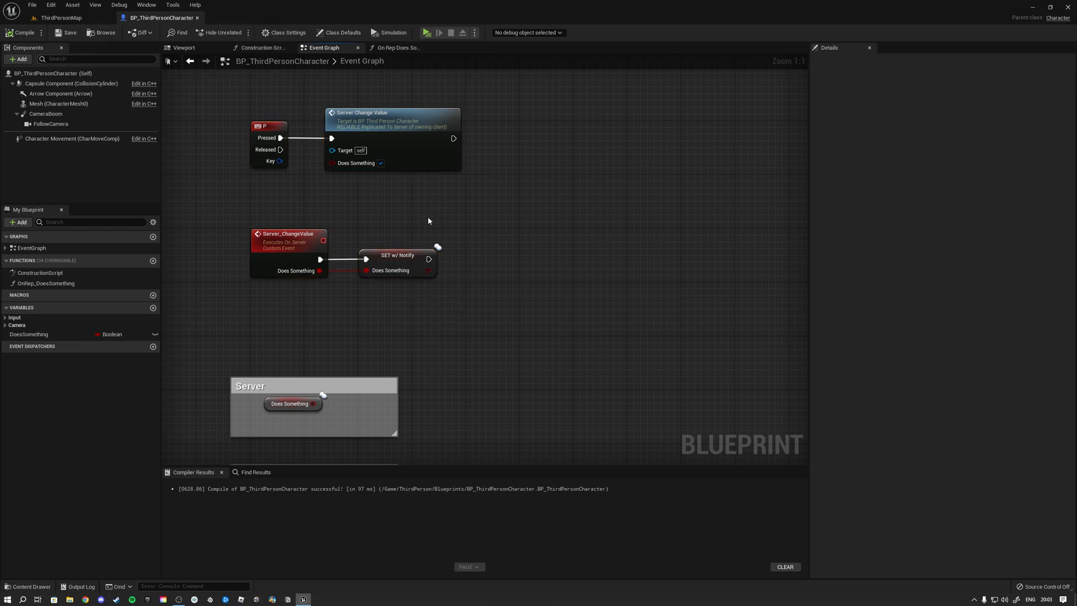
mouse_move(396, 47)
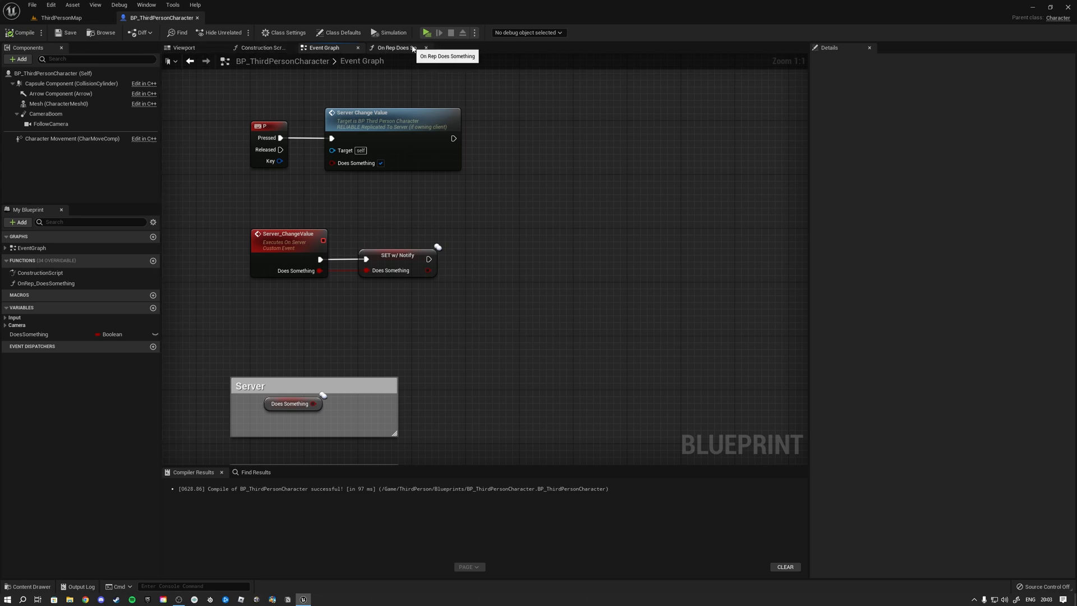